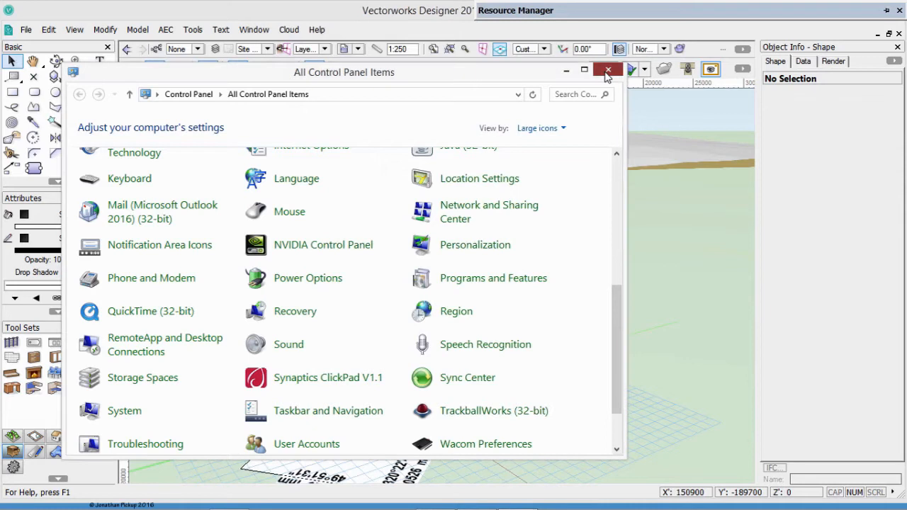
Step: Close the All Control Panel Items window to return to the Vectorworks site drawing
click(606, 68)
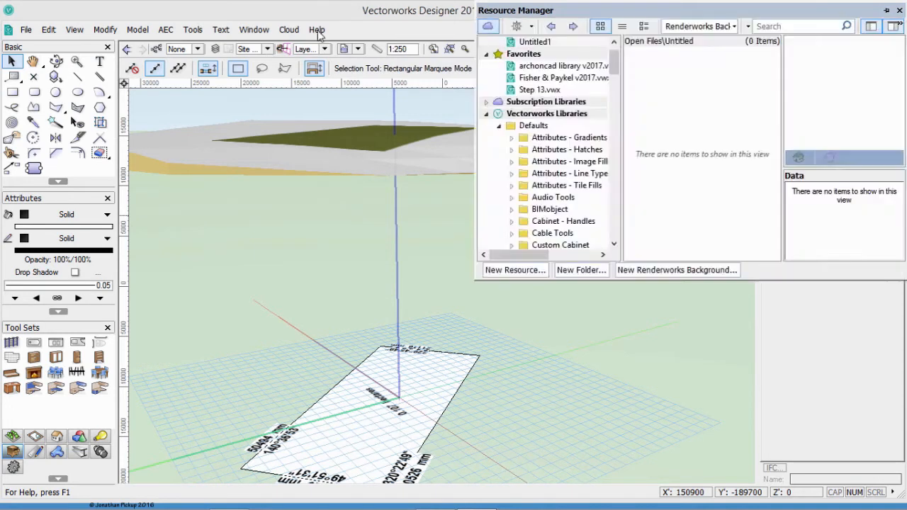
Step: Make Site Scan the active layer, showing the aerial photo with blue contour lines
click(268, 48)
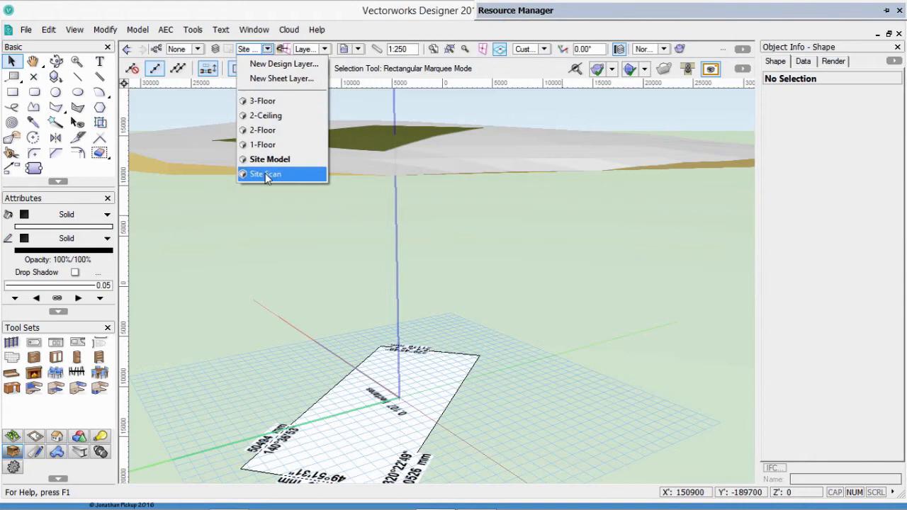
click(265, 174)
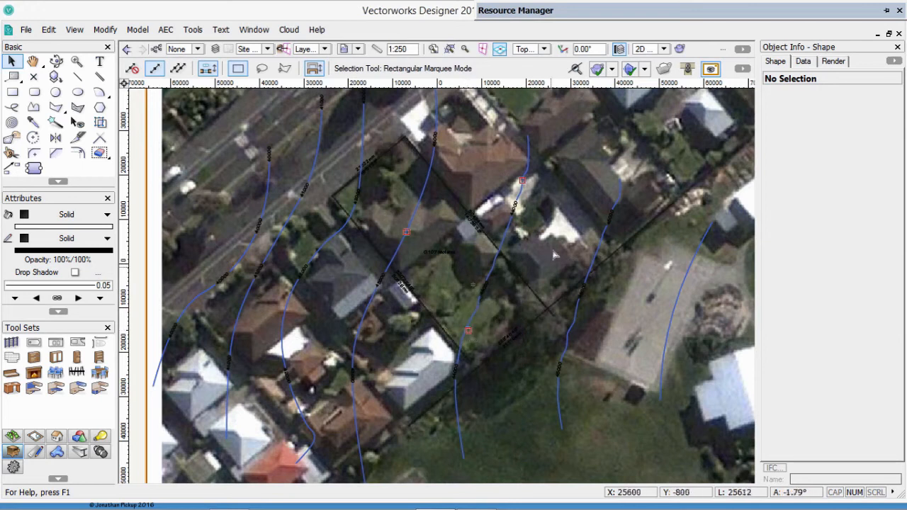
mouse_move(542, 238)
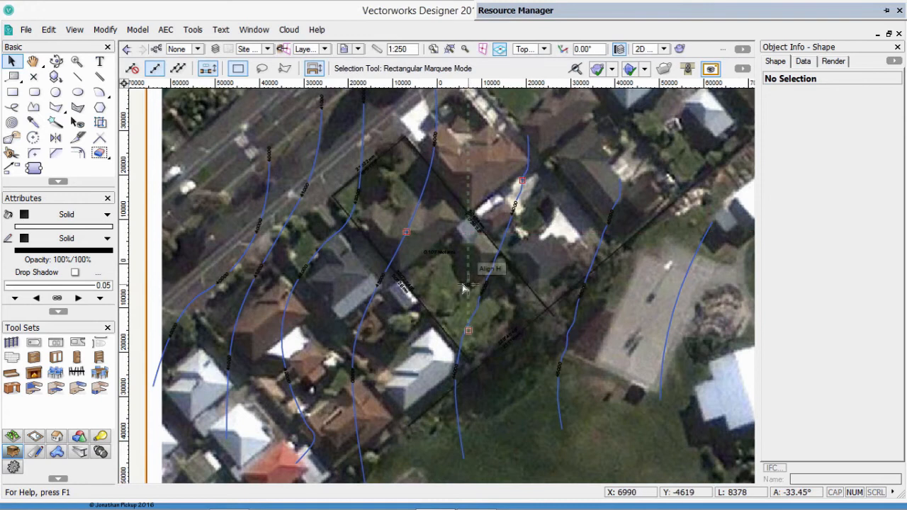
mouse_move(423, 347)
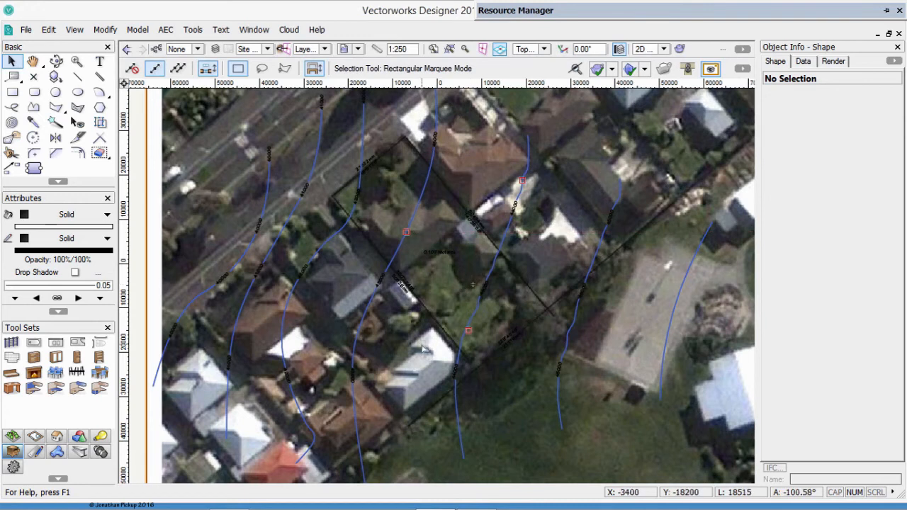
mouse_move(424, 333)
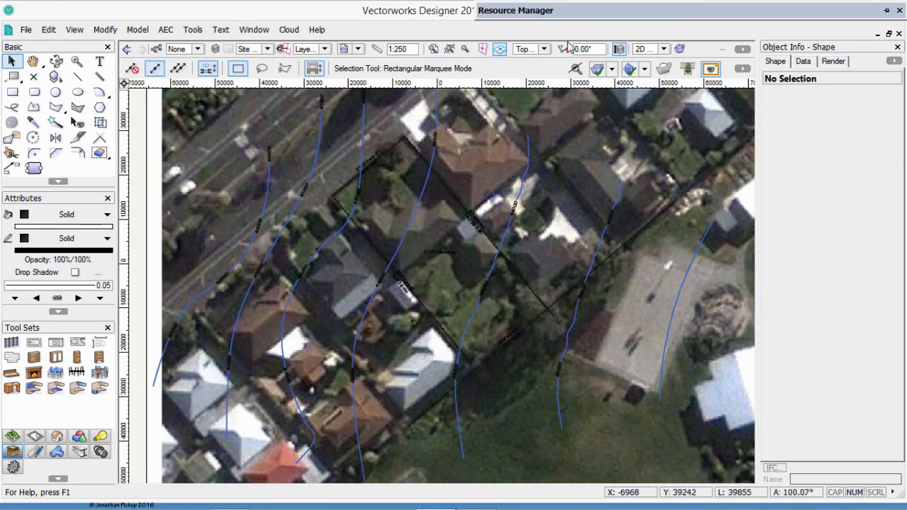
mouse_move(564, 48)
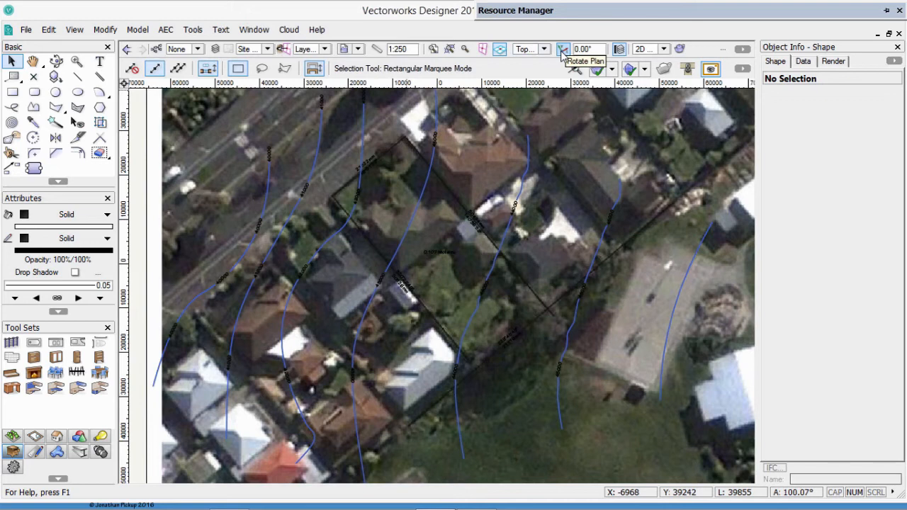
Step: Rotate the plan to align with the site and draw a rectangle over the first house roof
click(562, 48)
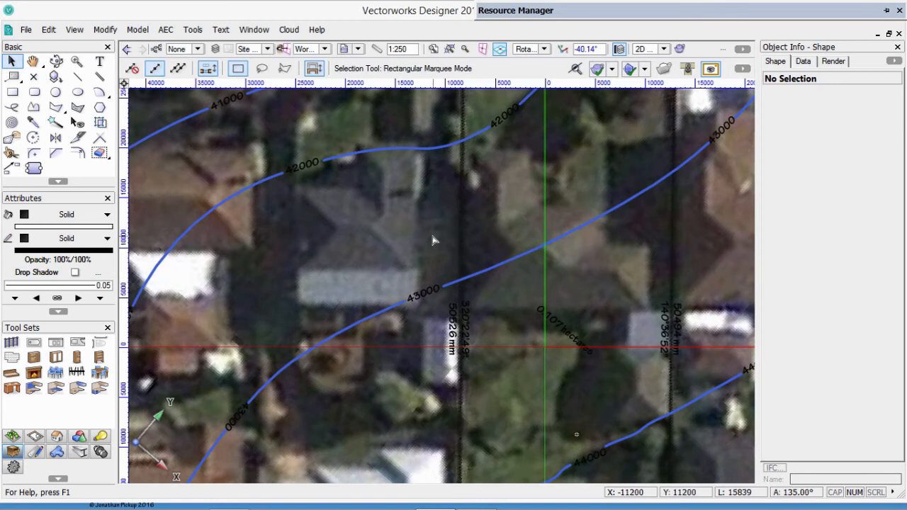
click(11, 91)
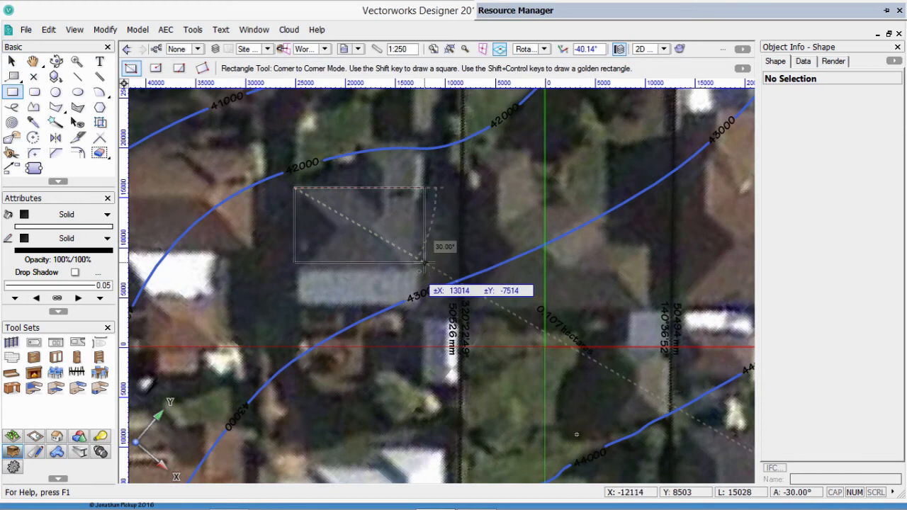
click(428, 264)
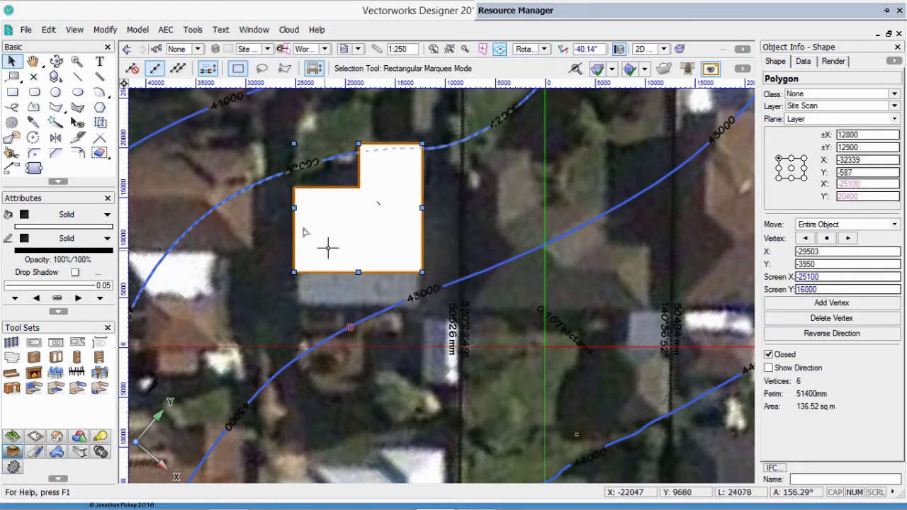
Step: Reshape the footprint's edges with Move Edges so the white L-shape covers the lower roof
click(12, 136)
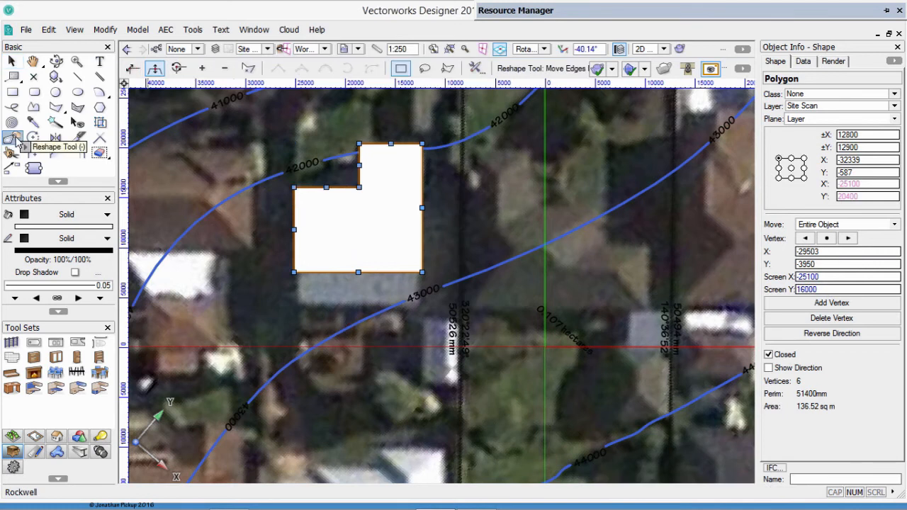
mouse_move(360, 272)
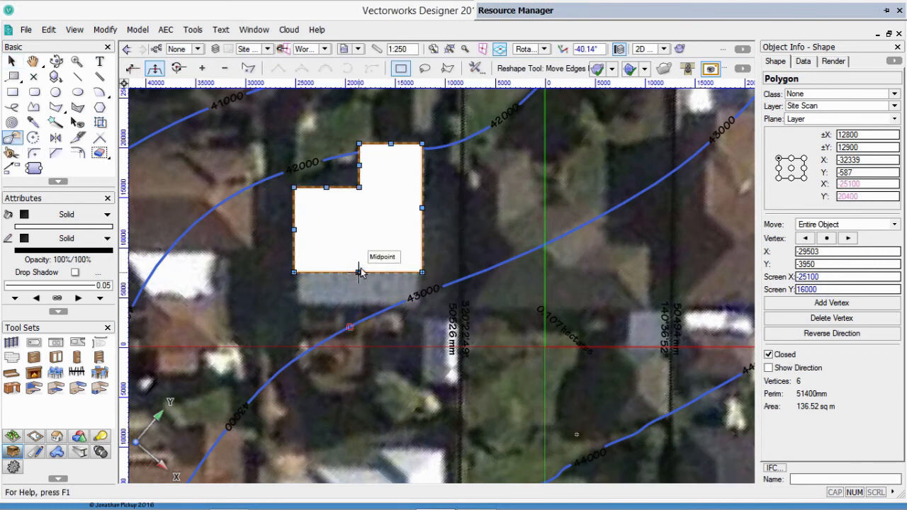
drag(357, 272, 358, 323)
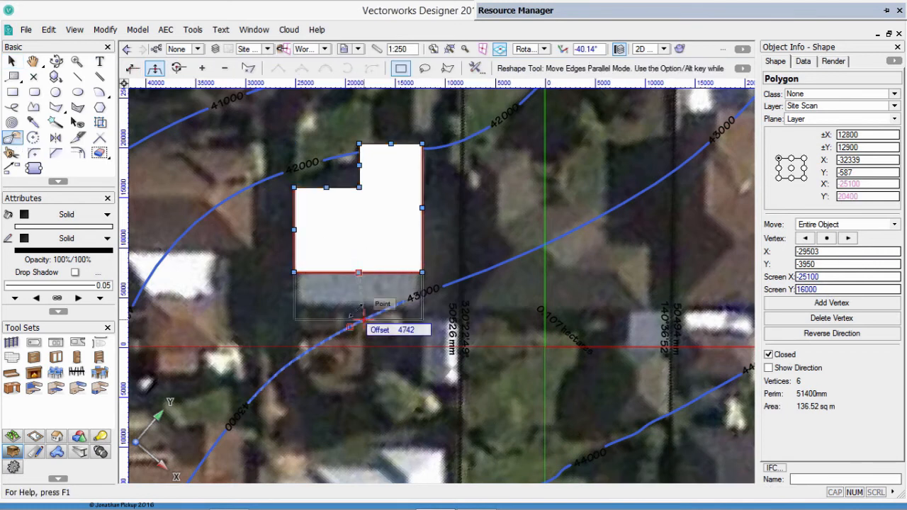
drag(357, 319, 358, 305)
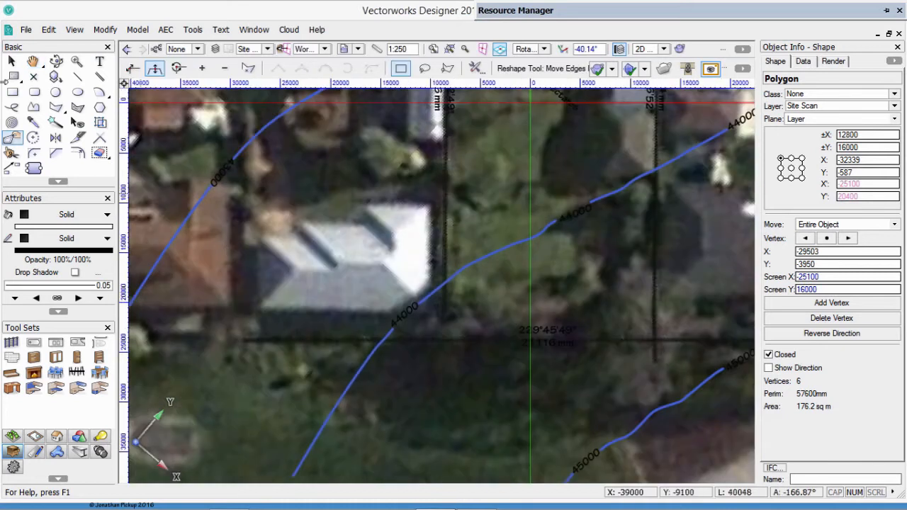
Step: Draw overlapping corner-to-corner rectangles over the neighbouring house roofs as white footprints
click(12, 91)
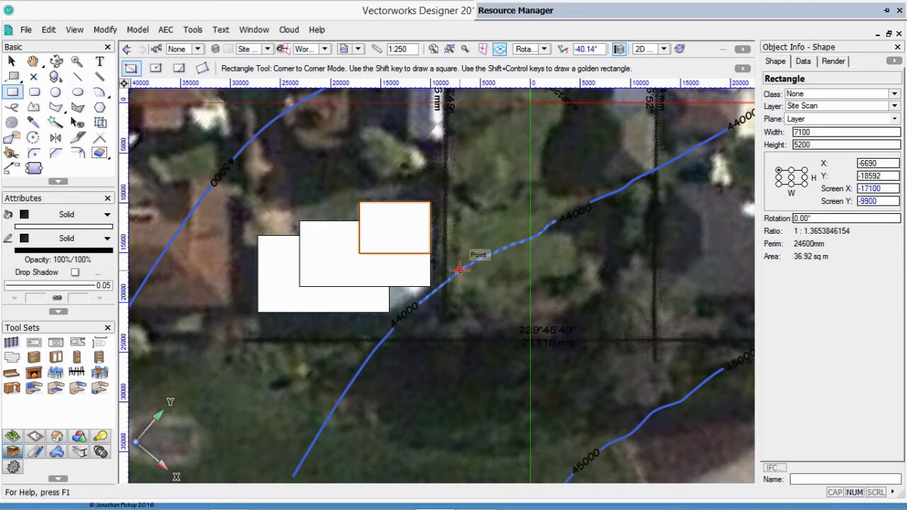
click(11, 60)
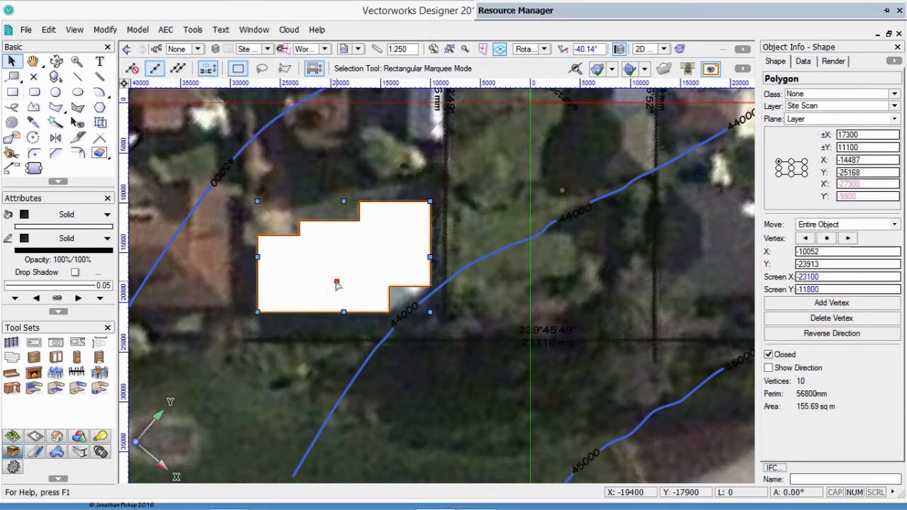
click(227, 68)
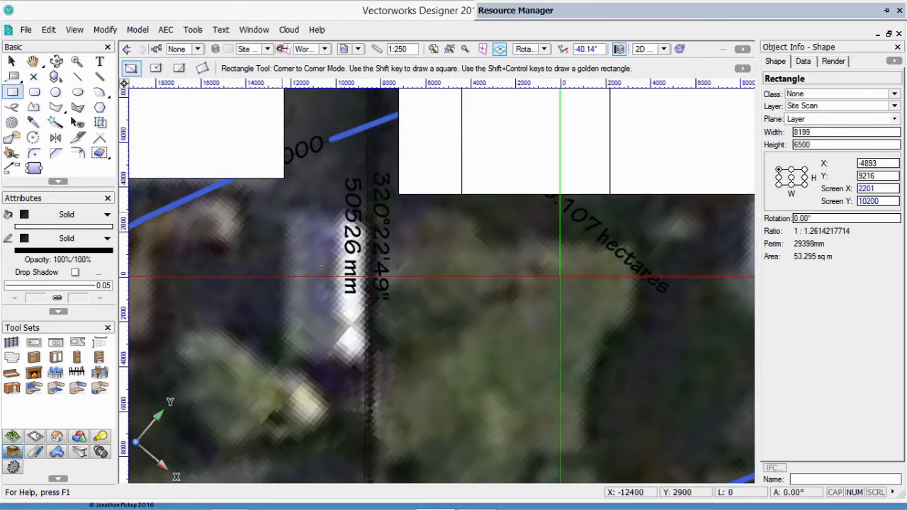
drag(281, 211, 362, 366)
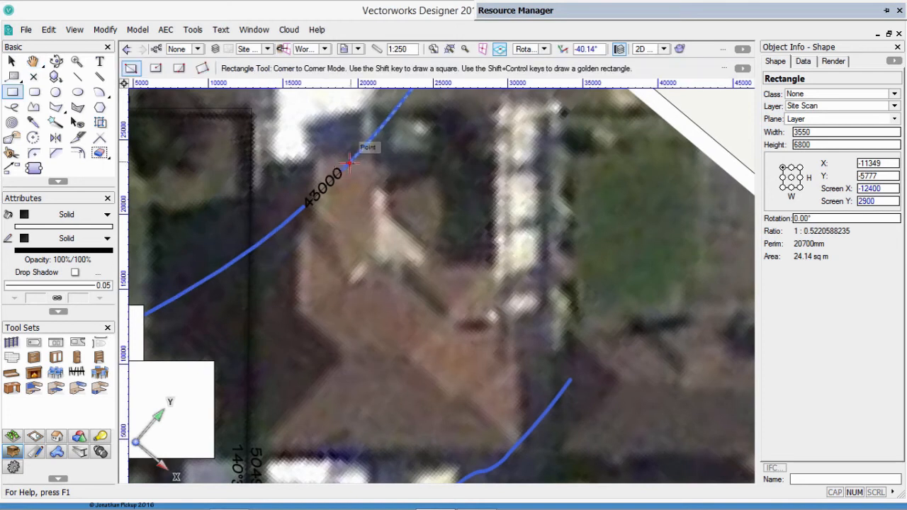
drag(348, 158, 380, 298)
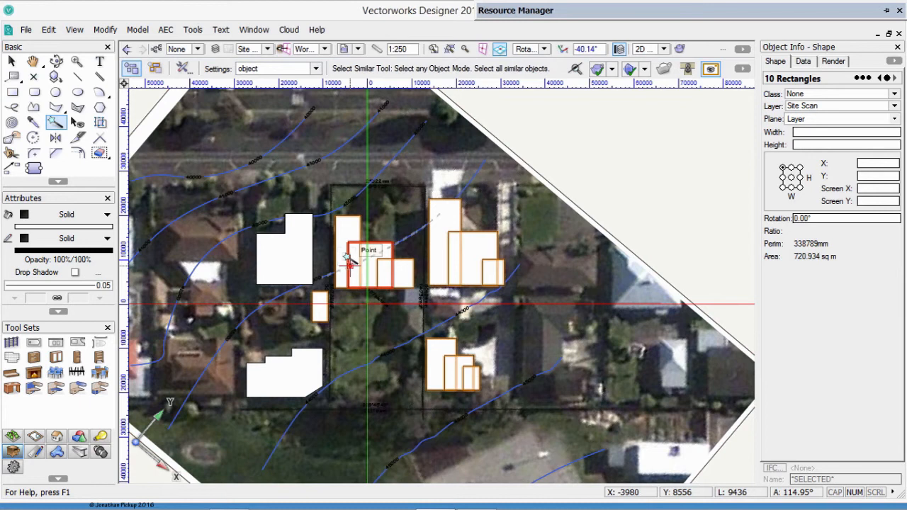
Step: Add the rectangles into single house footprints, select all six and bring up the AEC commands
right_click(368, 255)
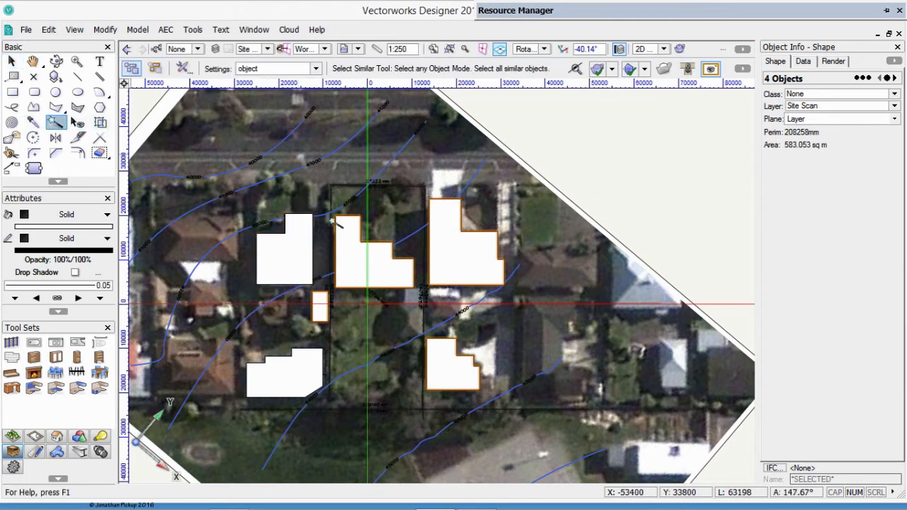
click(284, 253)
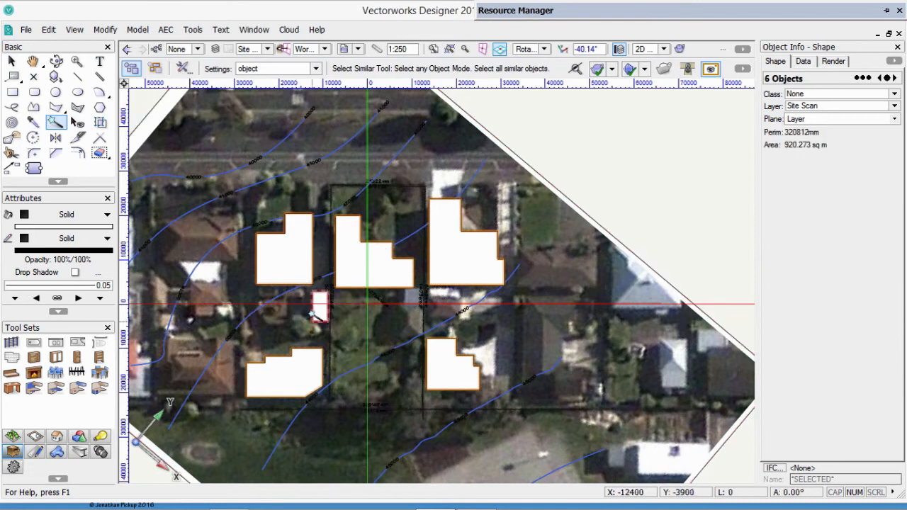
mouse_move(315, 319)
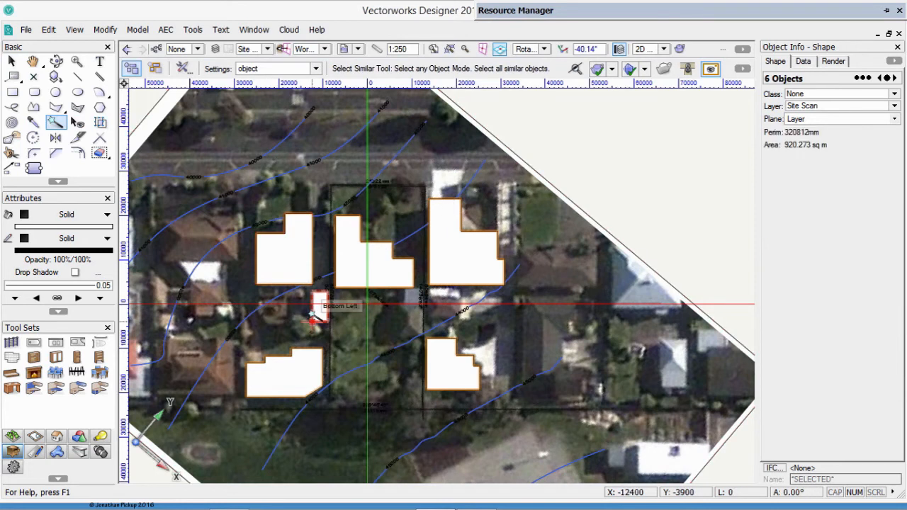
click(164, 29)
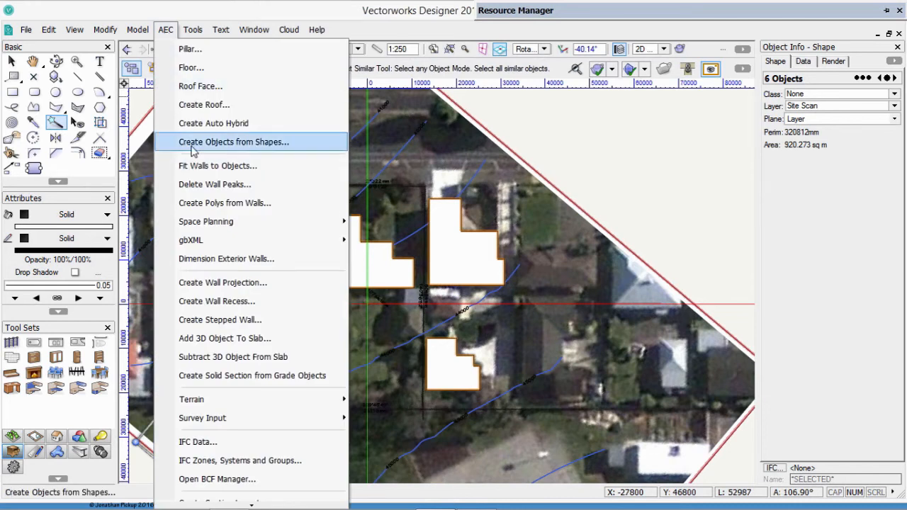
Step: Set Create Objects from Shapes to Massing Model with Delete Source Shapes ticked
click(234, 142)
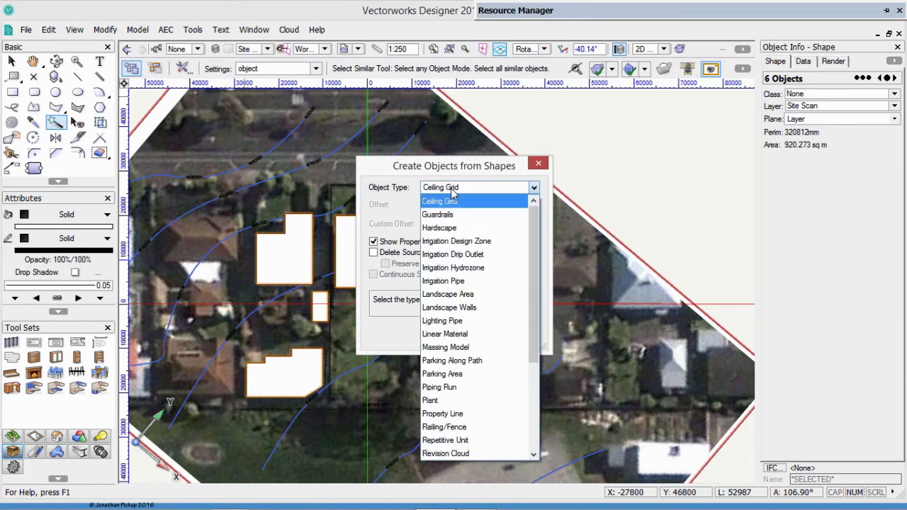
mouse_move(494, 280)
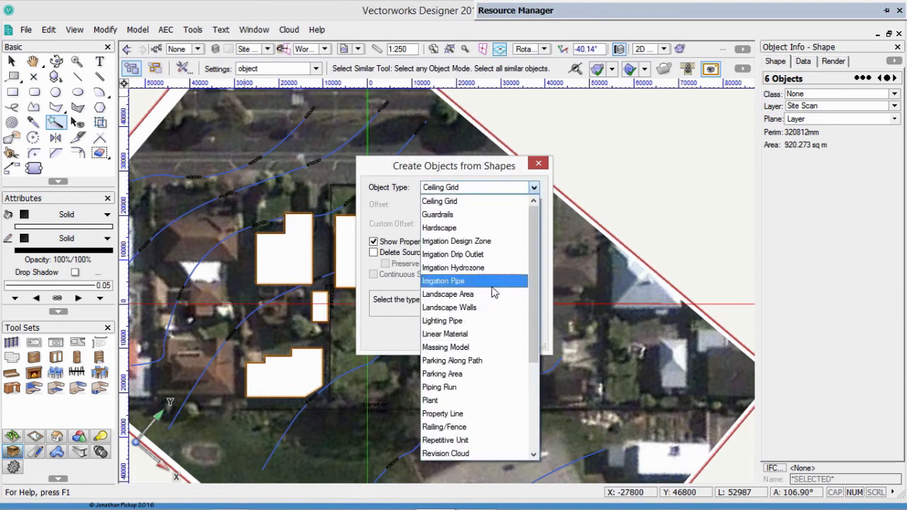
click(445, 348)
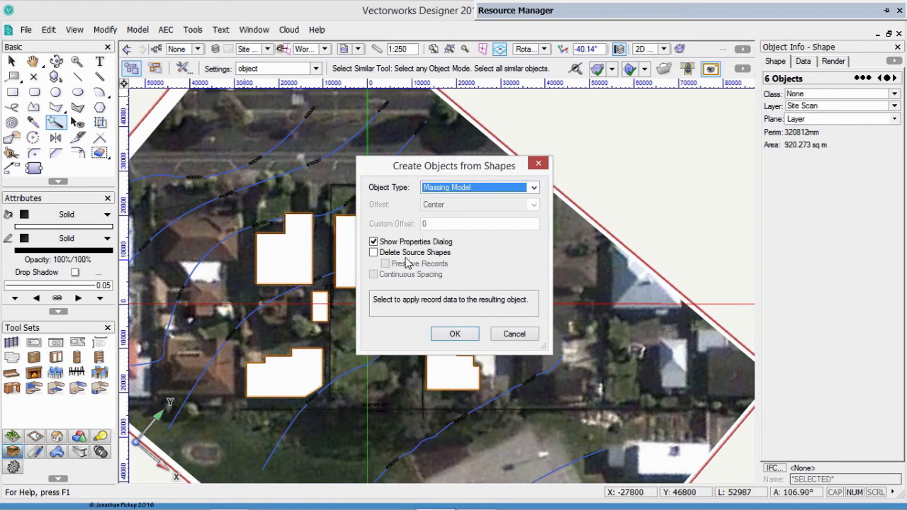
click(374, 253)
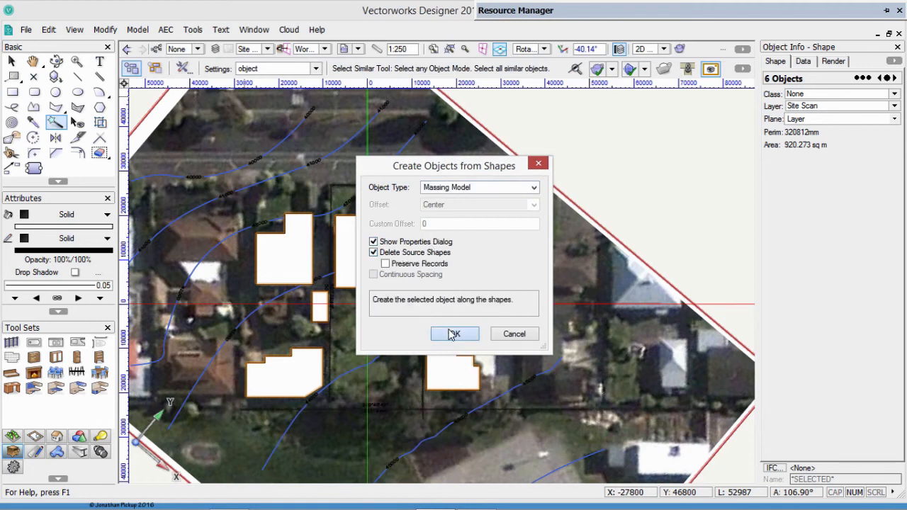
Step: Start the massing model properties, enter 650 and choose a class for the massing walls
click(454, 335)
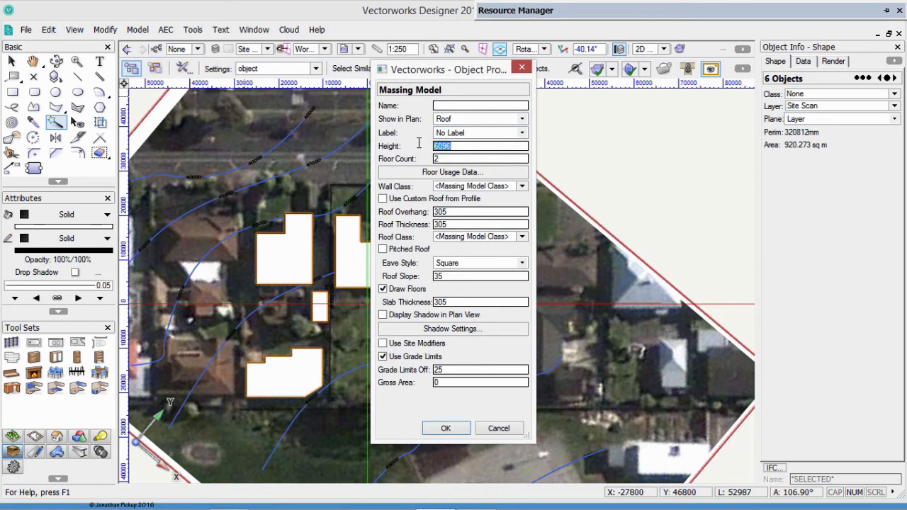
text(6500)
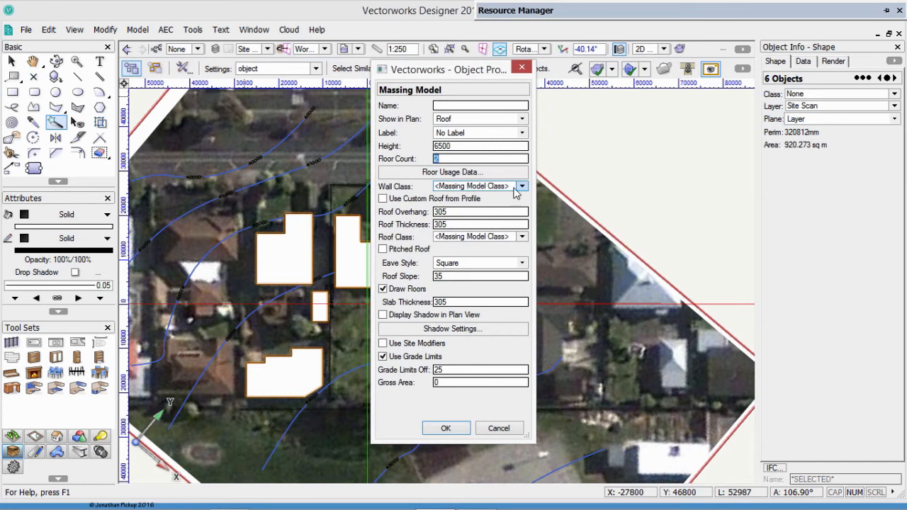
click(522, 186)
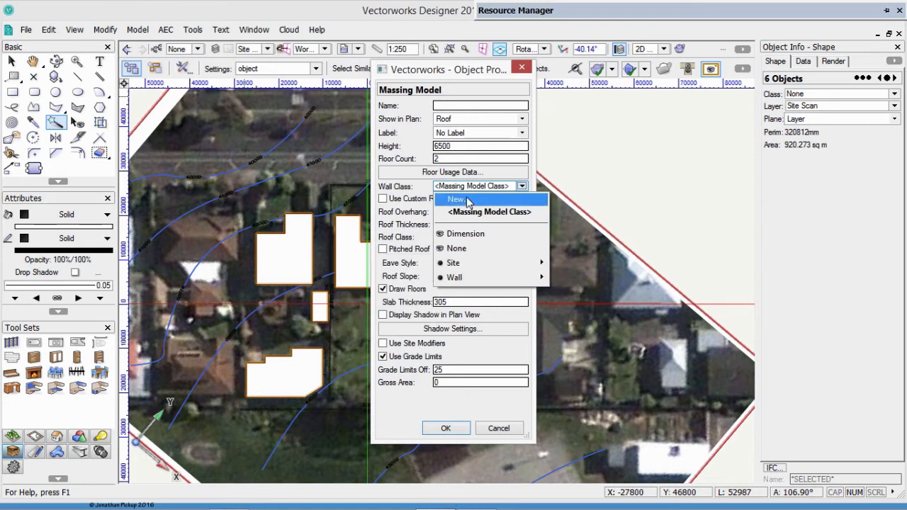
click(457, 199)
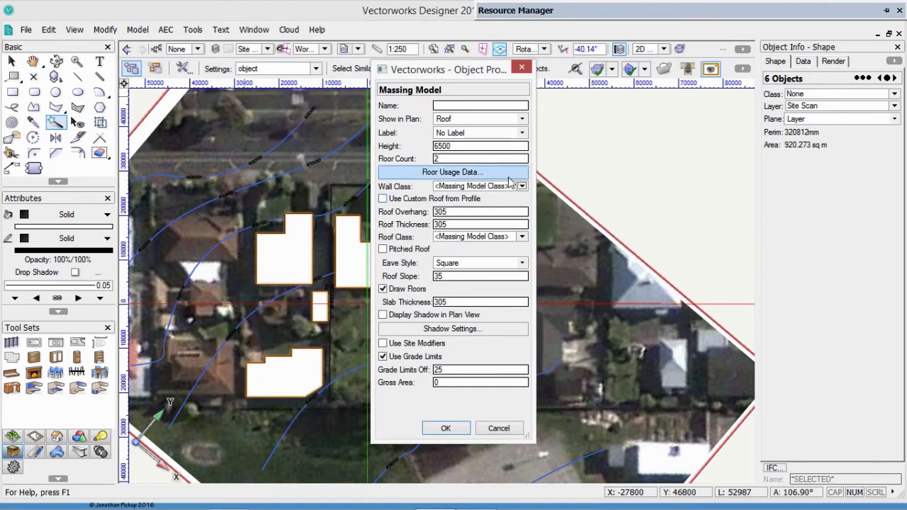
click(521, 186)
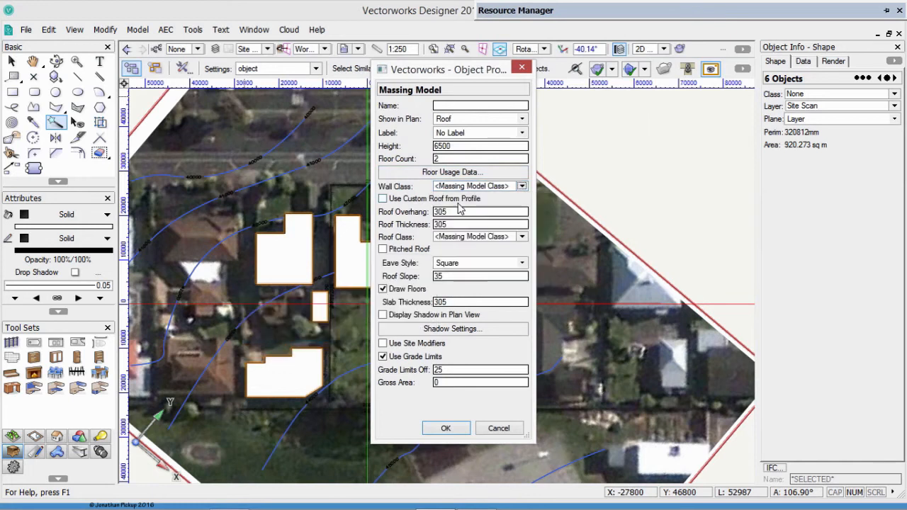
Step: Enable Pitched Roof with thickness 150 and Roof Class Site-Massing Model-Roof Existing
click(383, 250)
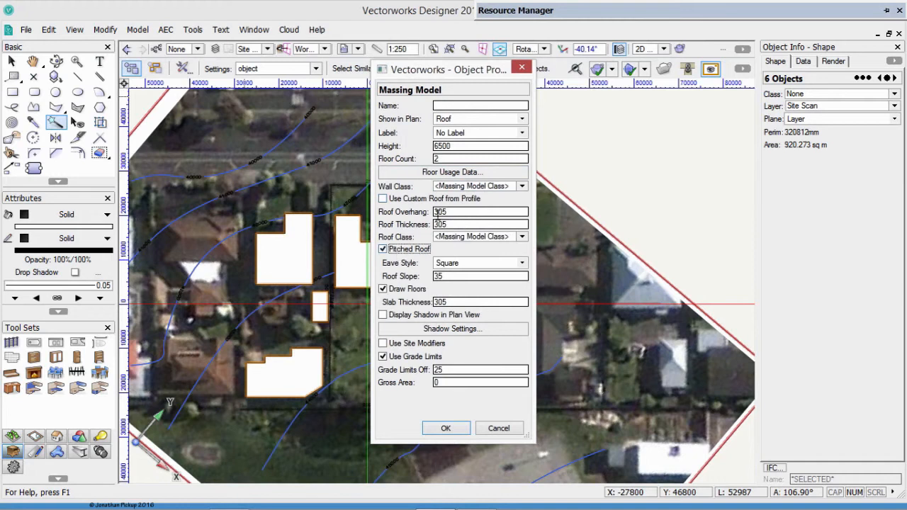
click(383, 250)
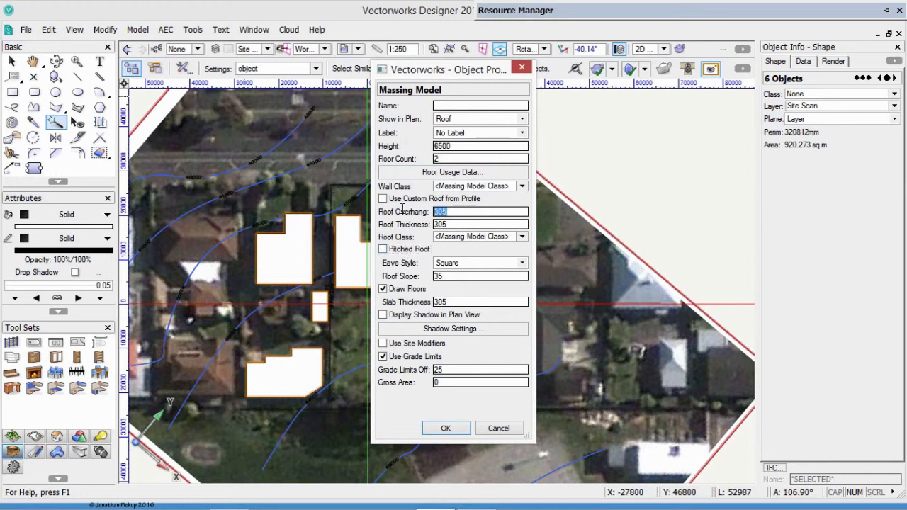
text(150)
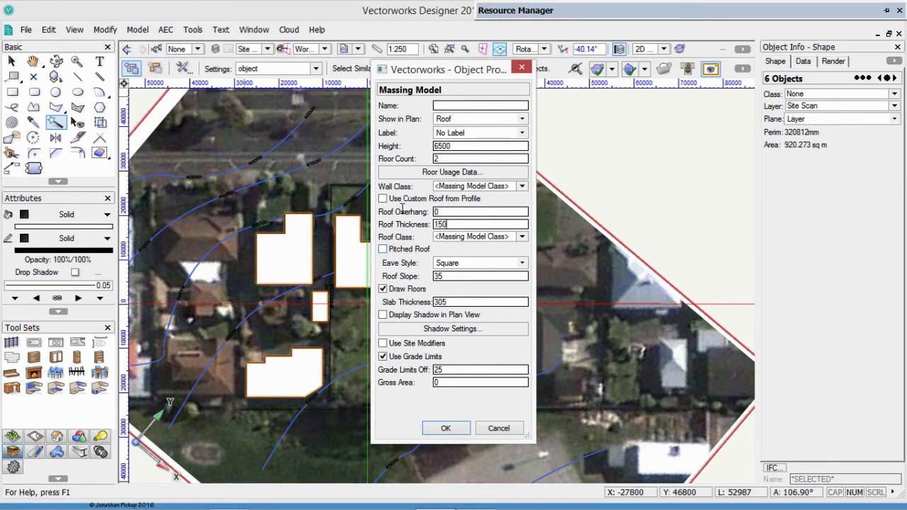
click(522, 236)
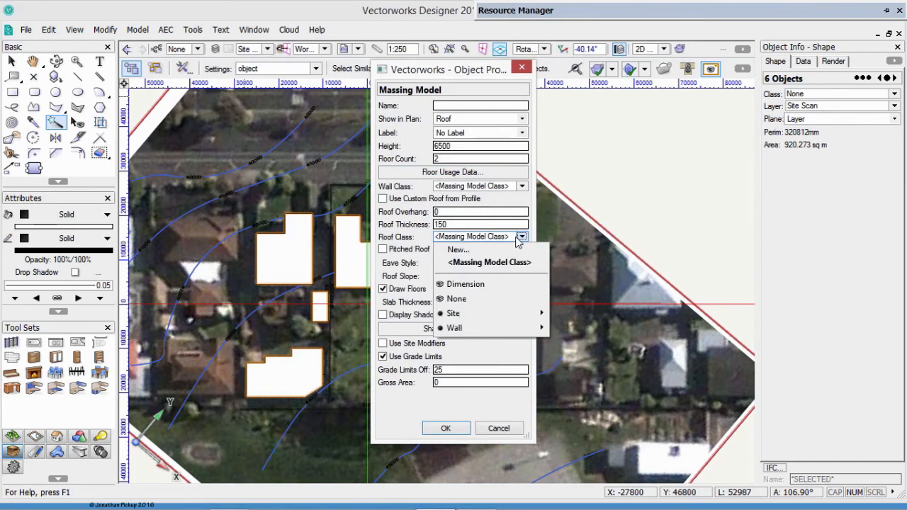
mouse_move(453, 313)
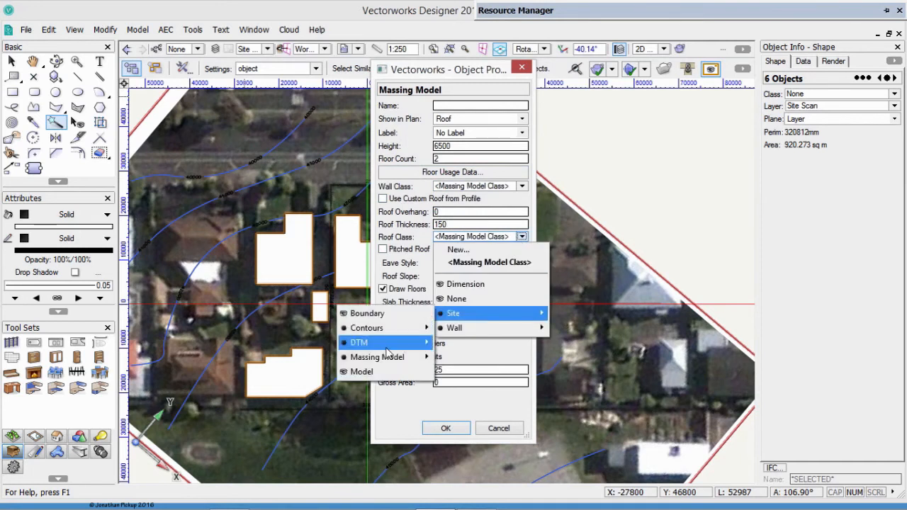
mouse_move(377, 357)
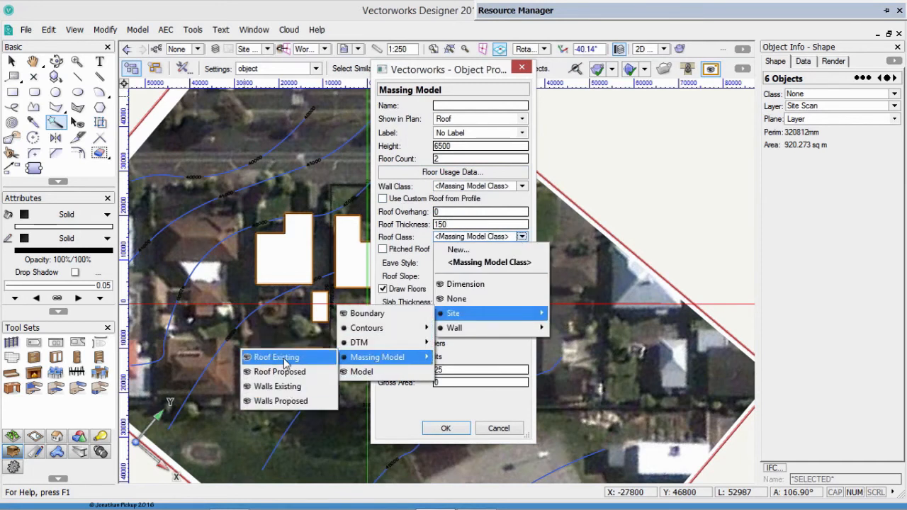
click(275, 357)
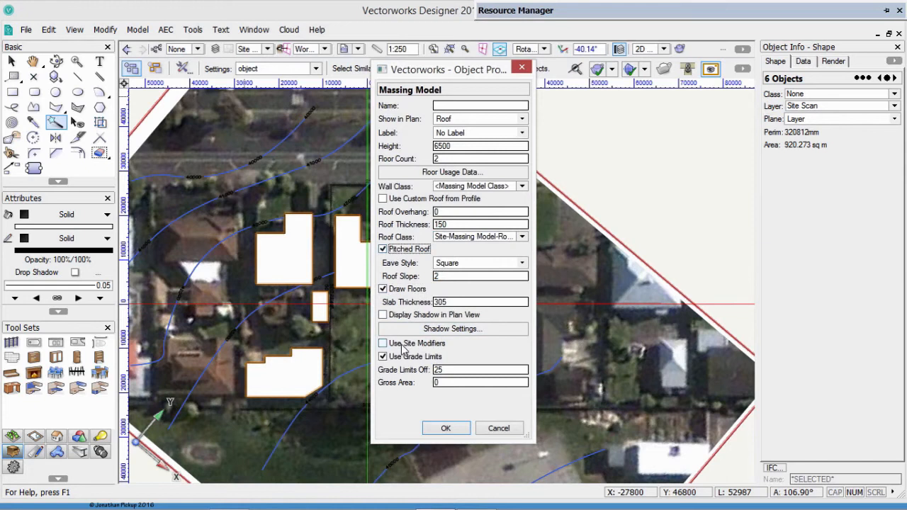
click(383, 357)
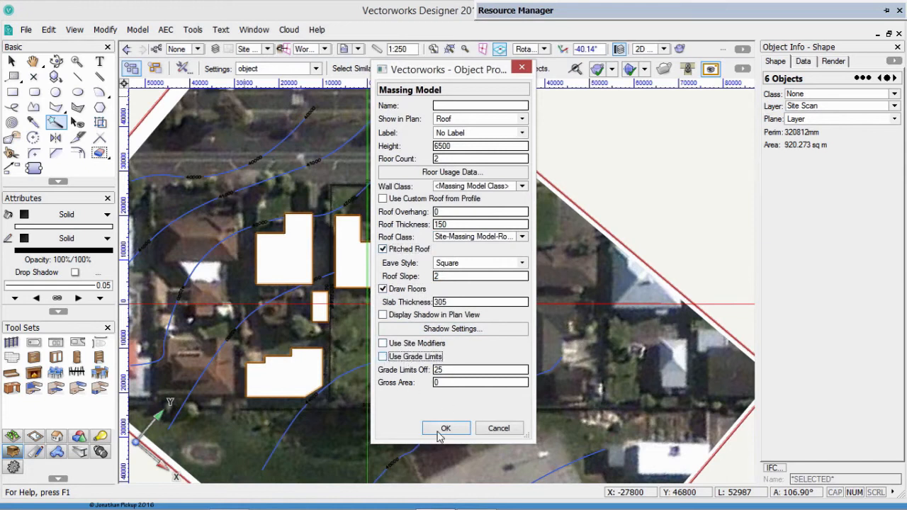
Step: Confirm the roof settings, move the six massing models to the Site Model layer and activate it
click(446, 428)
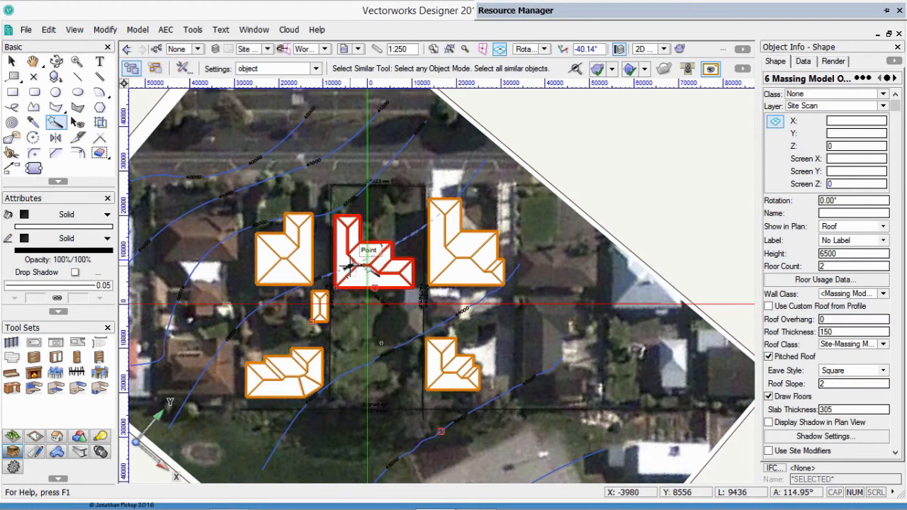
click(881, 106)
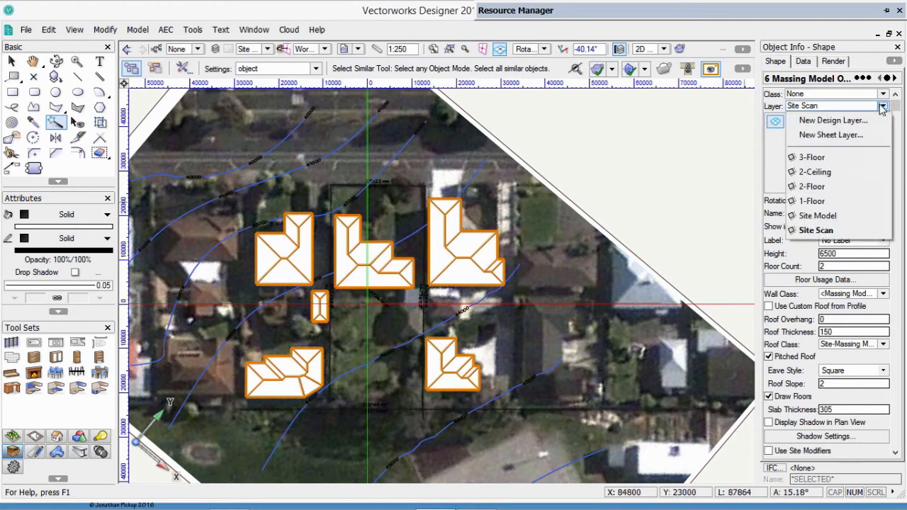
click(816, 215)
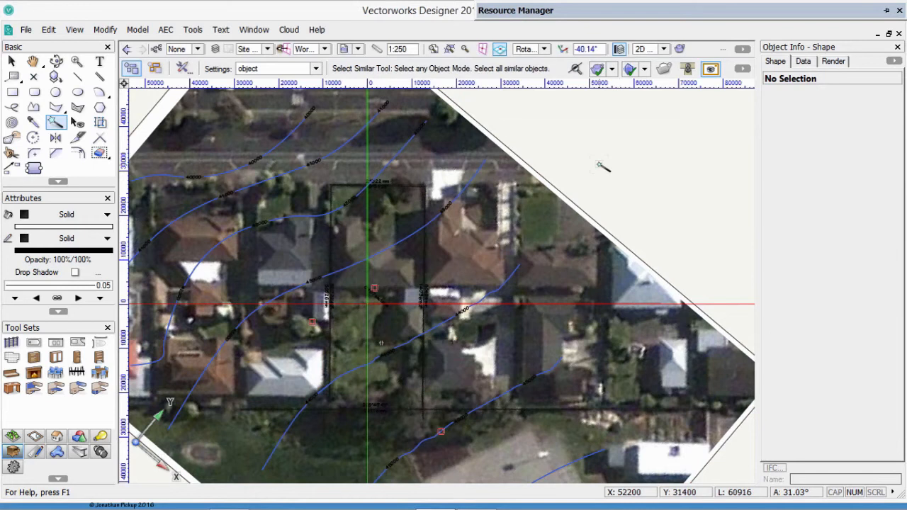
click(266, 49)
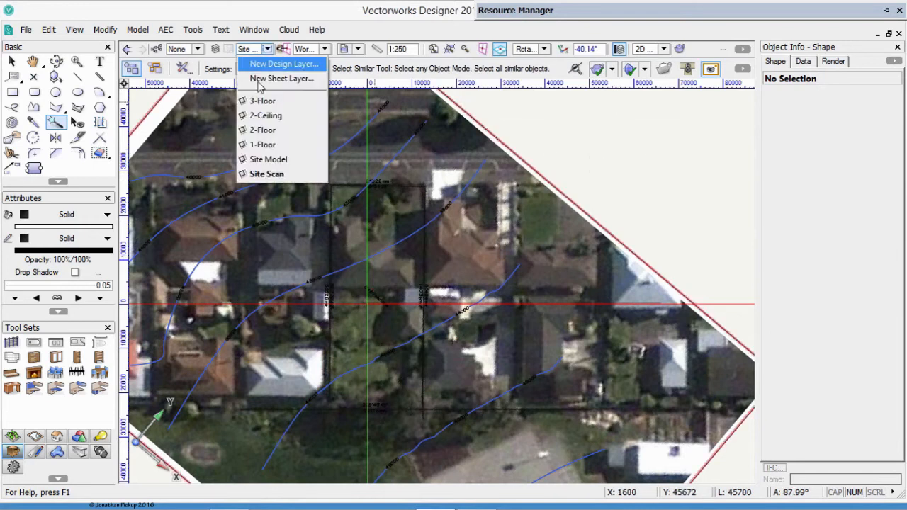
click(268, 159)
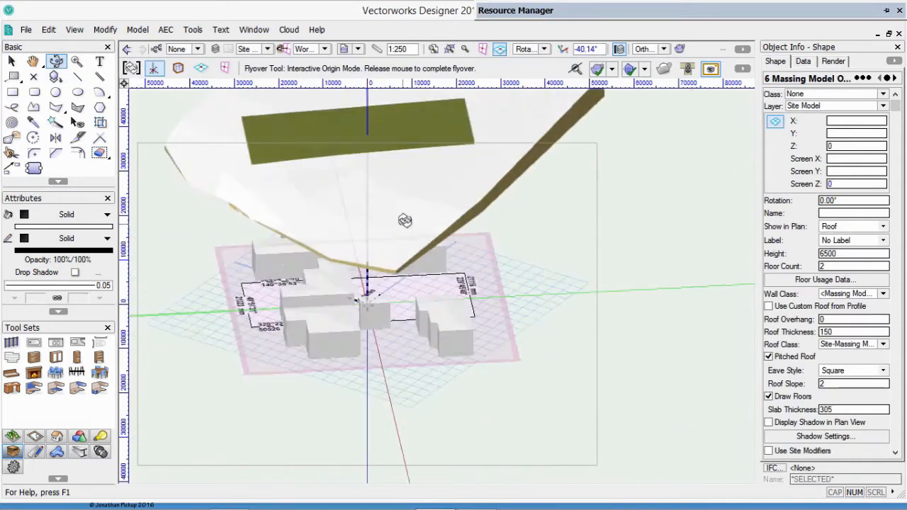
Step: Drop the massing models onto the terrain with AEC > Terrain > Send to Surface
drag(405, 220, 461, 224)
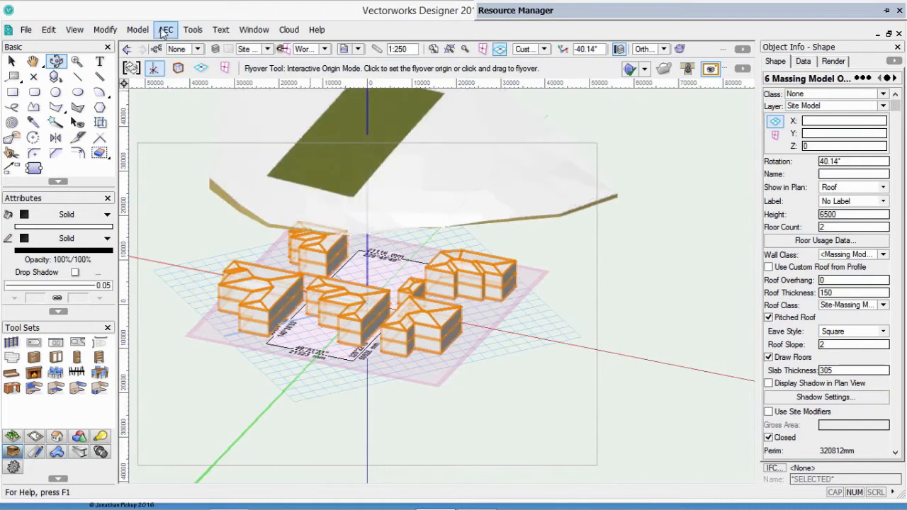
click(165, 28)
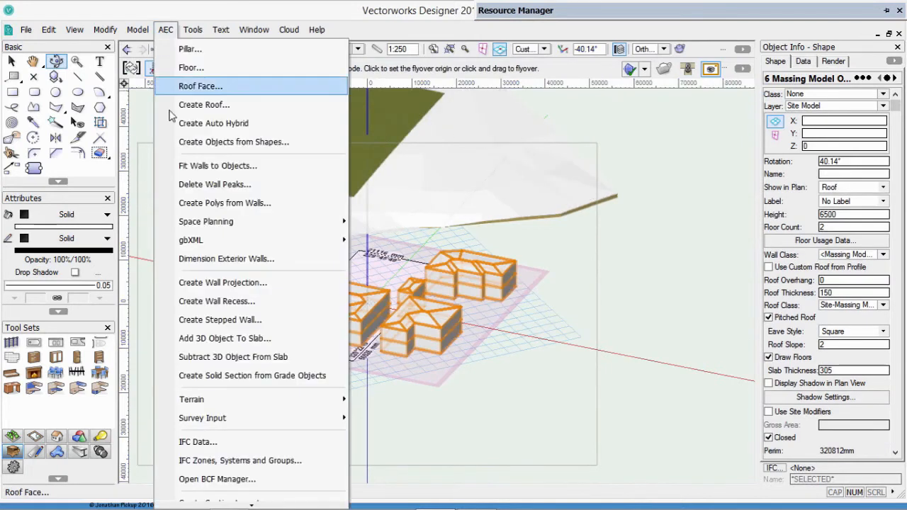
mouse_move(215, 300)
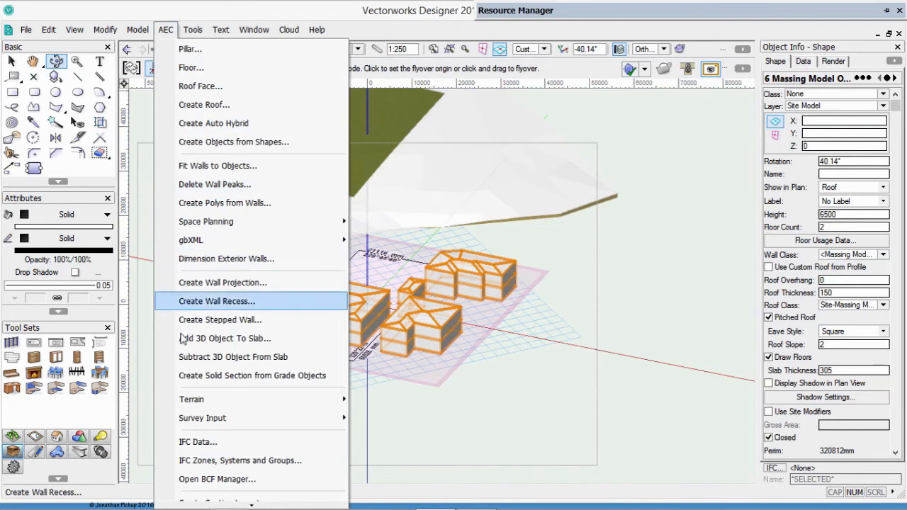
mouse_move(191, 399)
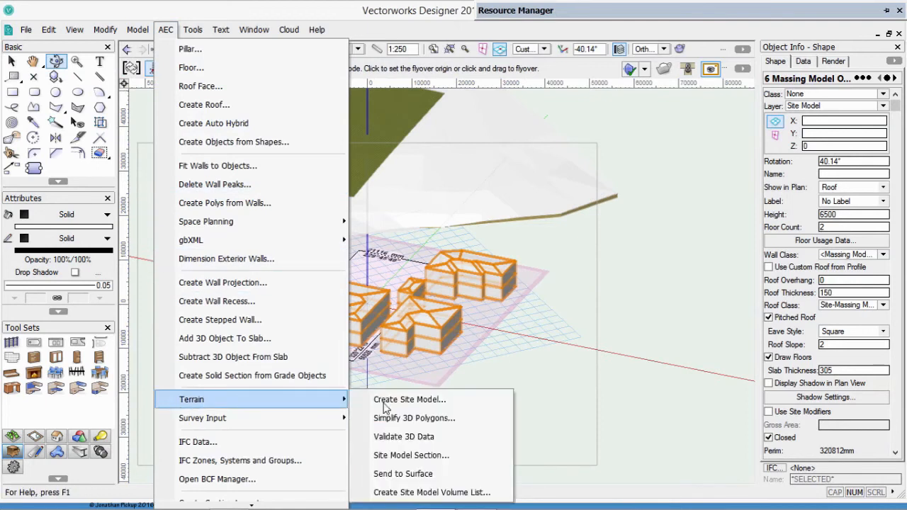
mouse_move(402, 473)
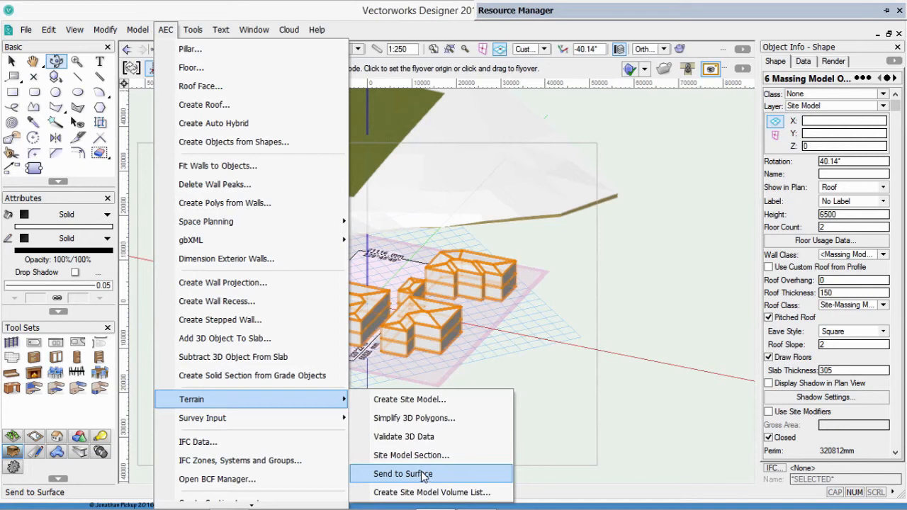
click(402, 473)
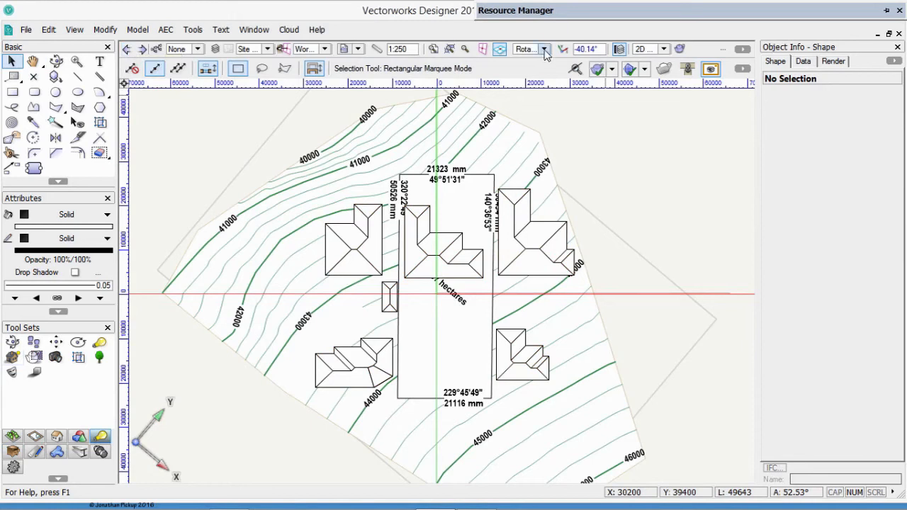
Step: Reset the plan rotation and bring up the Heliodon tool's location settings
click(545, 49)
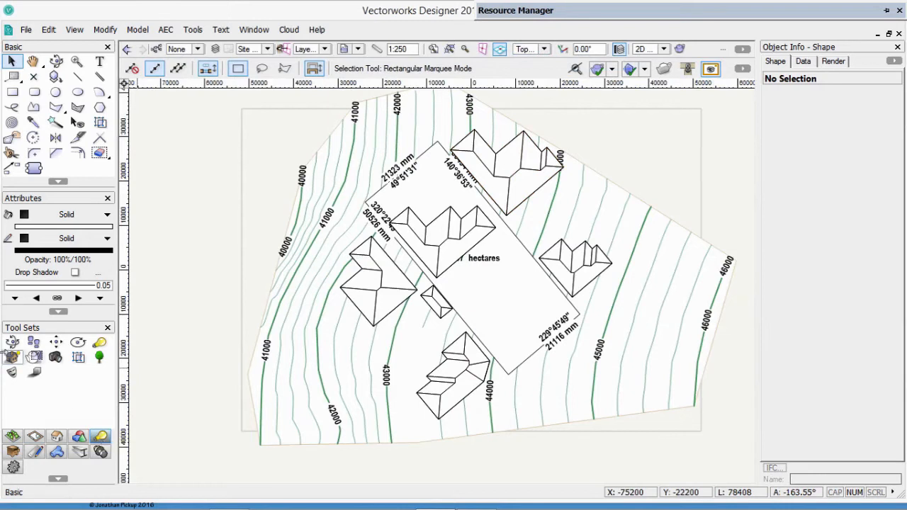
click(12, 358)
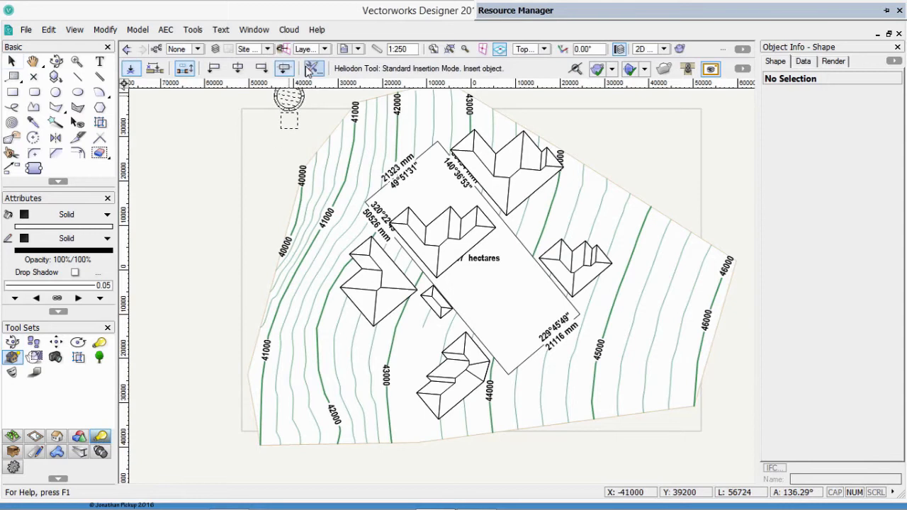
click(311, 68)
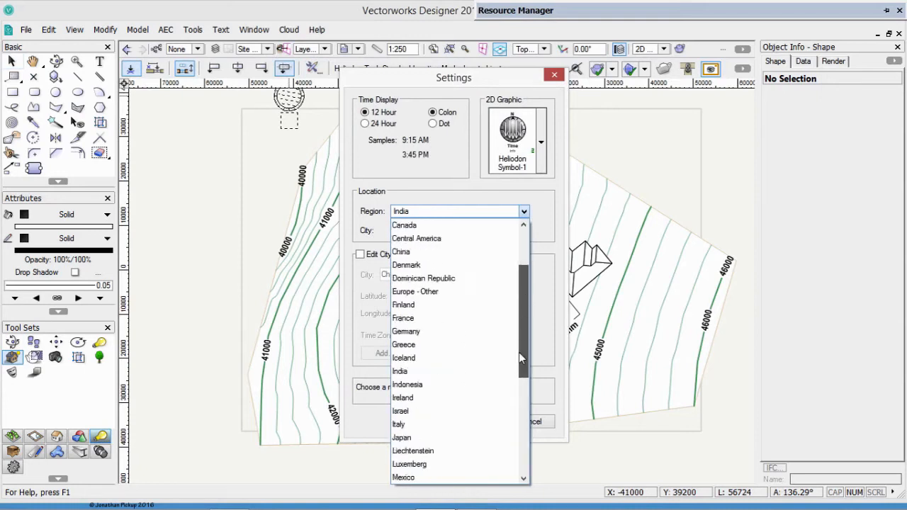
Step: Set the heliodon location to Region India, City Chennai, add it to saved cities and confirm
click(400, 371)
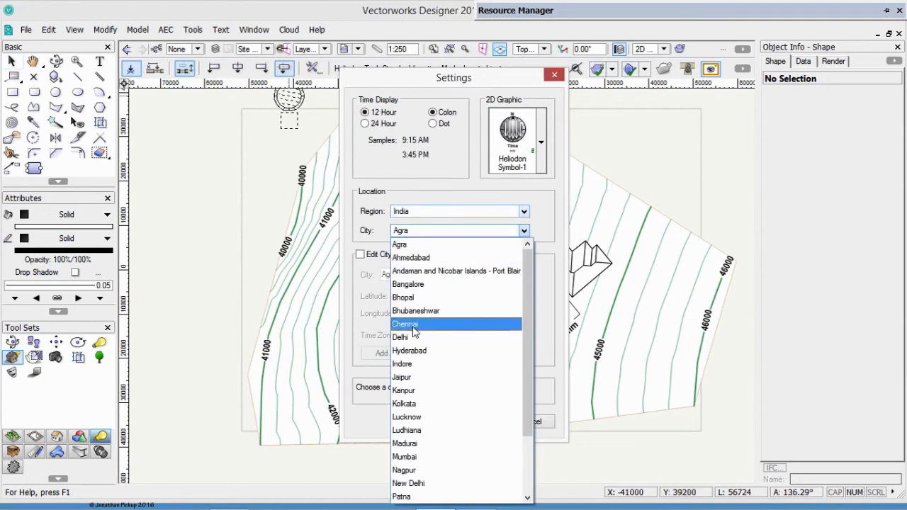
scroll(down, 3)
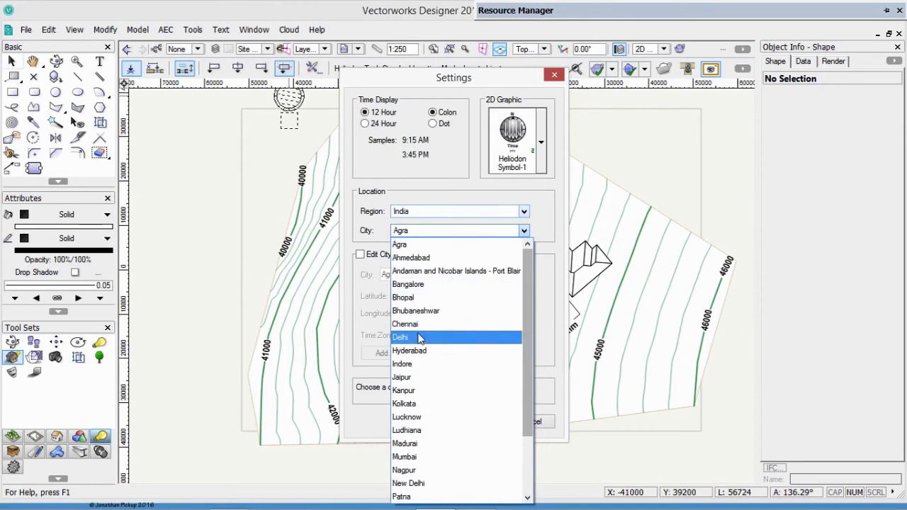
click(405, 324)
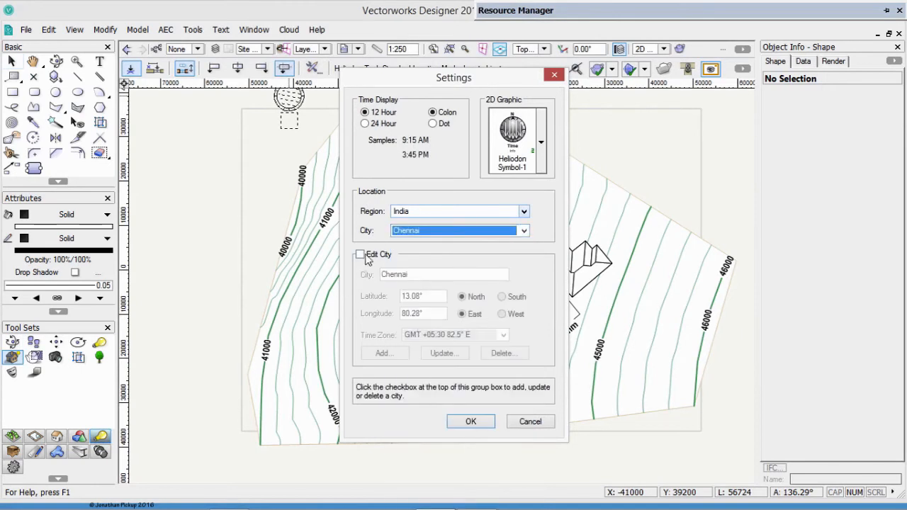
click(360, 255)
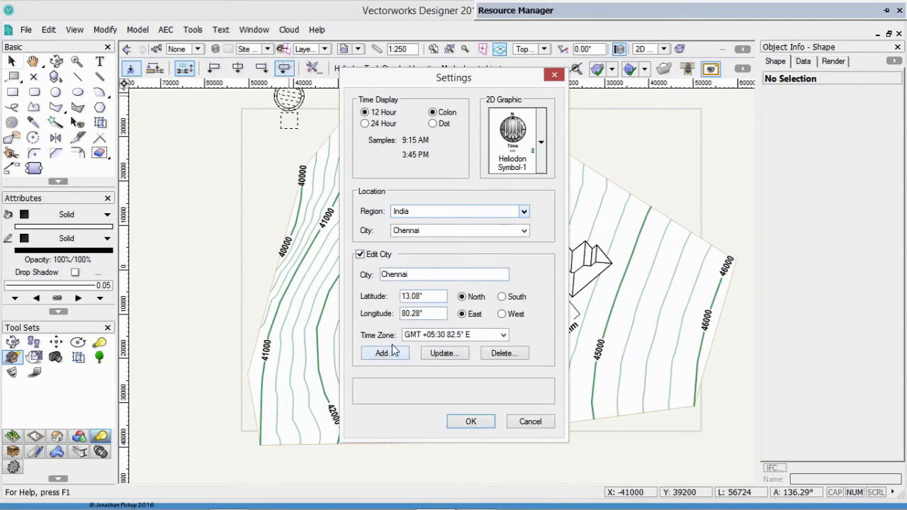
mouse_move(383, 353)
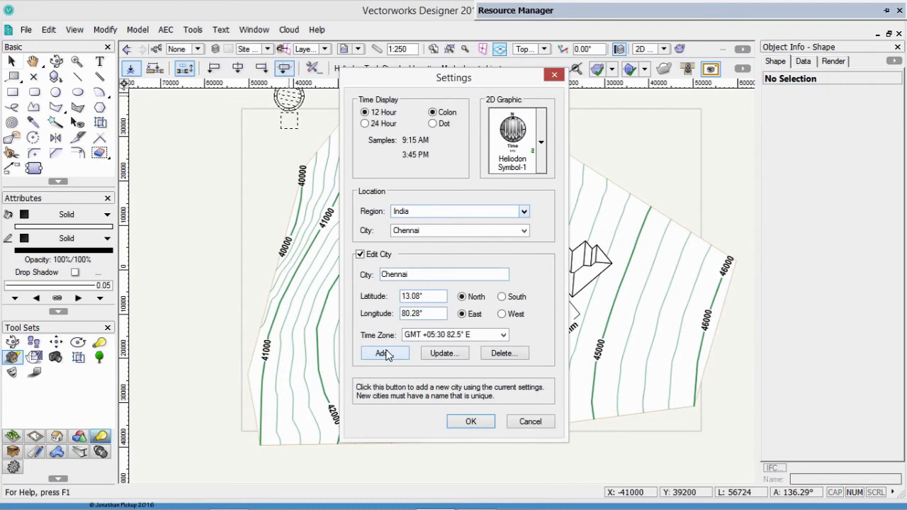
click(360, 253)
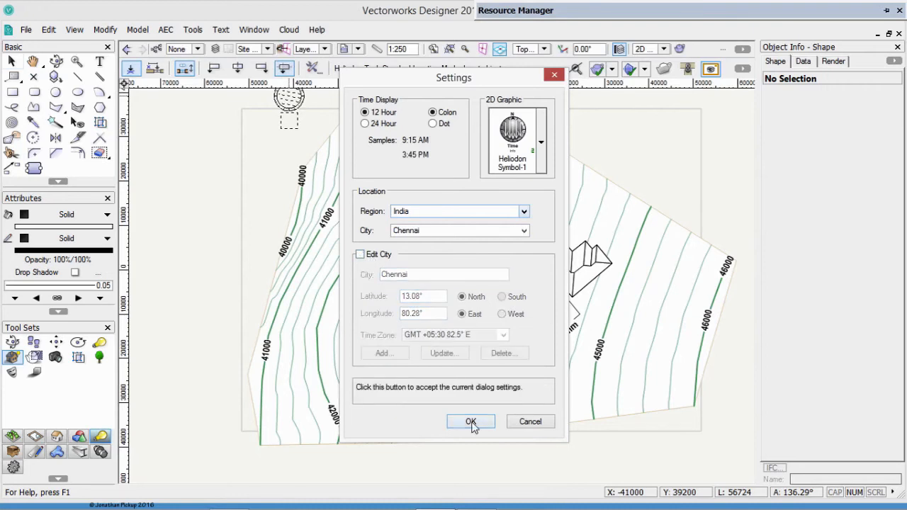
click(471, 422)
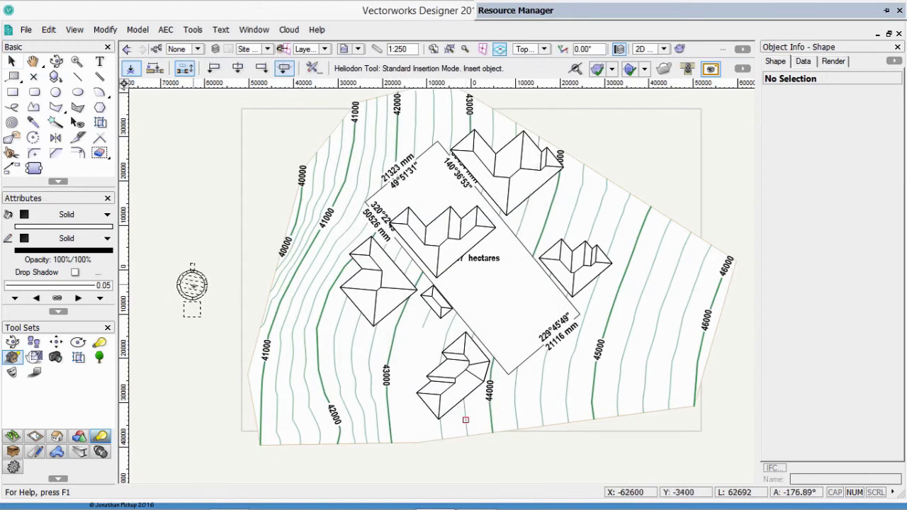
Step: Place the heliodon beside the site plan and set its time to 3:00 PM on March 20
click(193, 287)
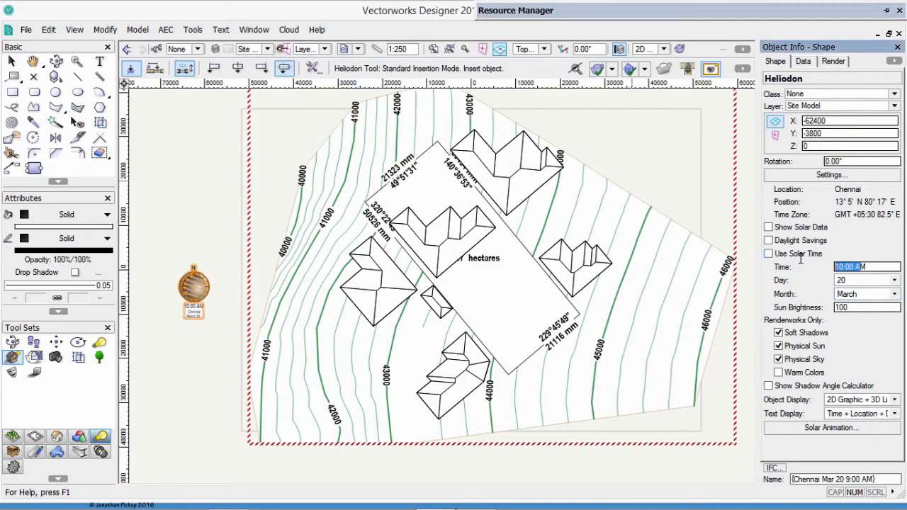
text(12)
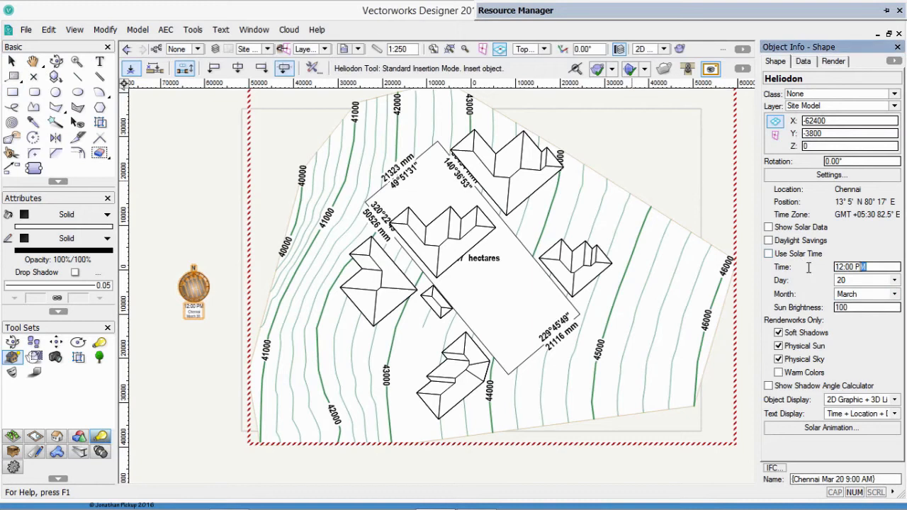
text(3:00 PM)
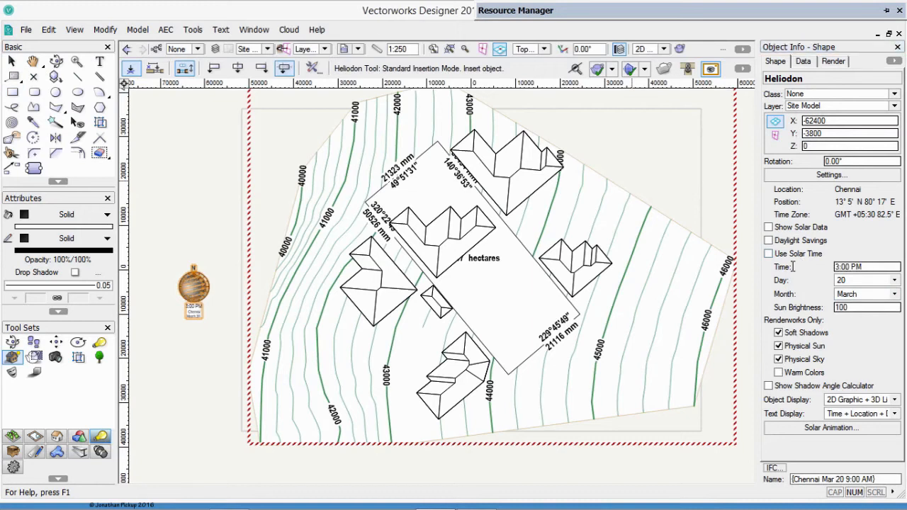
click(197, 289)
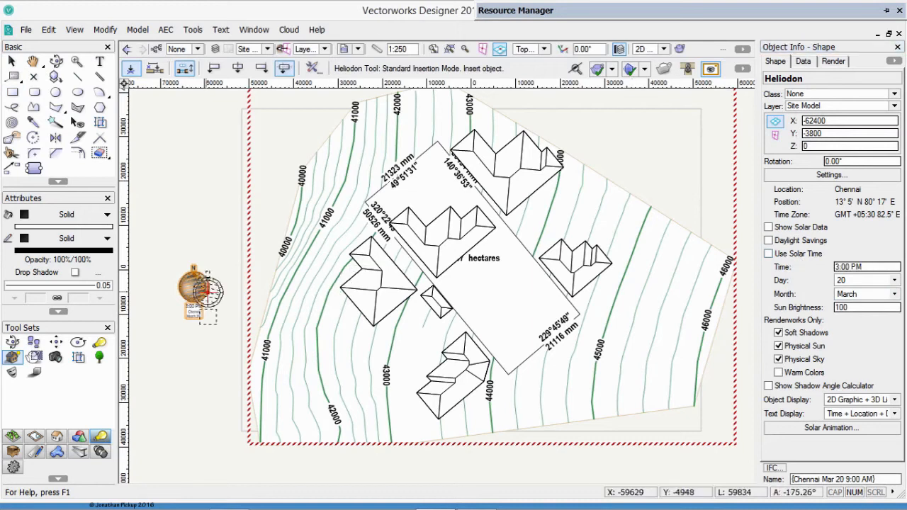
mouse_move(207, 282)
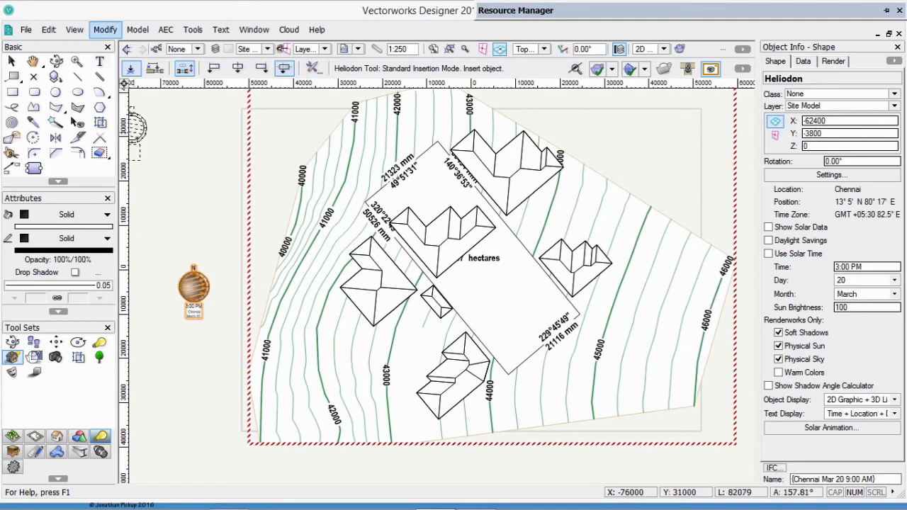
Step: Set OpenGL rendering to Very High detail with Draw Edges and high-quality Use Shadows enabled
click(73, 28)
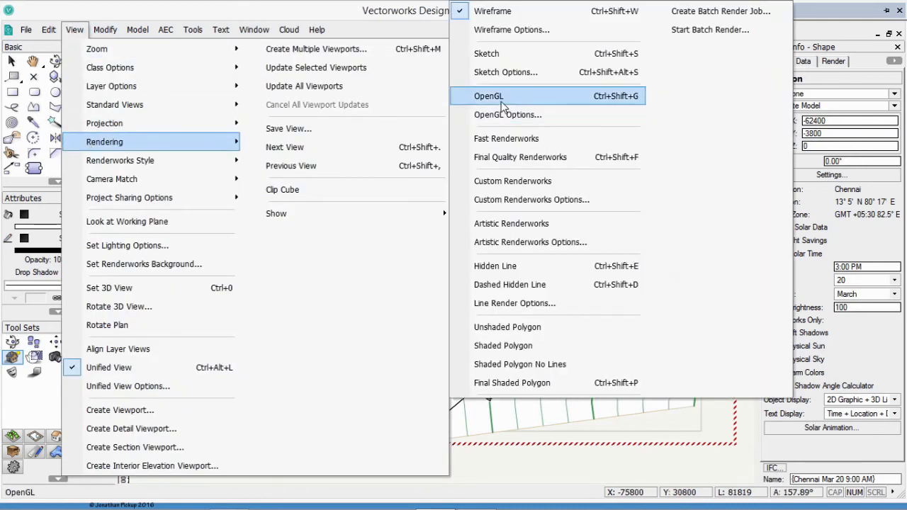
click(488, 97)
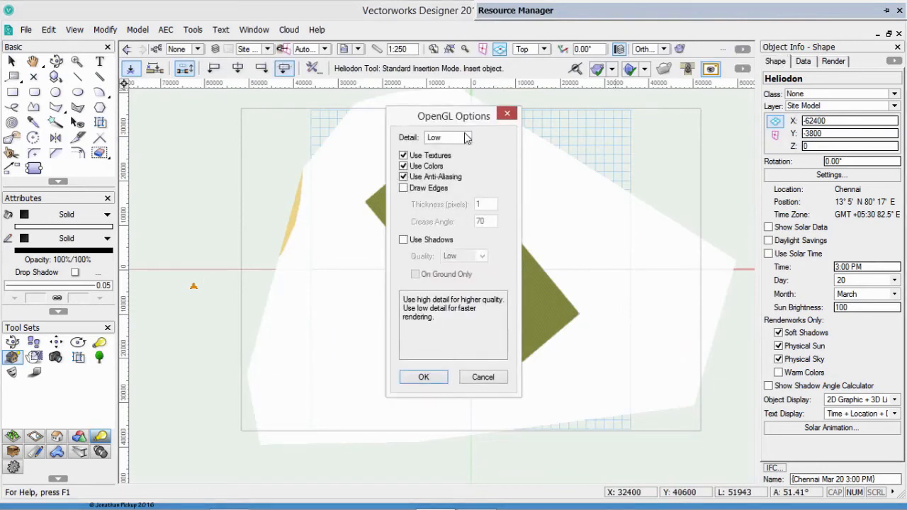
click(466, 138)
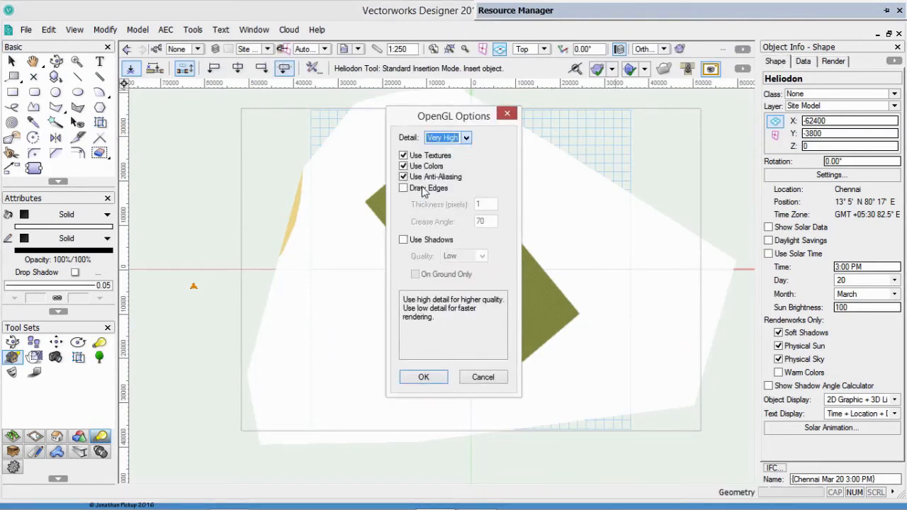
click(404, 187)
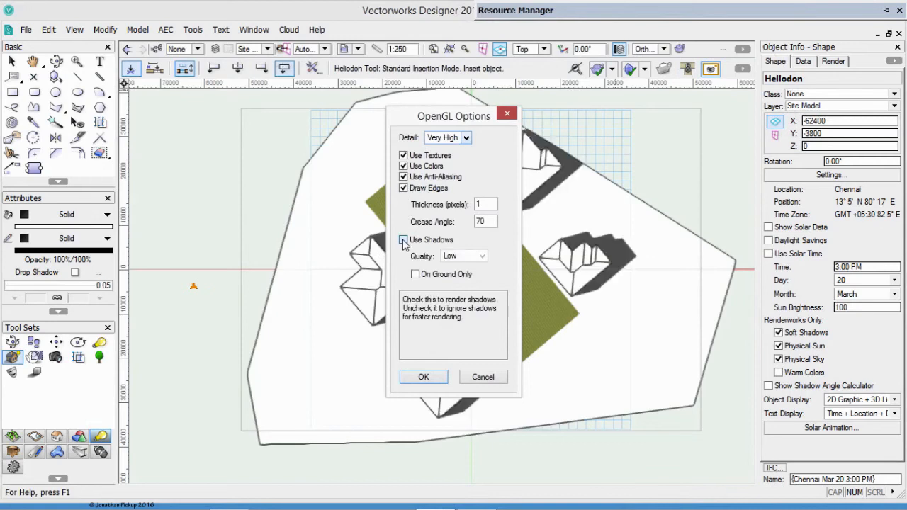
click(404, 239)
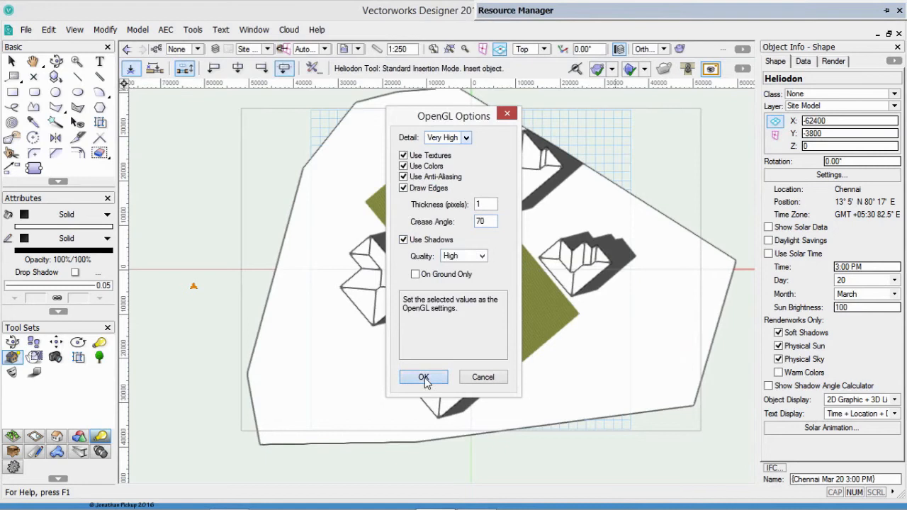
click(422, 377)
text(4)
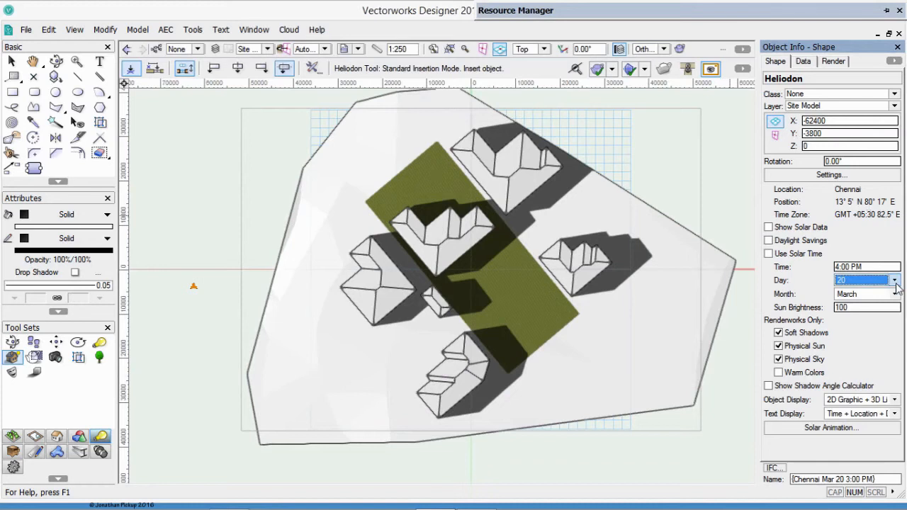
Step: Set the heliodon to 4:00 PM and bring up the month and solar-date choices
click(894, 294)
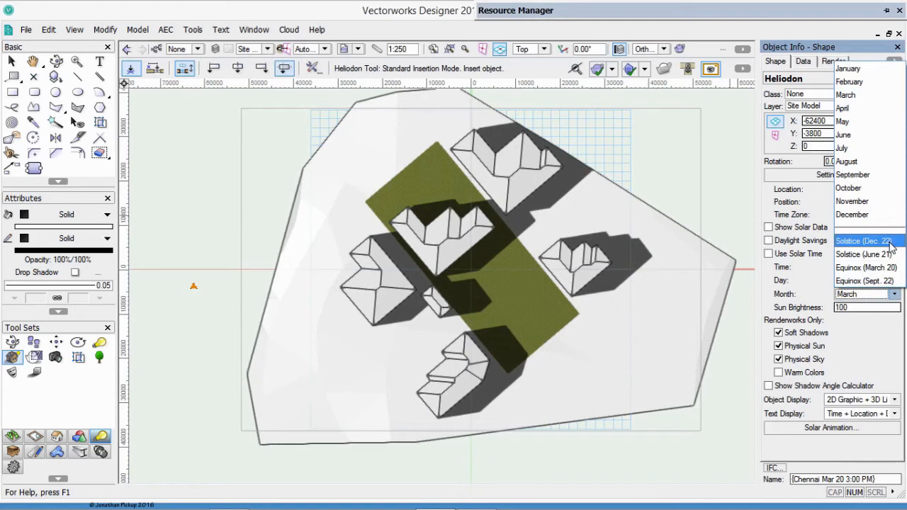
mouse_move(863, 254)
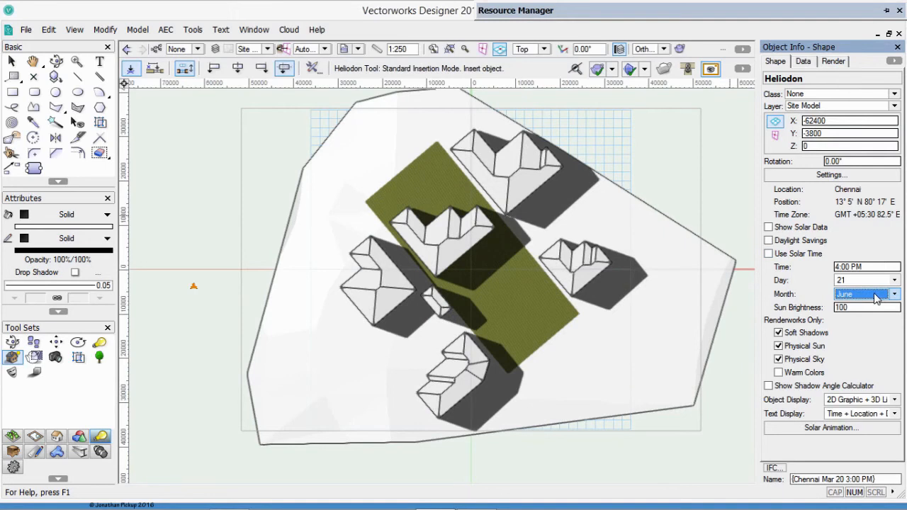
click(893, 293)
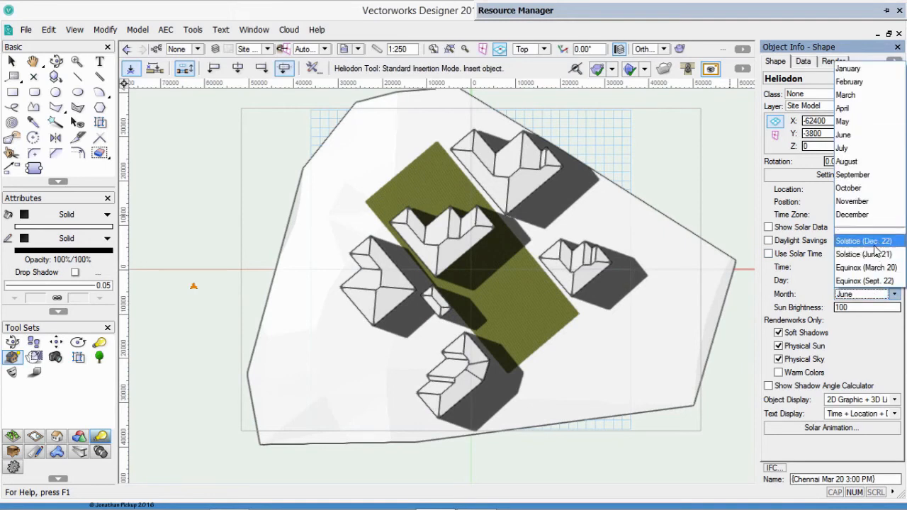
Step: Set the sun date to Solstice (Dec. 22) and clear the selection in the drawing
click(864, 240)
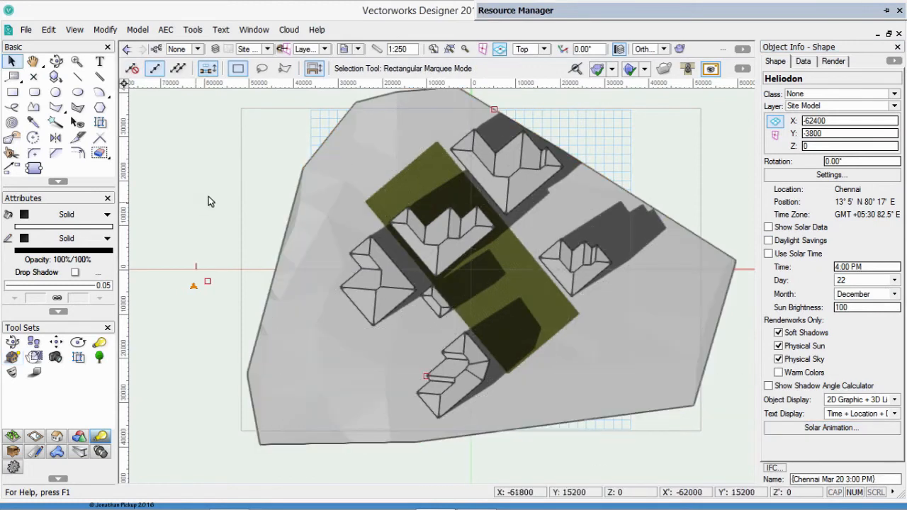
click(168, 202)
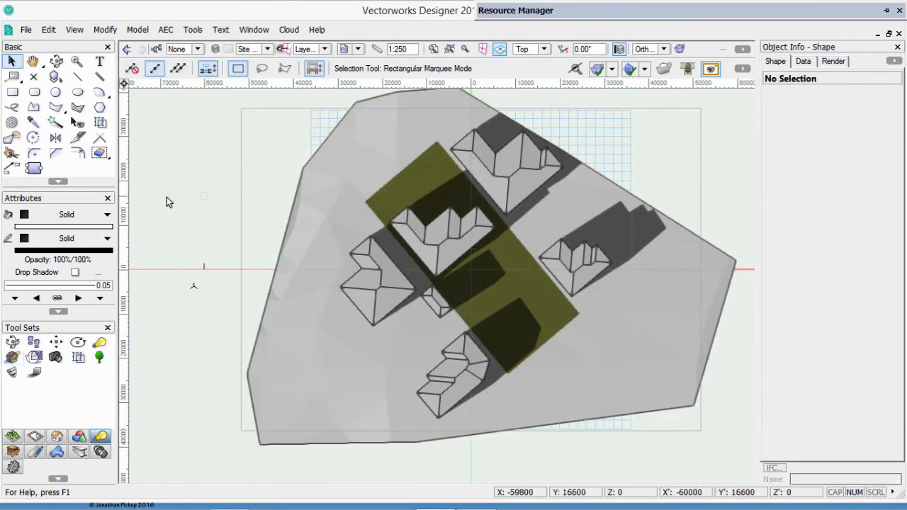
click(470, 269)
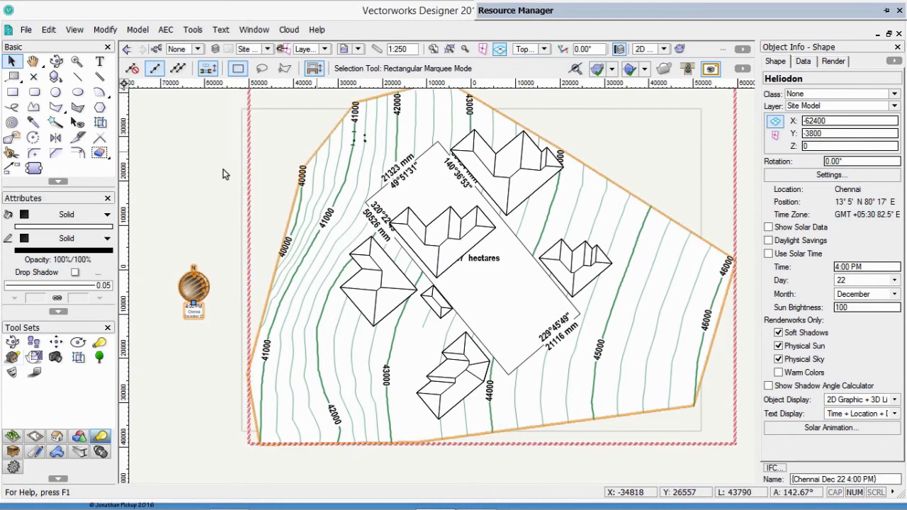
click(224, 174)
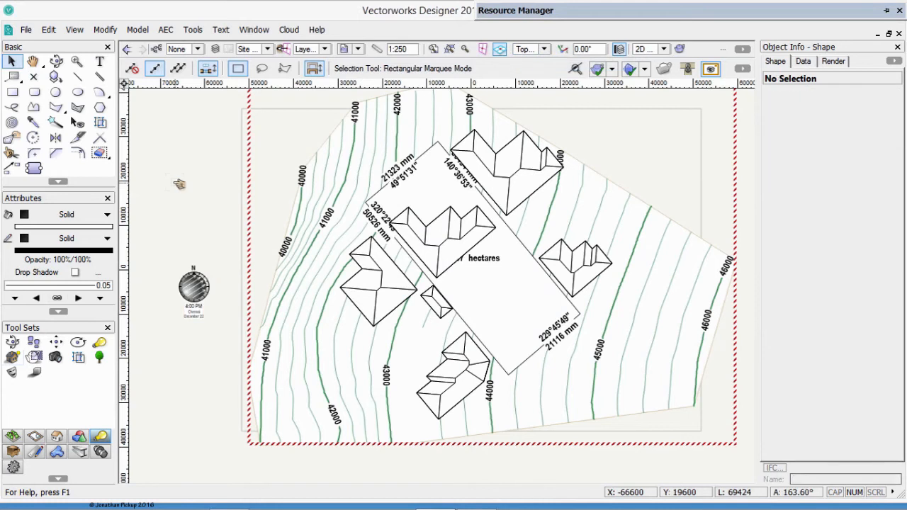
Step: Orbit the shaded site with Flyover to inspect the December shadows from several sides
click(56, 61)
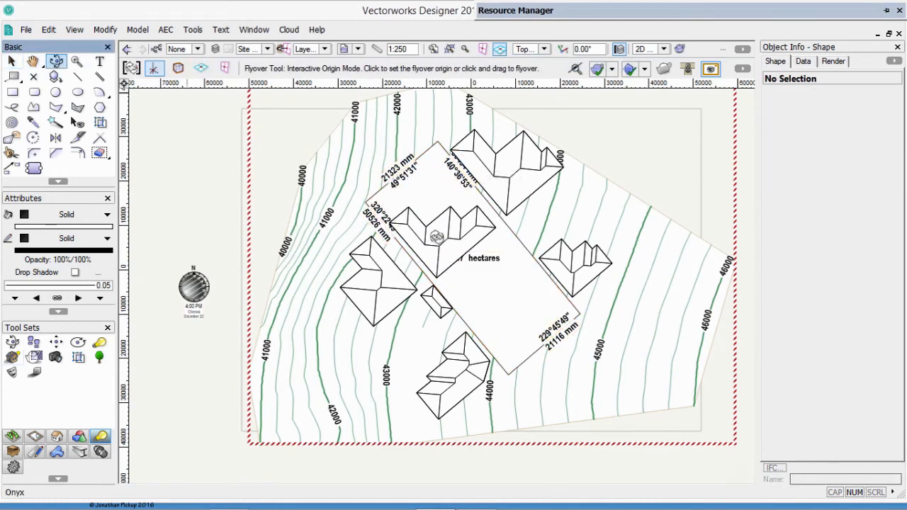
drag(437, 248, 578, 276)
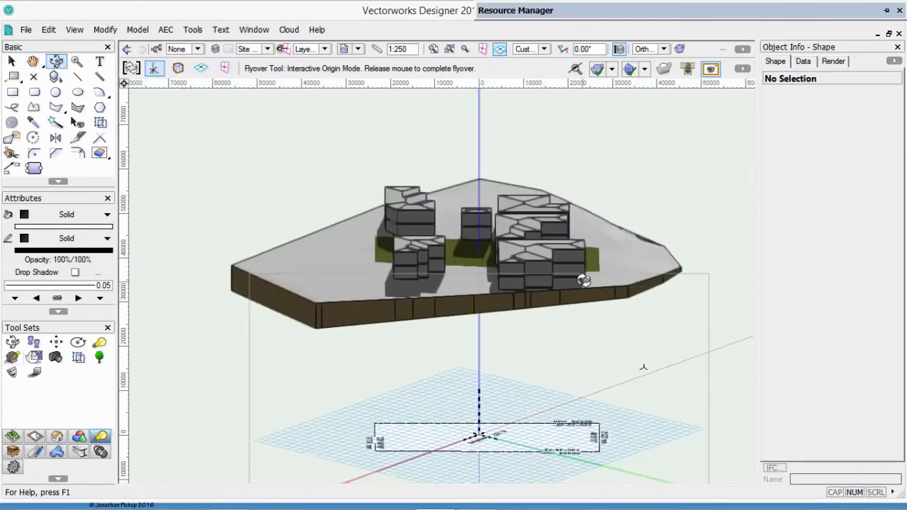
drag(584, 280, 666, 273)
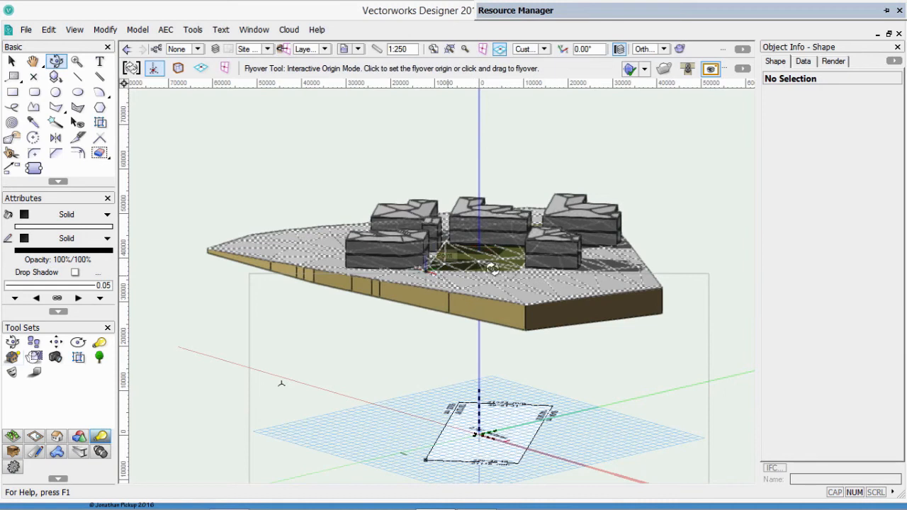
drag(493, 268, 428, 376)
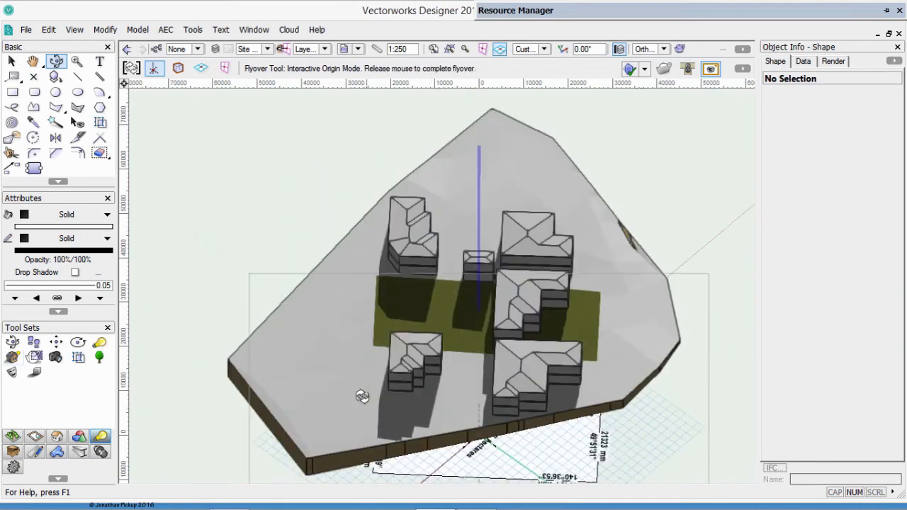
drag(362, 397, 313, 377)
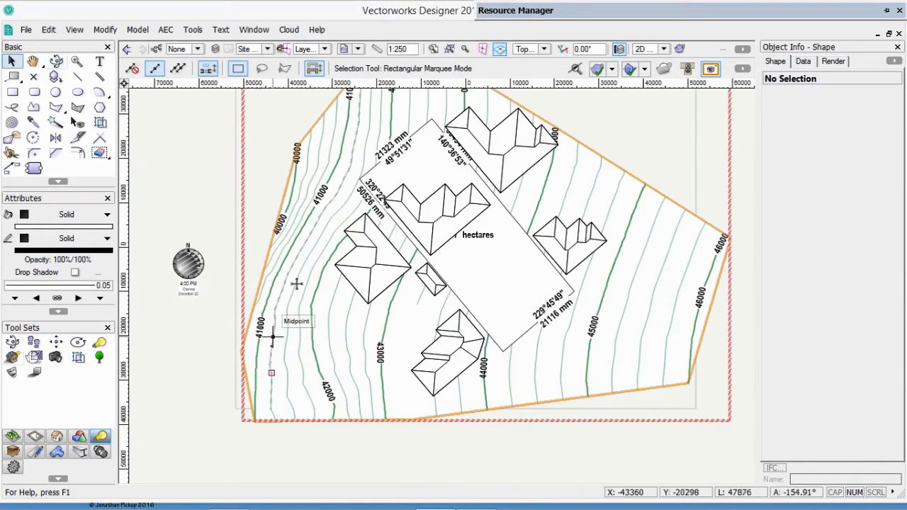
Step: Make 1-Floor the active layer and draw a 9 m square on it
click(268, 48)
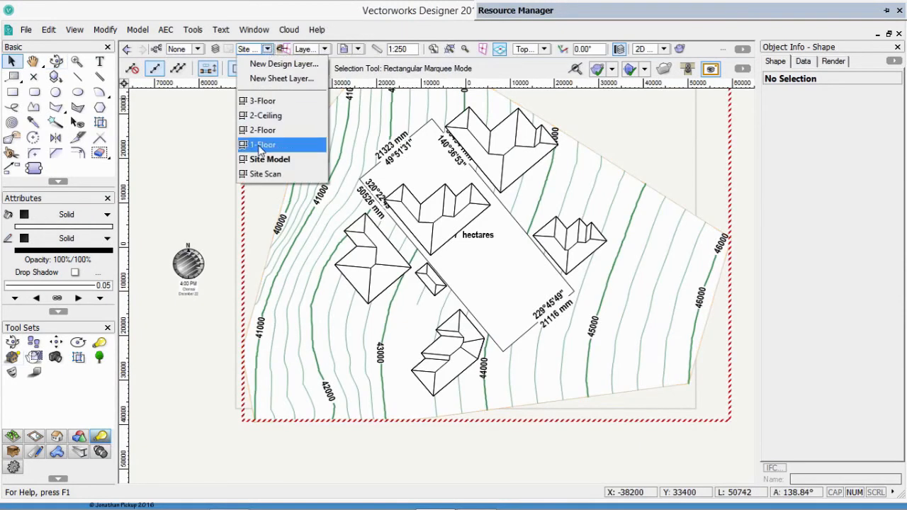
click(264, 144)
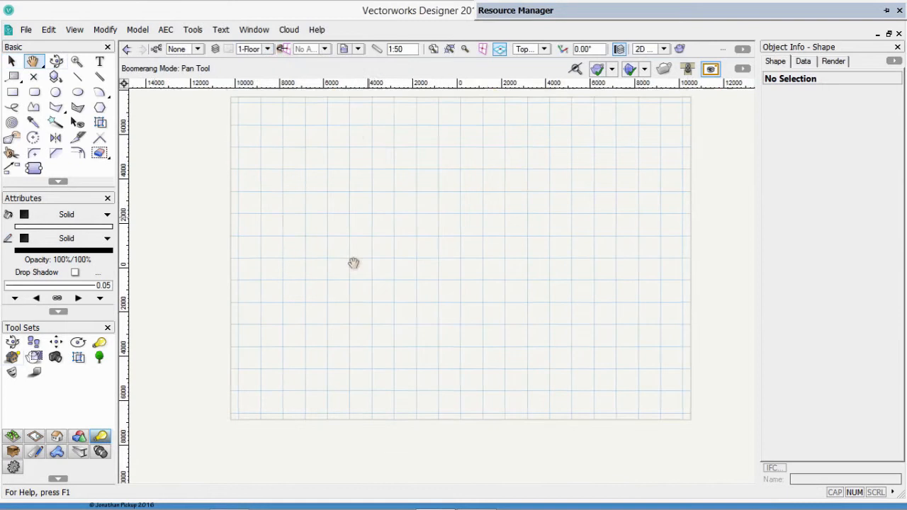
drag(354, 264, 340, 156)
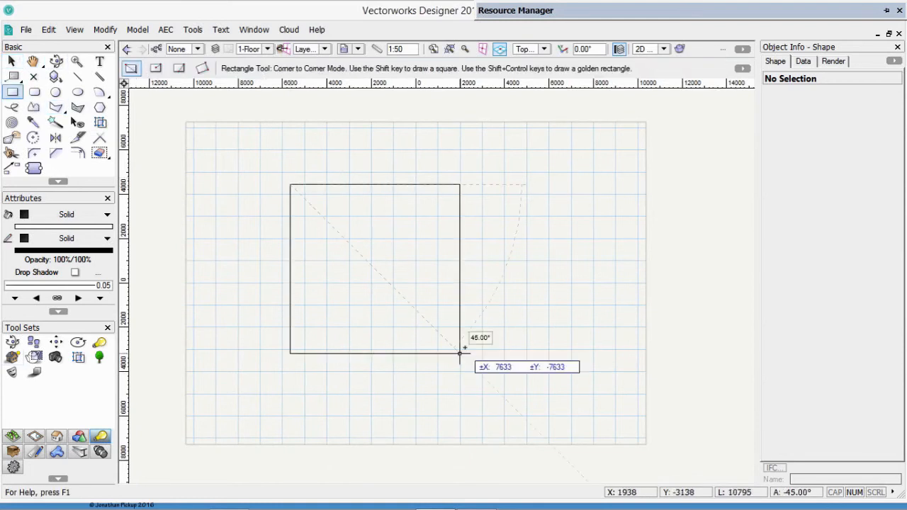
text(9m)
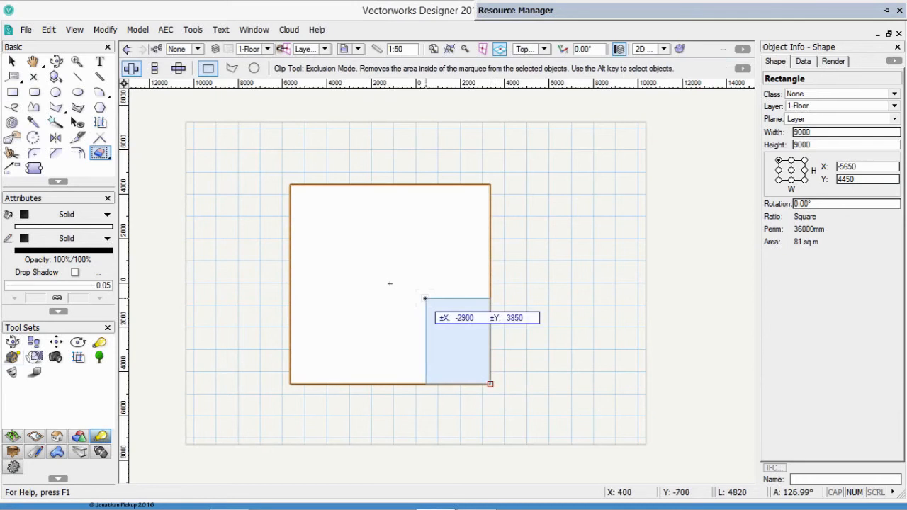
Step: Clip a 3 m square notch from the square's lower-right corner, leaving an L shape
text(-3000)
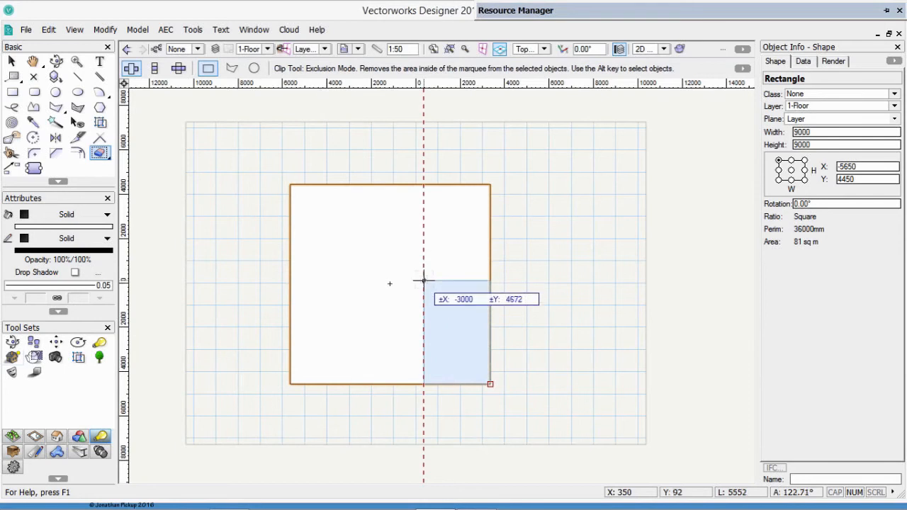
click(491, 384)
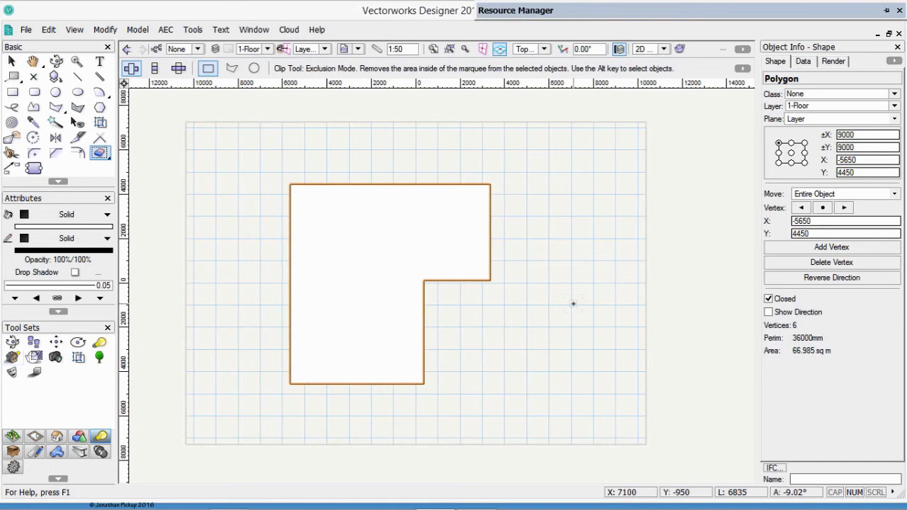
Step: Convert the L-shaped polygon into a Space object via Create Objects from Shapes
click(165, 28)
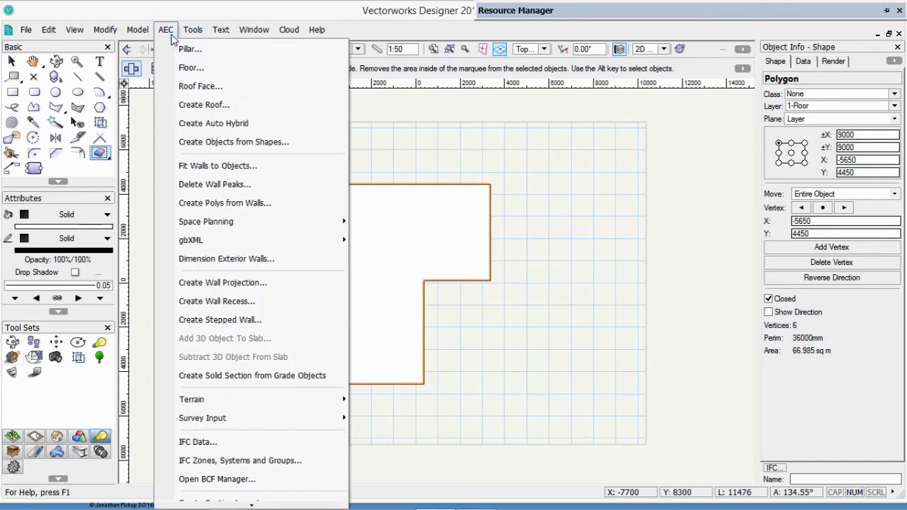
mouse_move(216, 184)
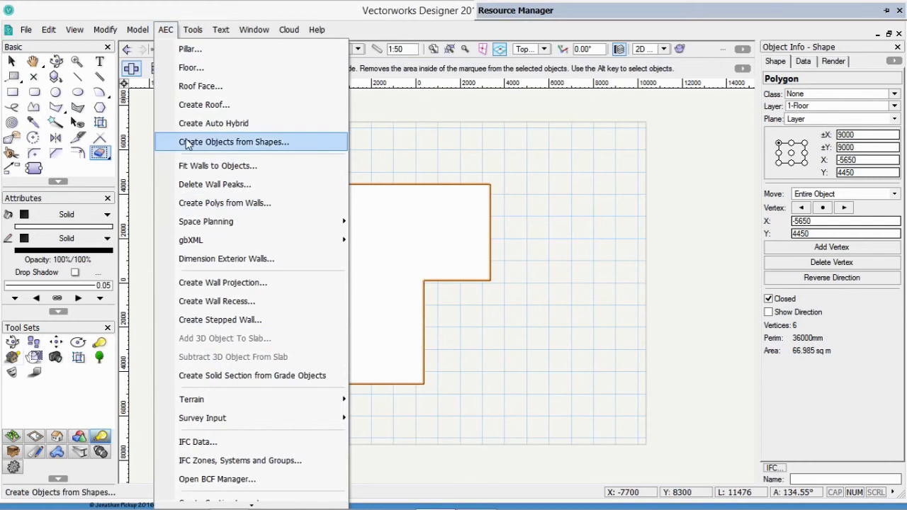
click(233, 142)
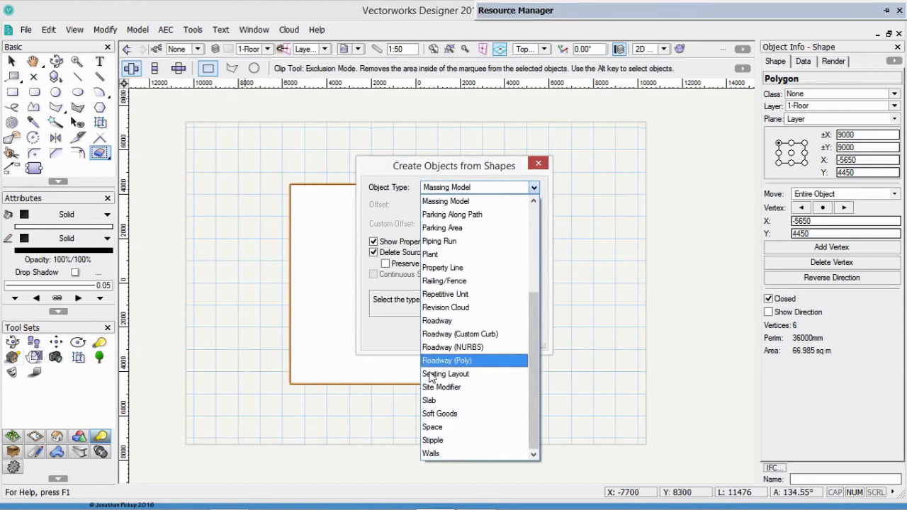
click(432, 427)
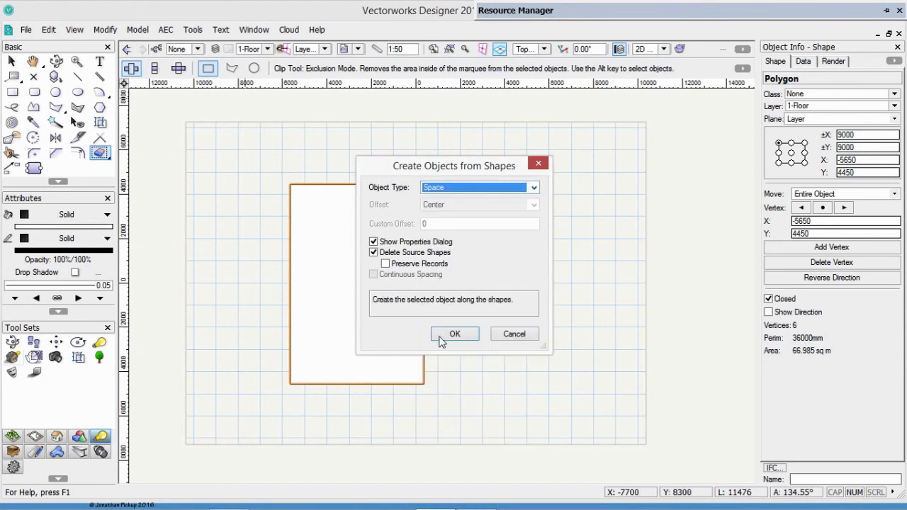
click(455, 335)
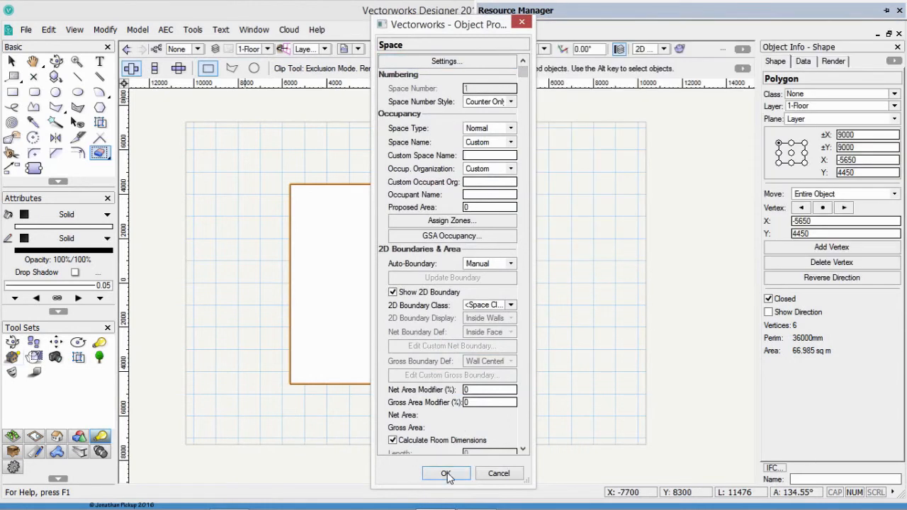
Step: Bring up the space's settings and step through its numbering, occupancy and boundary panes
click(447, 473)
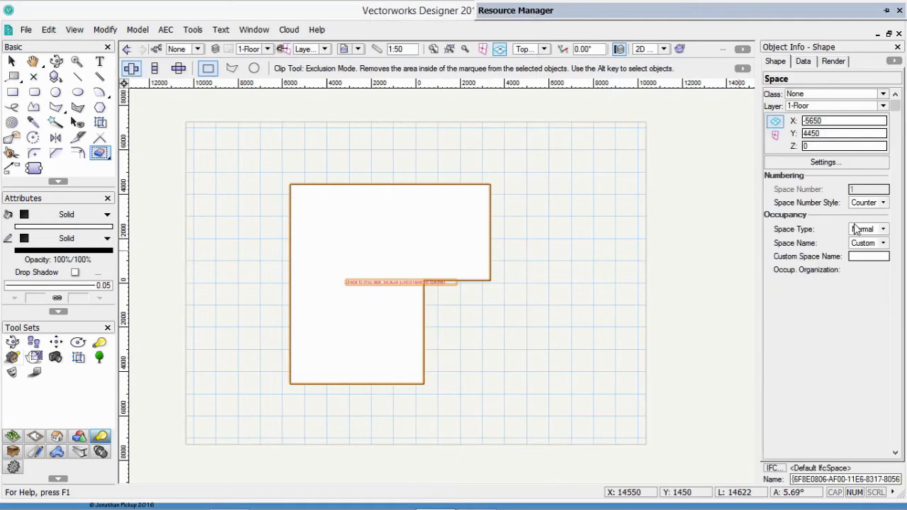
click(825, 161)
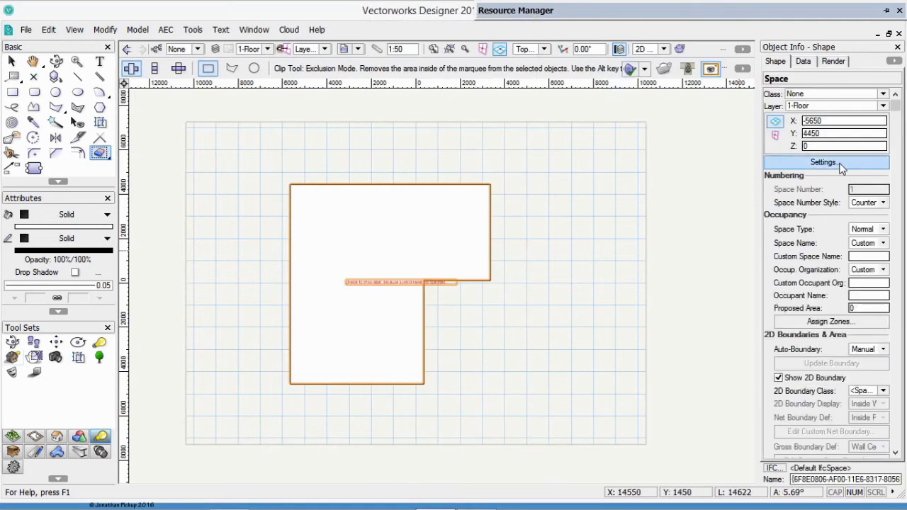
click(822, 161)
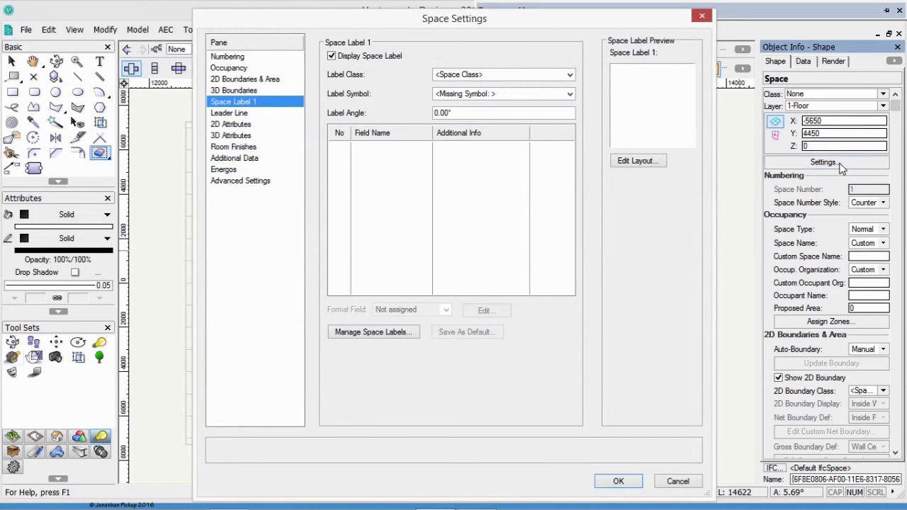
click(227, 57)
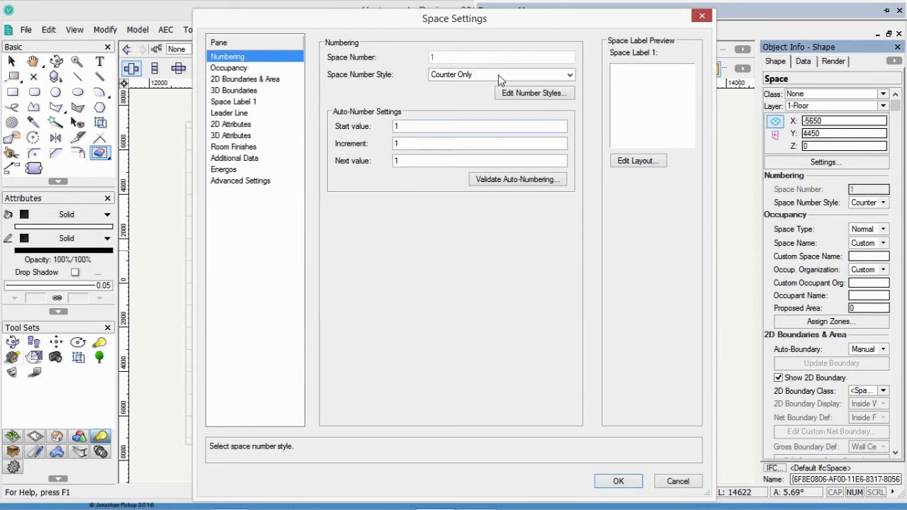
click(230, 68)
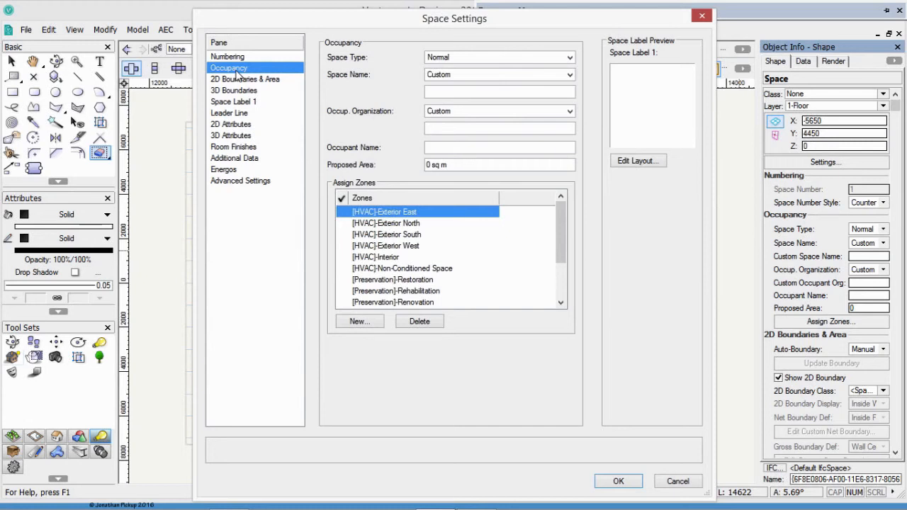
mouse_move(254, 96)
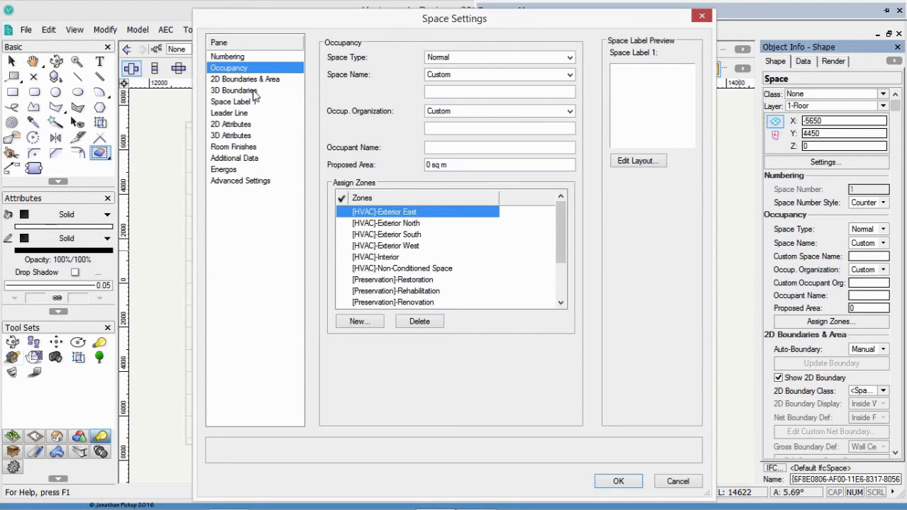
click(243, 80)
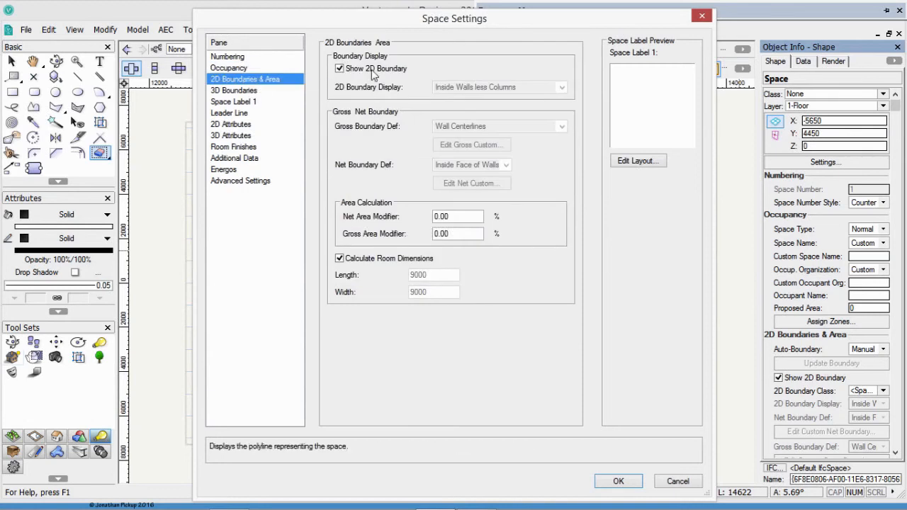
click(234, 91)
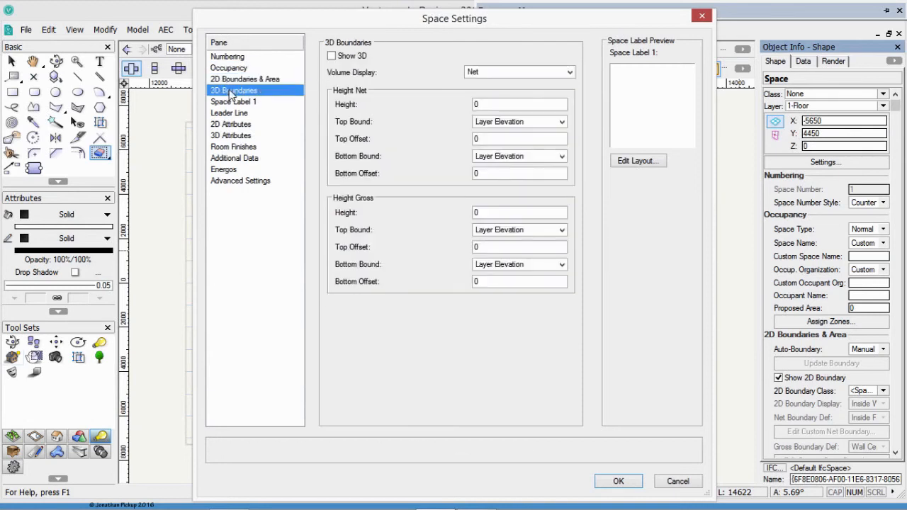
Step: Turn on Show 3D and bind the space's top to Finish Floor [Story Above]
click(332, 57)
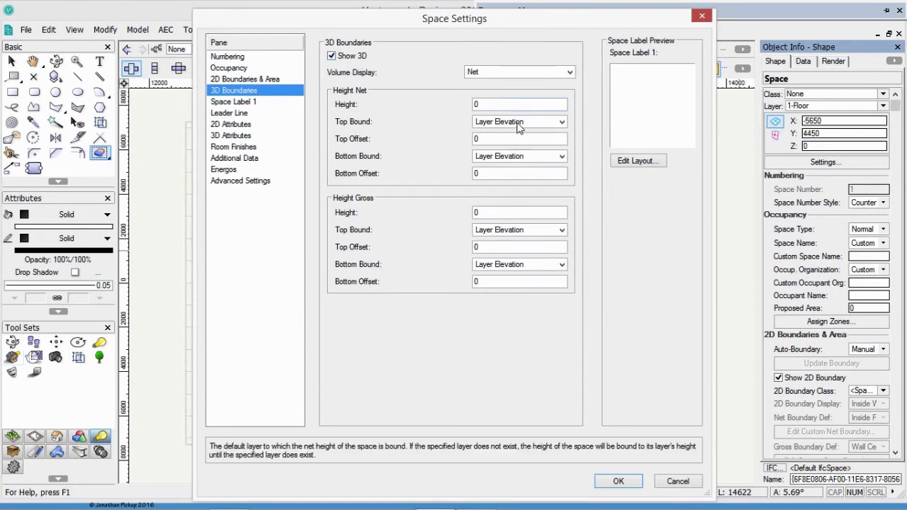
click(561, 122)
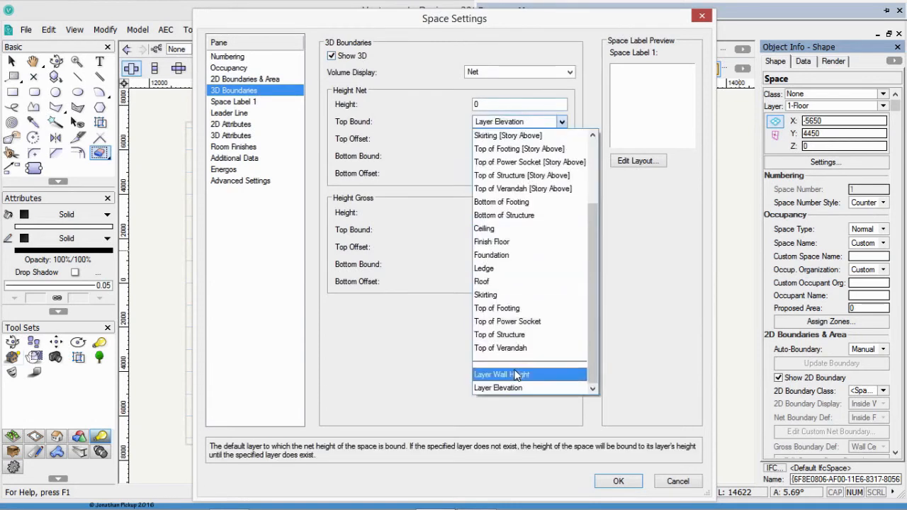
click(502, 374)
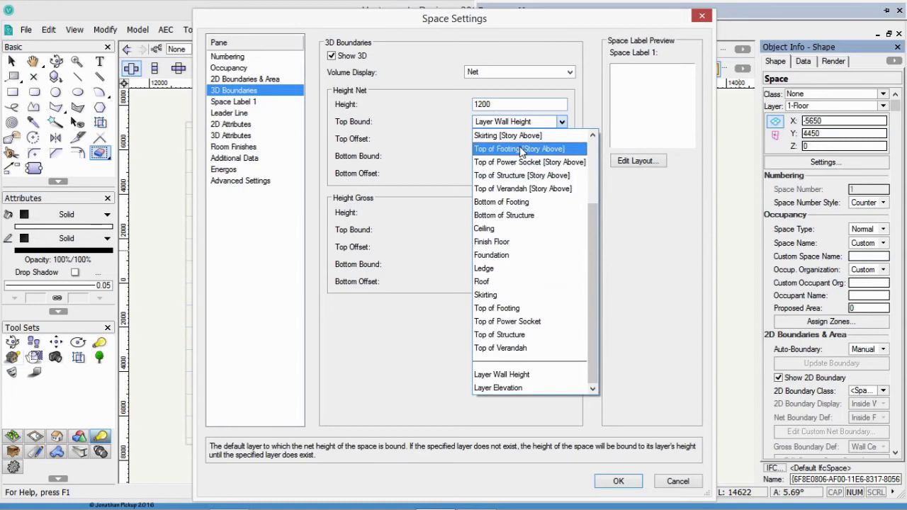
mouse_move(522, 188)
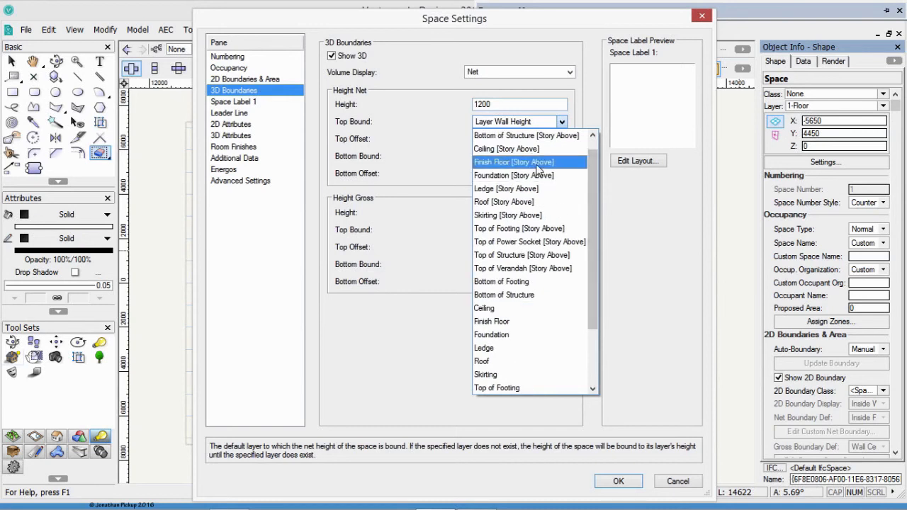
click(516, 162)
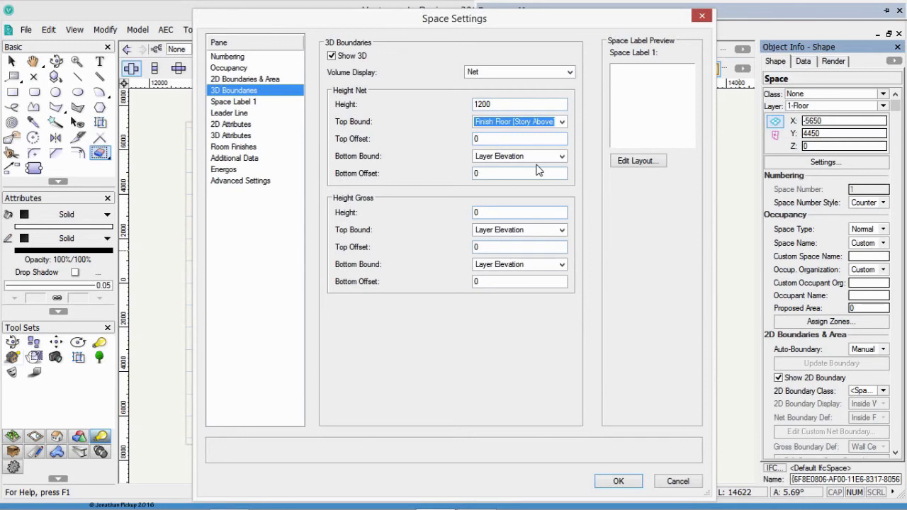
Step: Use the Space Tag-One Line label symbol and name the space Foundations
click(233, 103)
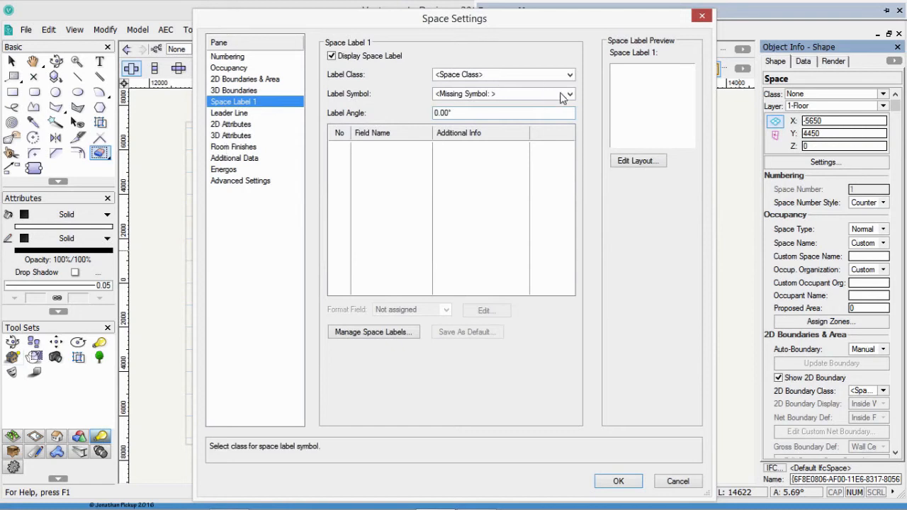
click(570, 94)
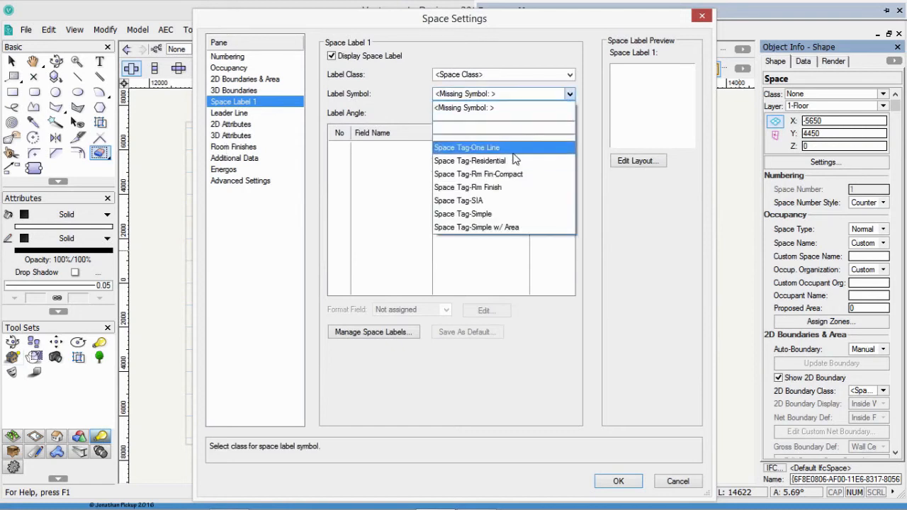
click(466, 148)
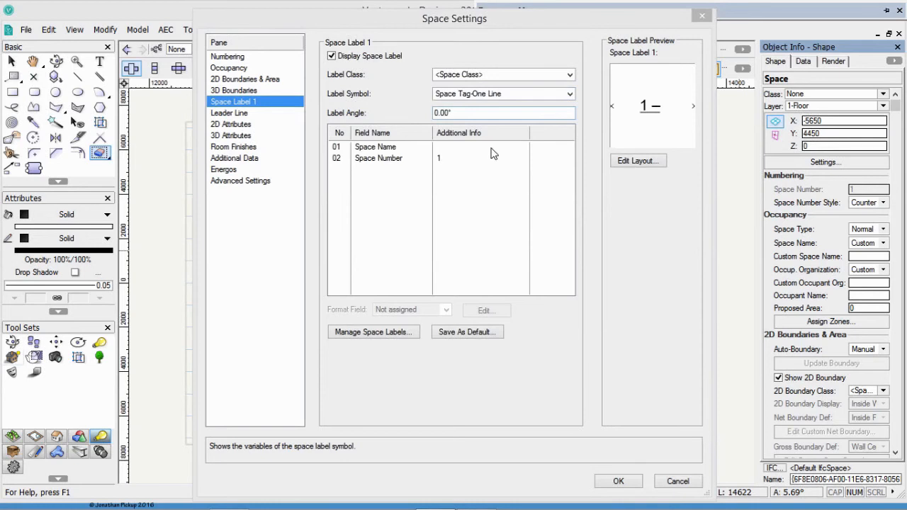
mouse_move(306, 162)
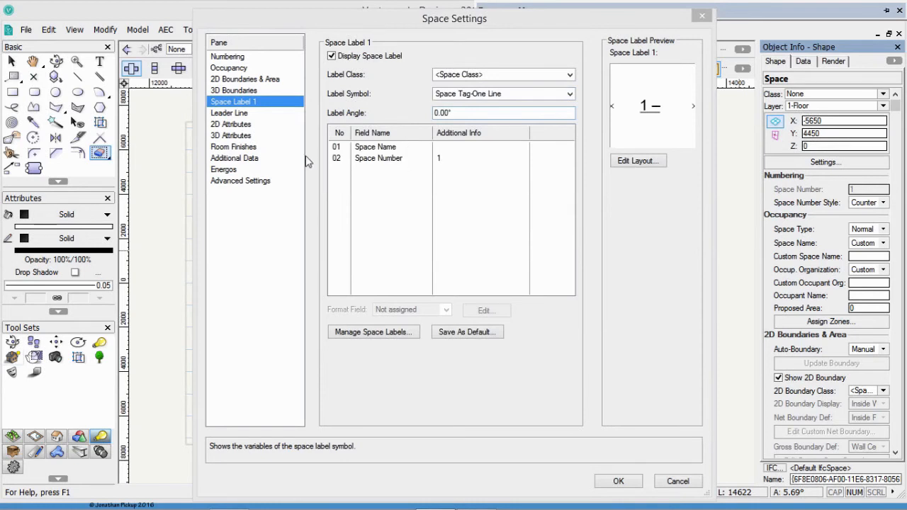
click(228, 68)
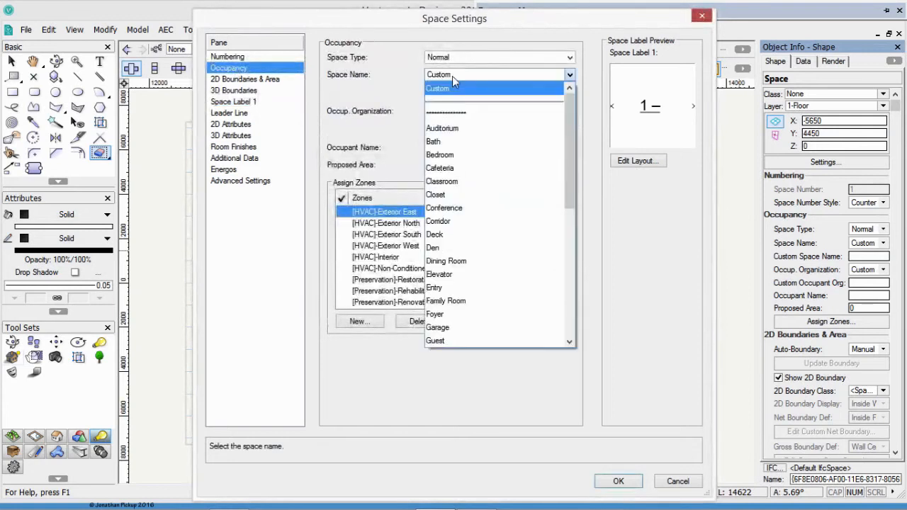
scroll(down, 3)
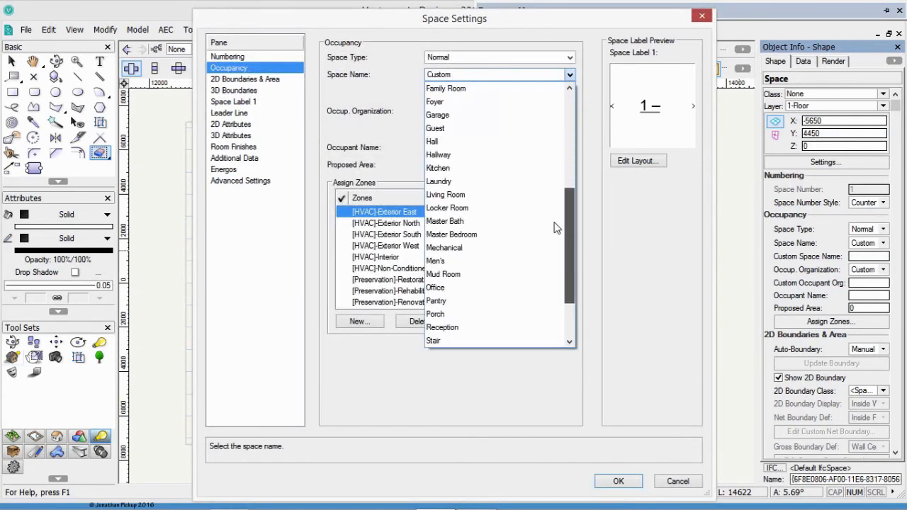
scroll(down, 3)
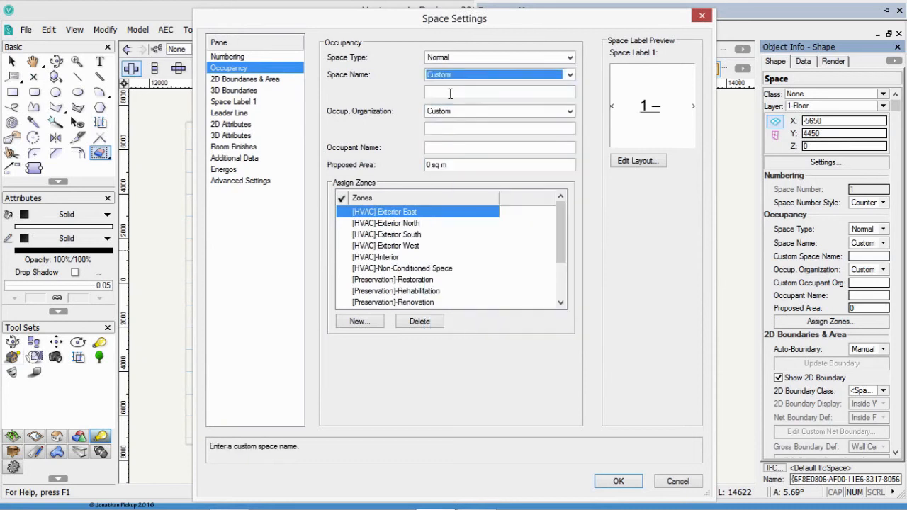
text(Fou)
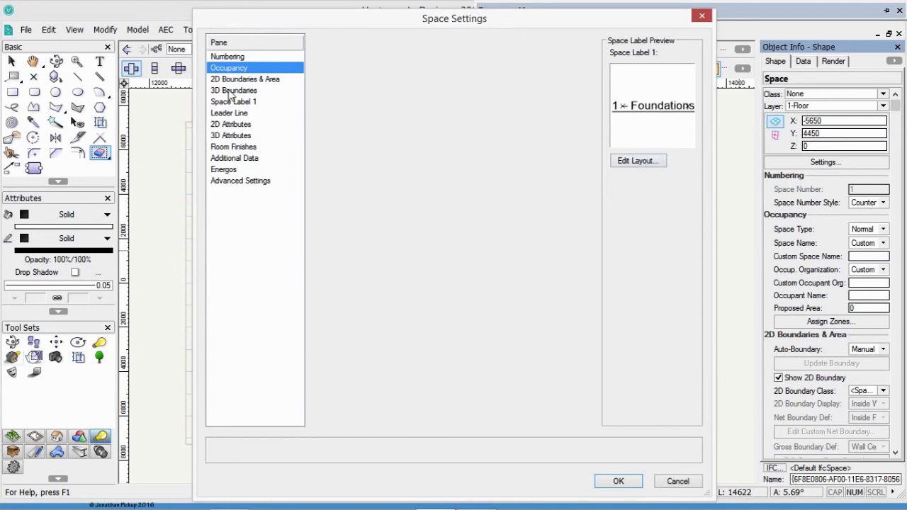
Step: Review the label, leader and 2D attribute panes and class the space as Space-Main
click(233, 102)
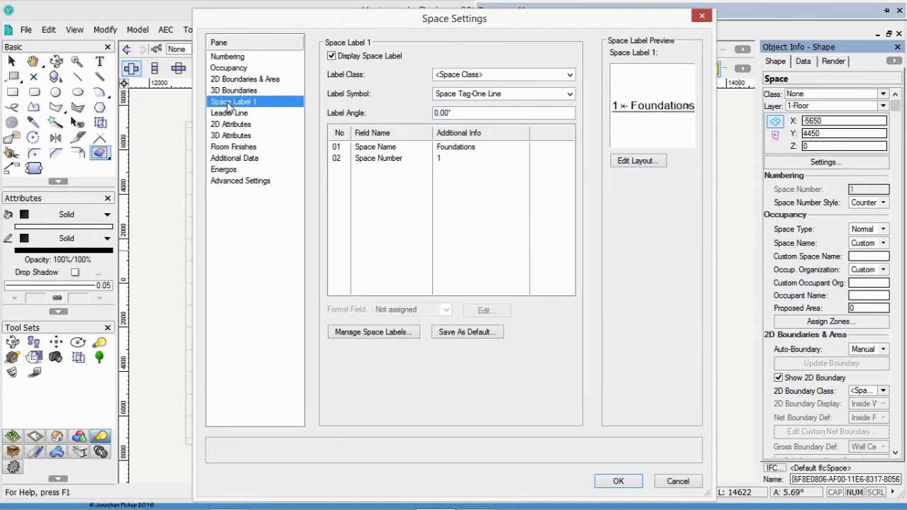
click(230, 114)
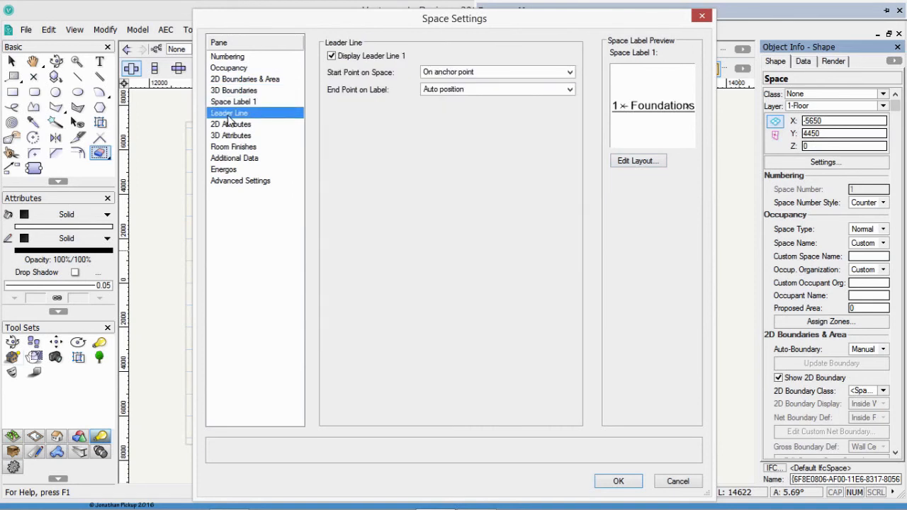
click(230, 124)
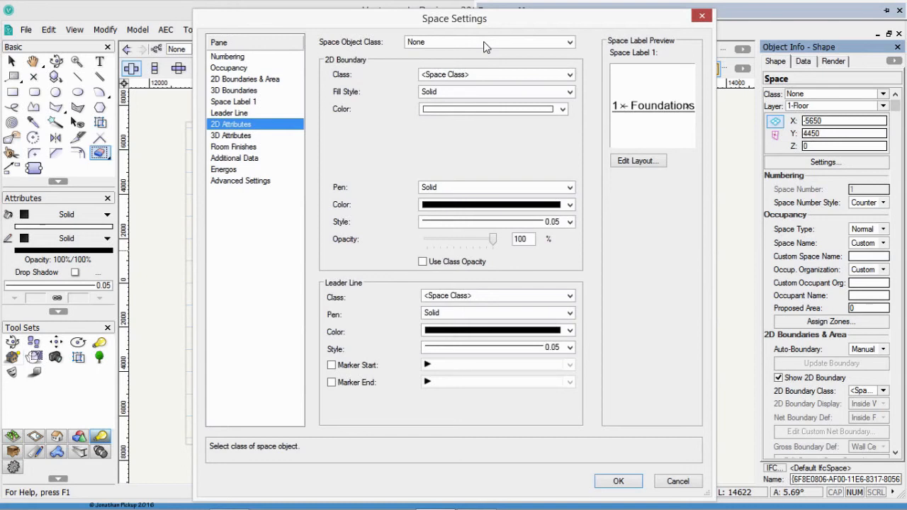
click(489, 43)
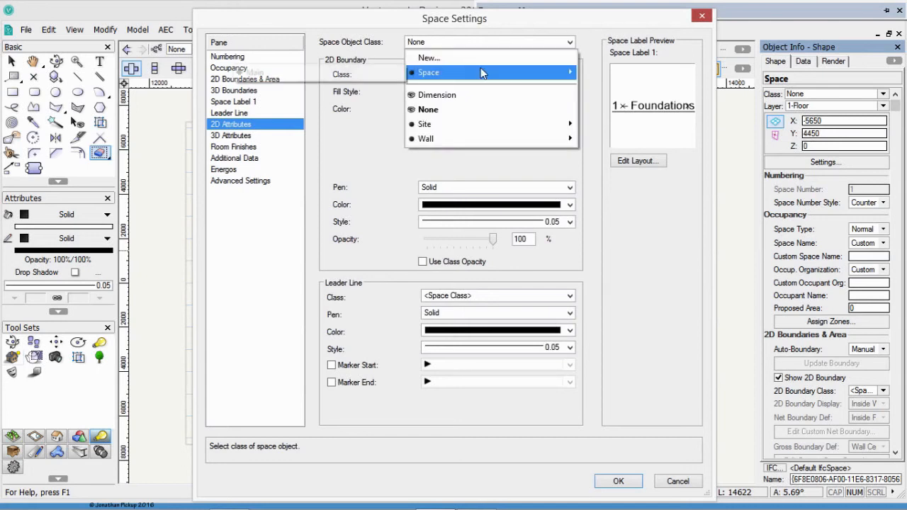
click(428, 72)
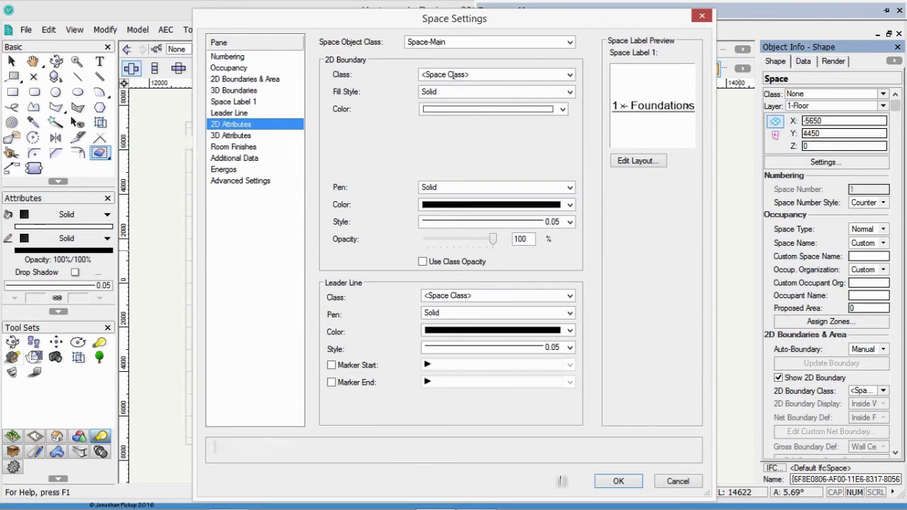
Step: Confirm the settings, bind the space top to layer elevation and set its net height to 3500
click(618, 482)
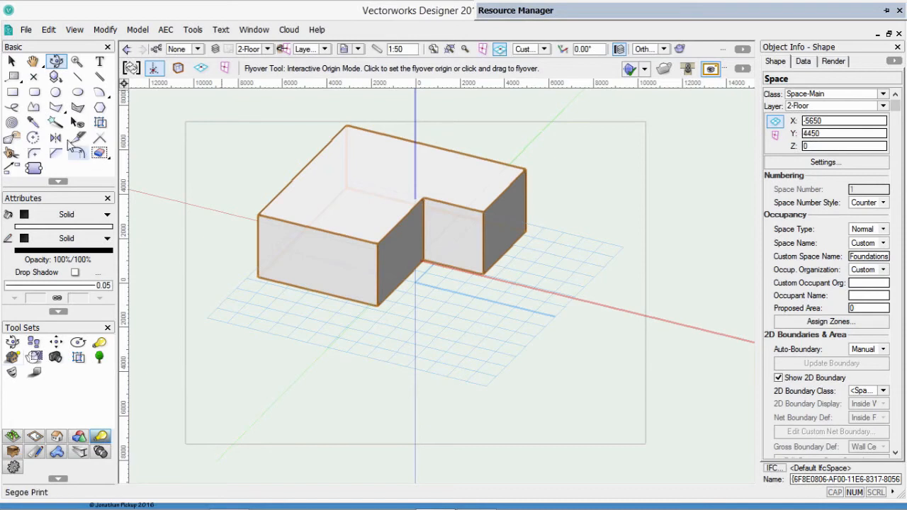
click(266, 48)
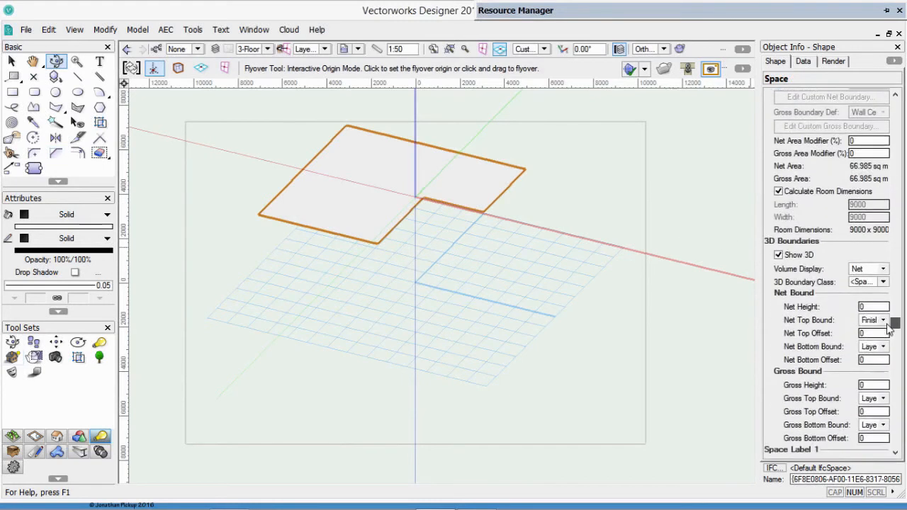
click(885, 320)
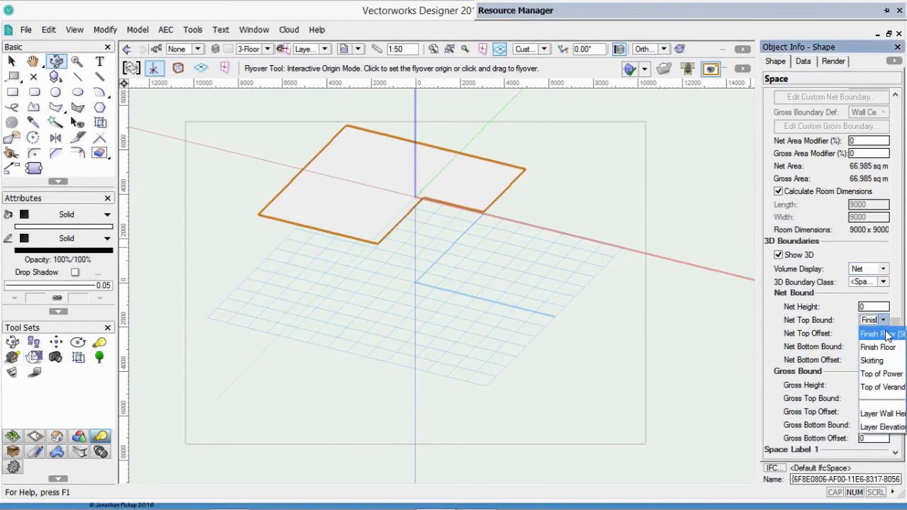
click(877, 335)
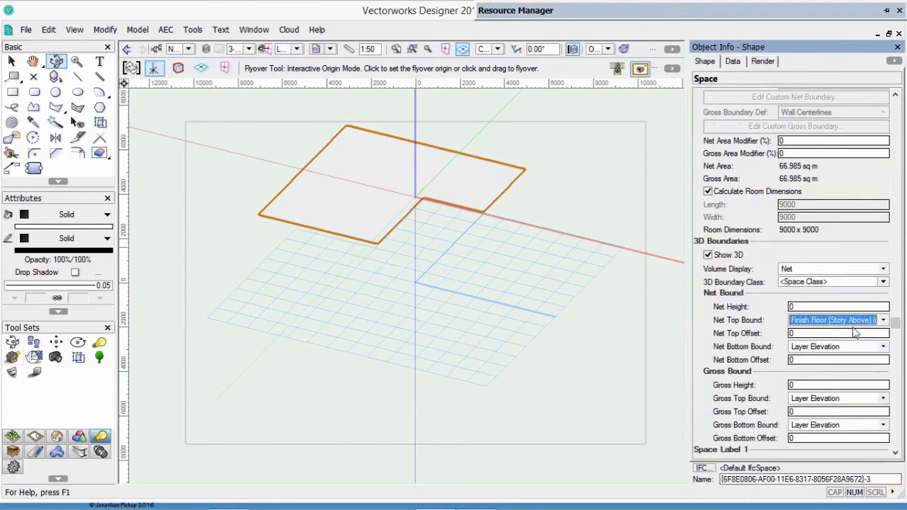
click(883, 321)
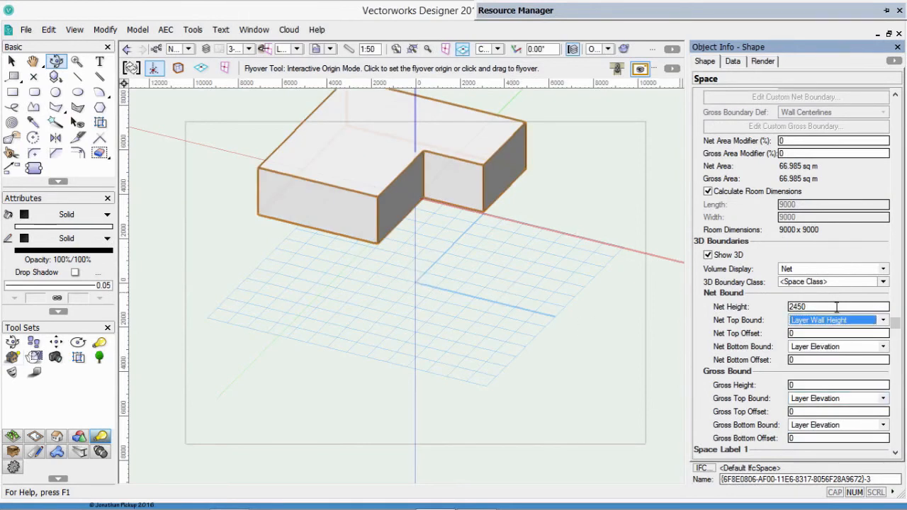
click(840, 306)
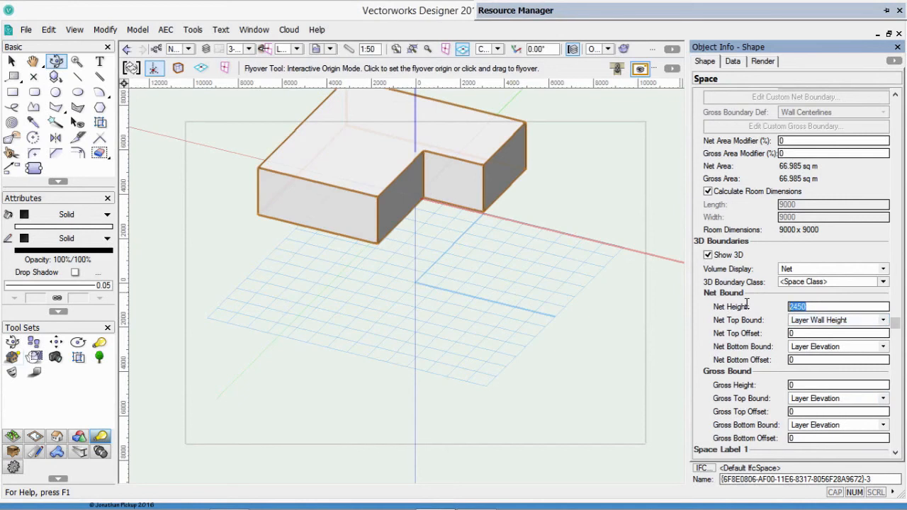
text(3500)
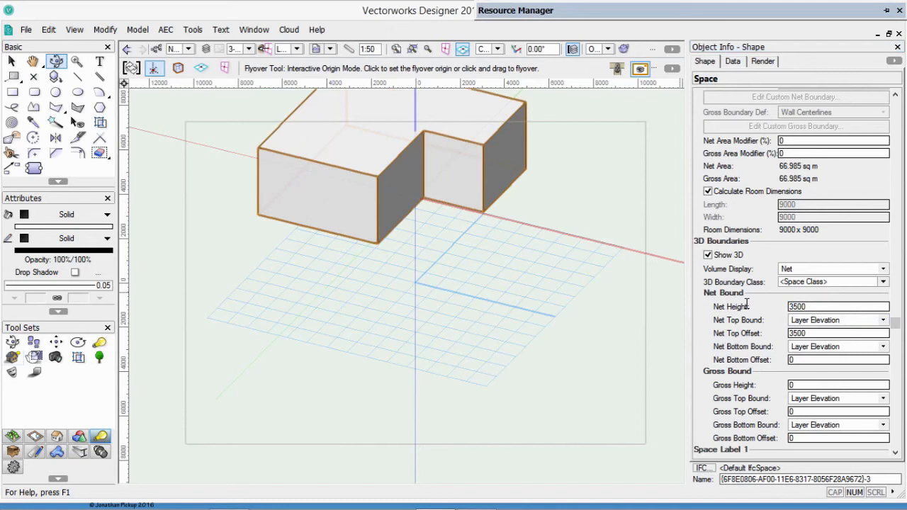
Step: Switch to 3-Floor and set Layer Options to Show/Snap Others so all storeys stack visibly
click(416, 283)
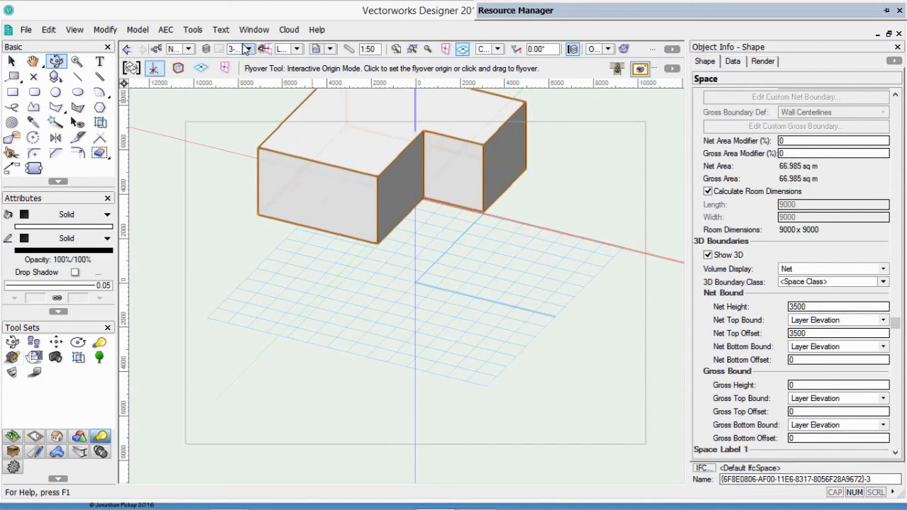
click(250, 48)
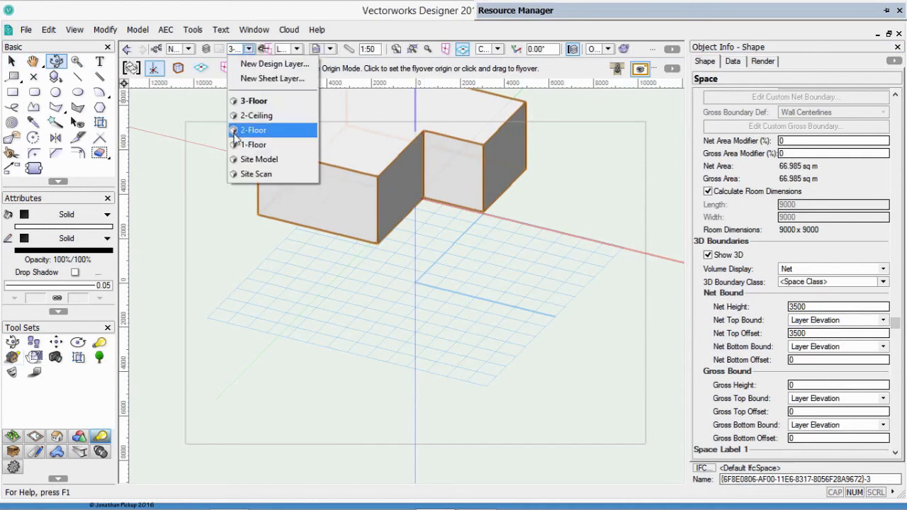
click(254, 100)
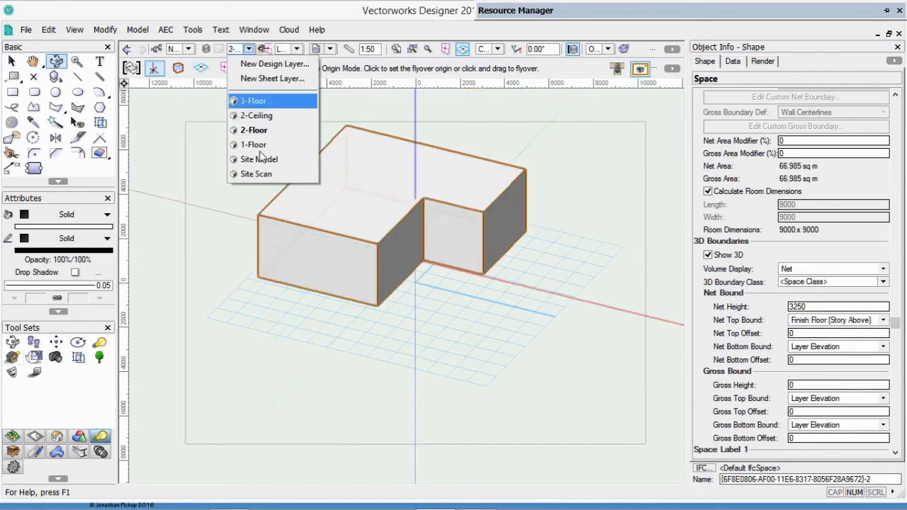
click(253, 144)
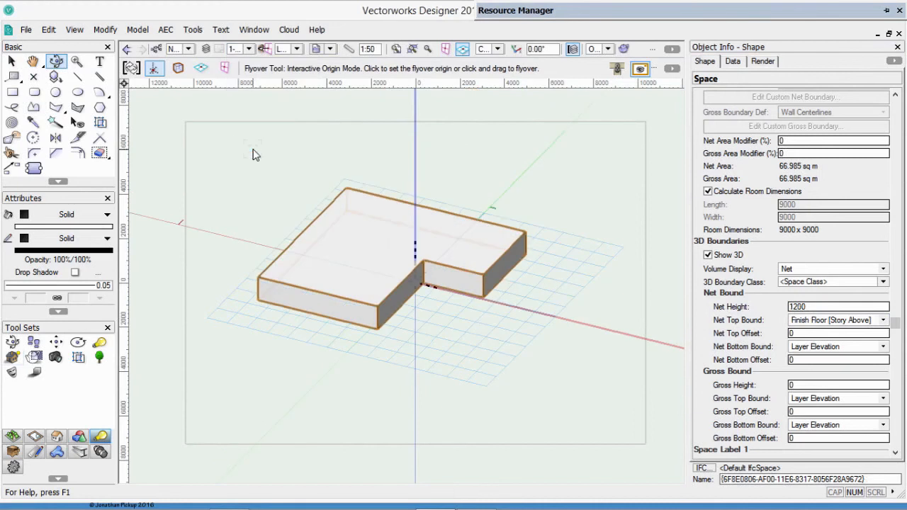
right_click(256, 154)
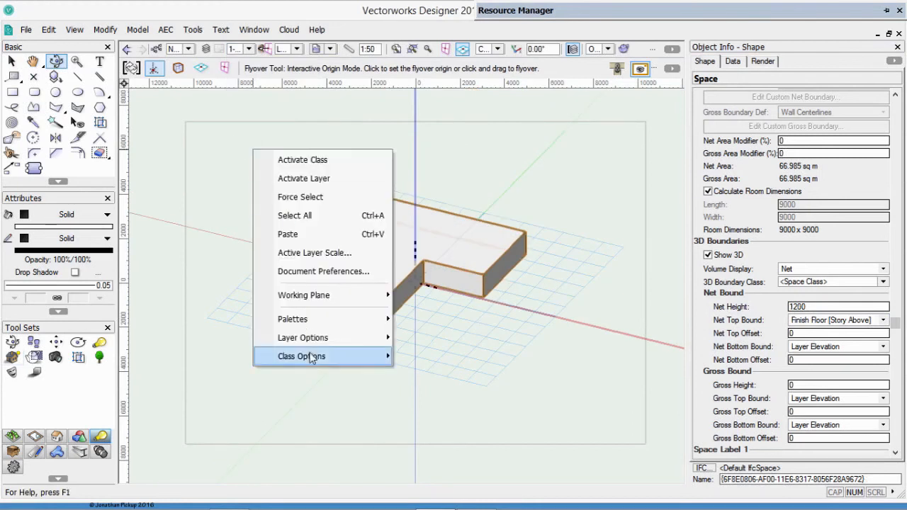
mouse_move(304, 337)
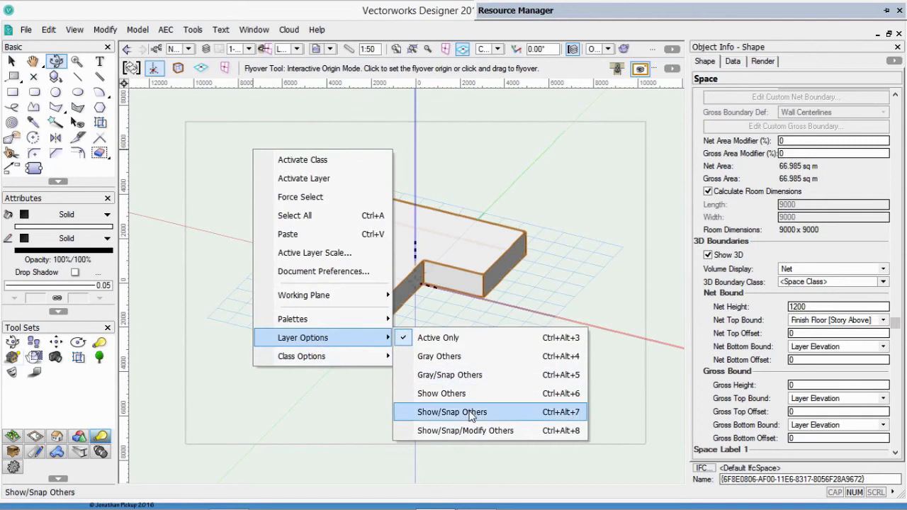
click(452, 411)
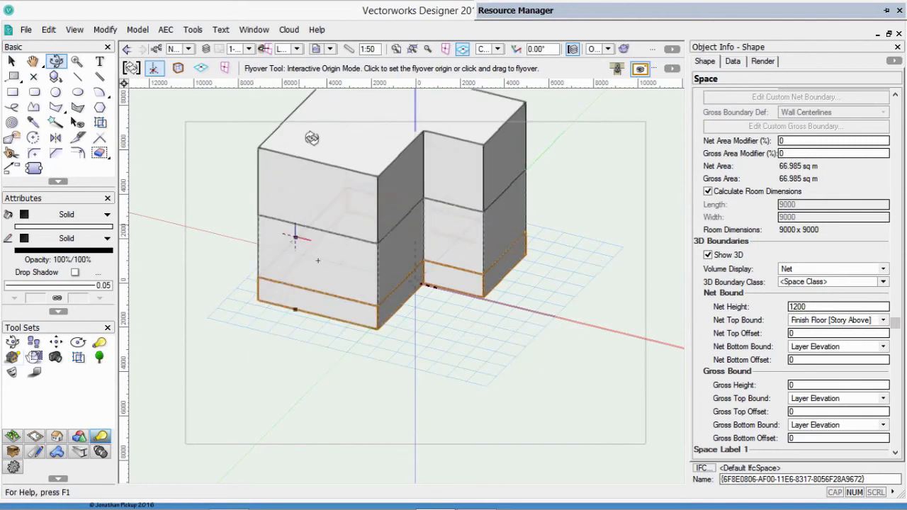
click(11, 62)
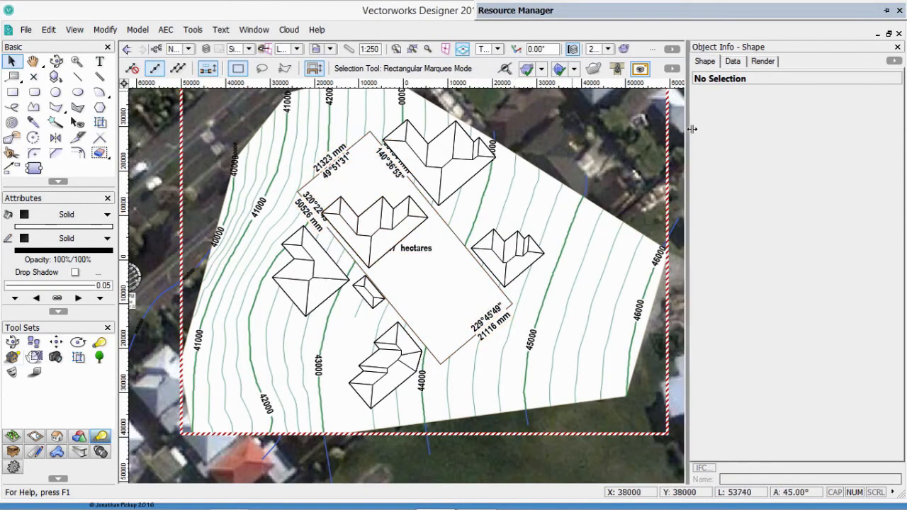
Step: Return to the contoured Site Model plan without the aerial scan and select the property line
click(165, 28)
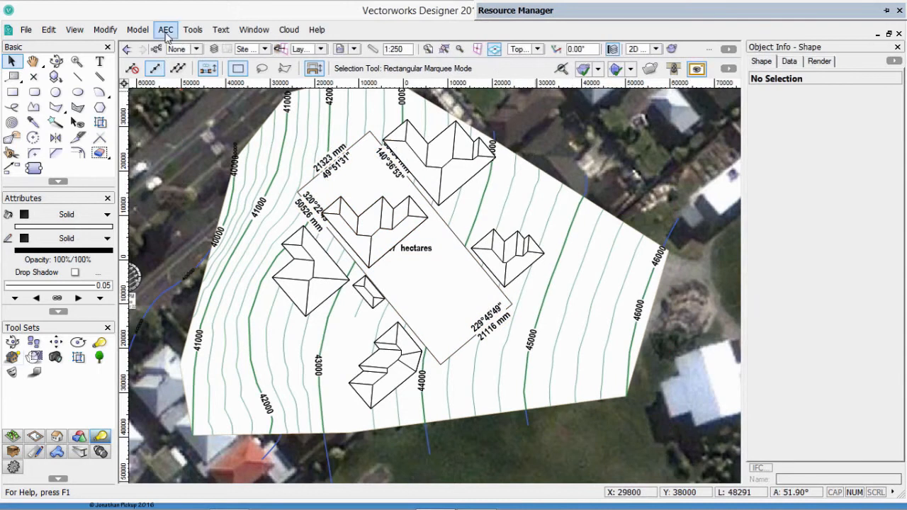
click(254, 28)
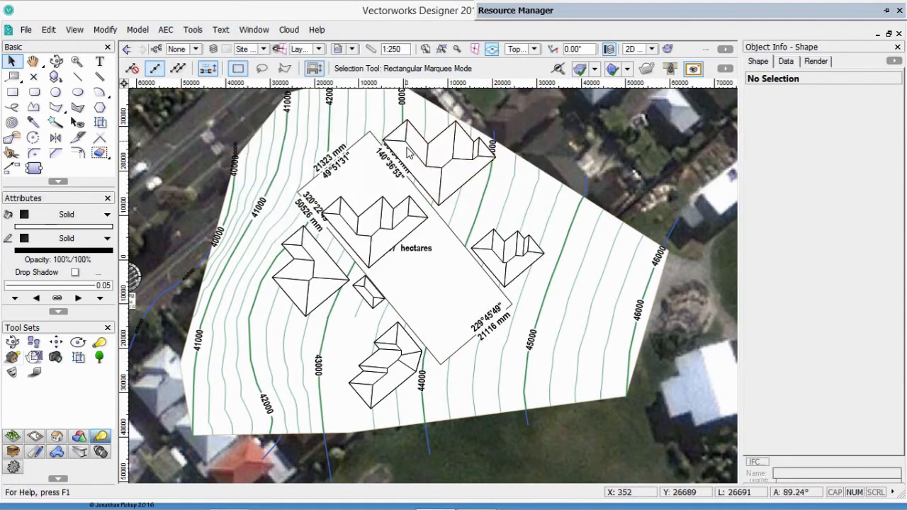
mouse_move(794, 452)
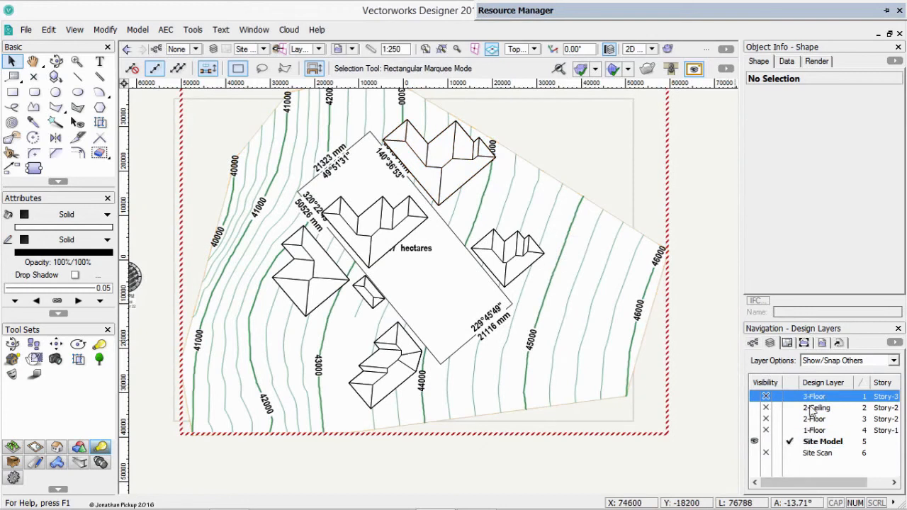
mouse_move(811, 438)
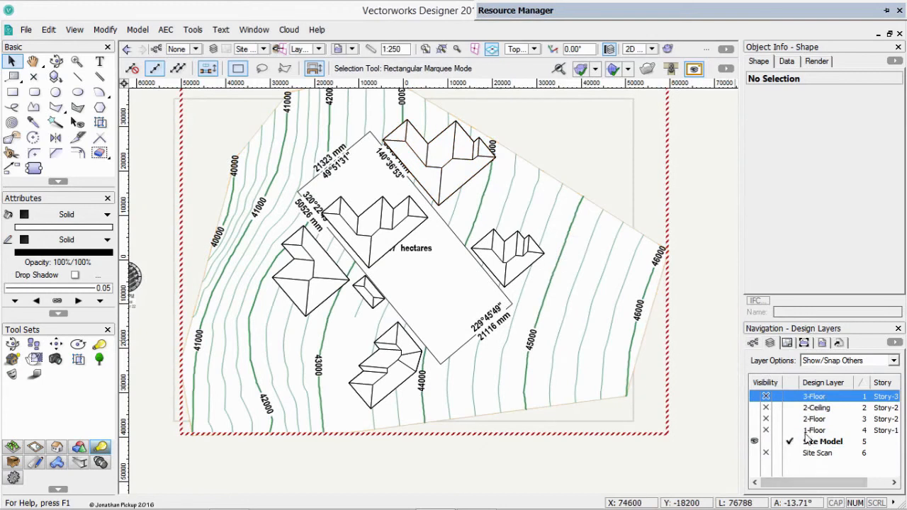
click(404, 248)
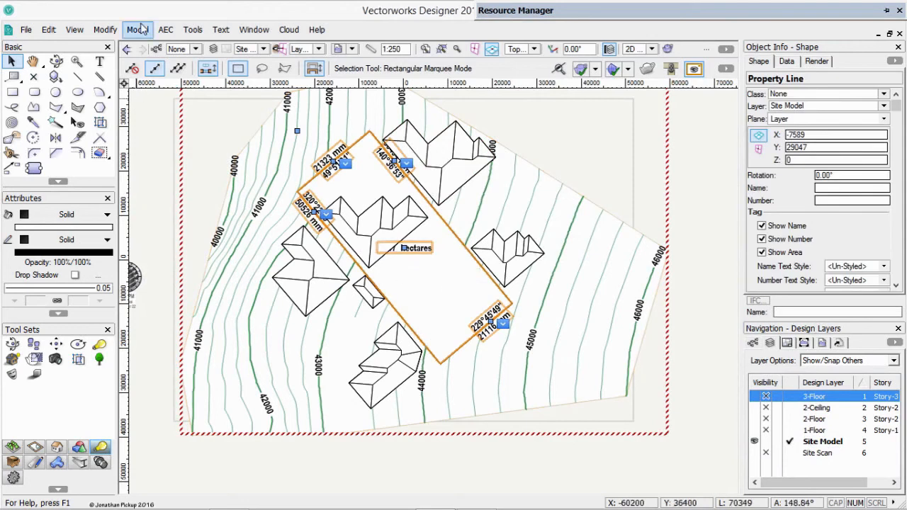
click(74, 29)
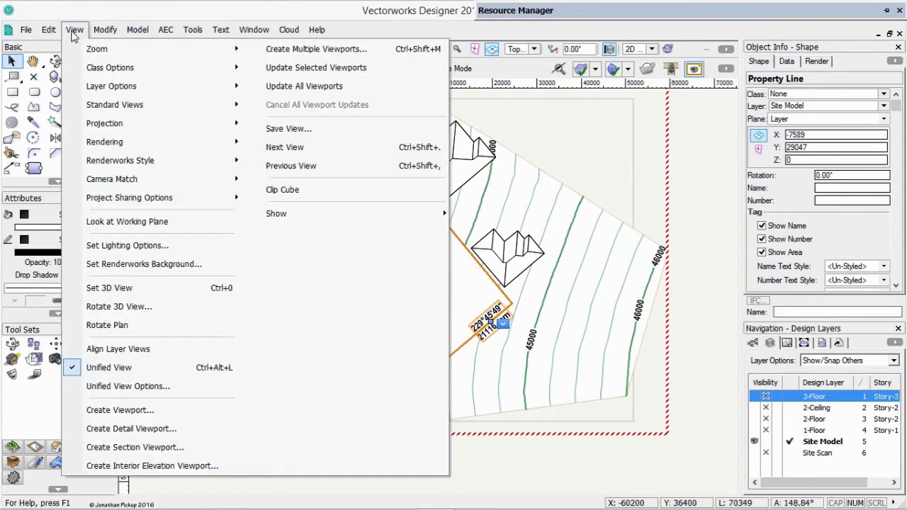
mouse_move(111, 179)
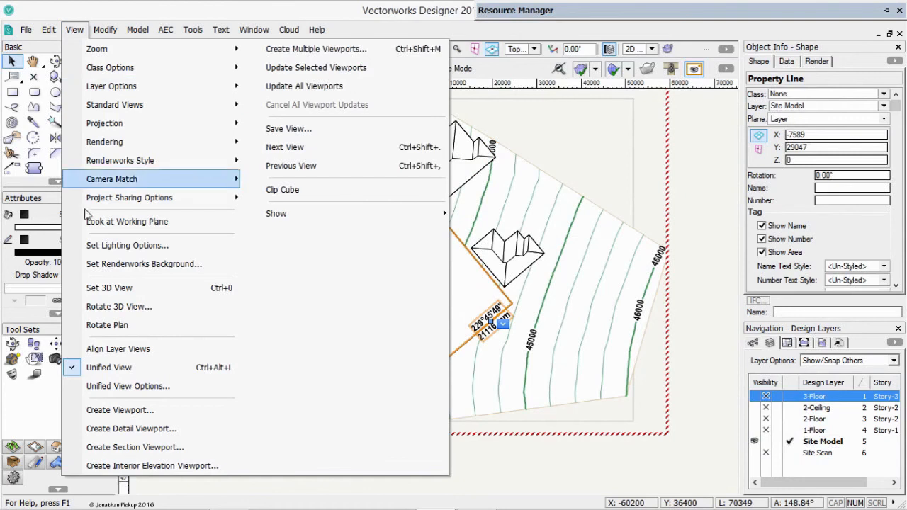
mouse_move(119, 410)
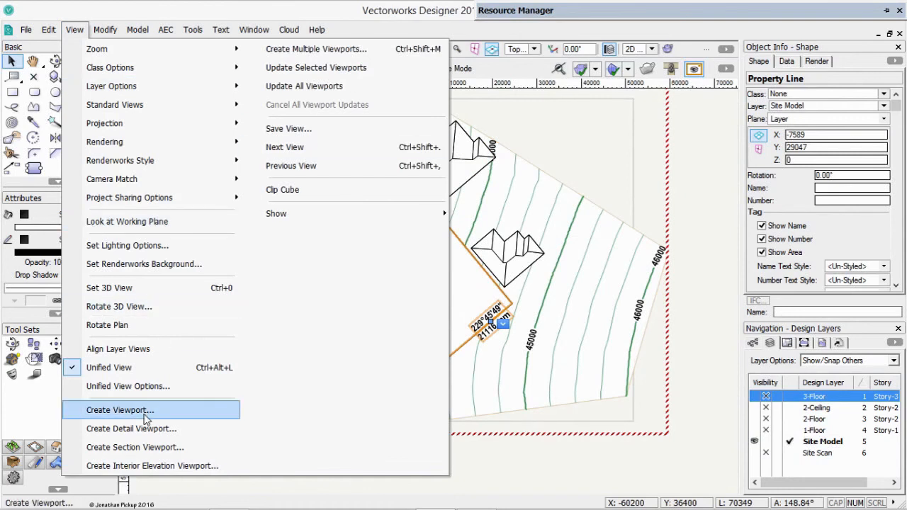
Step: Create a viewport named 'link to site model' on the Site Model layer
click(119, 410)
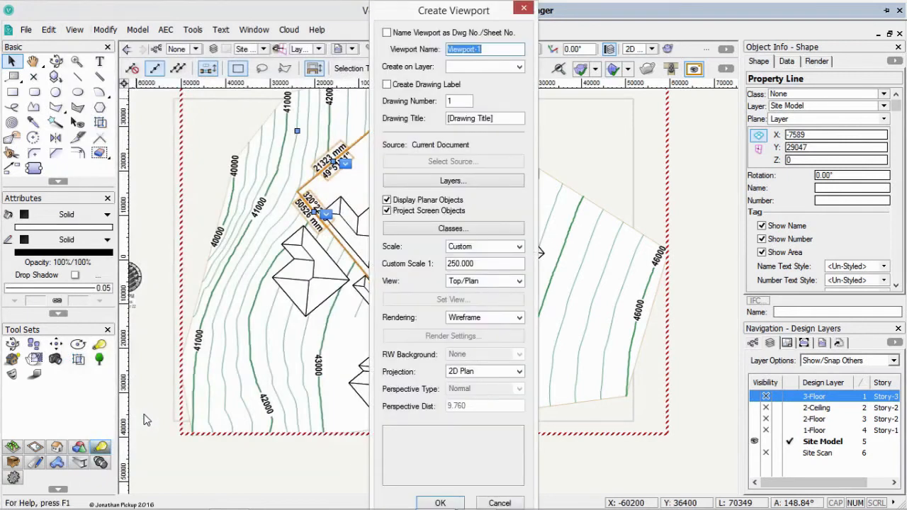
text(link to)
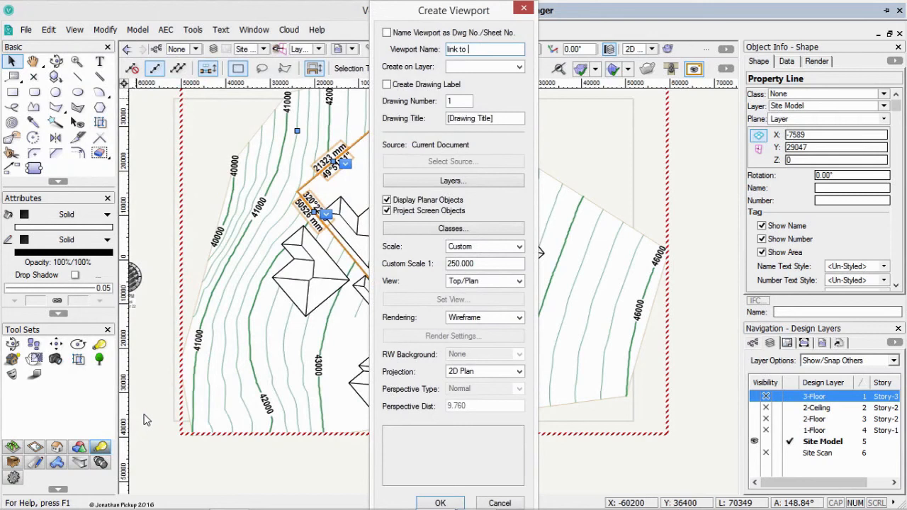
text(site p)
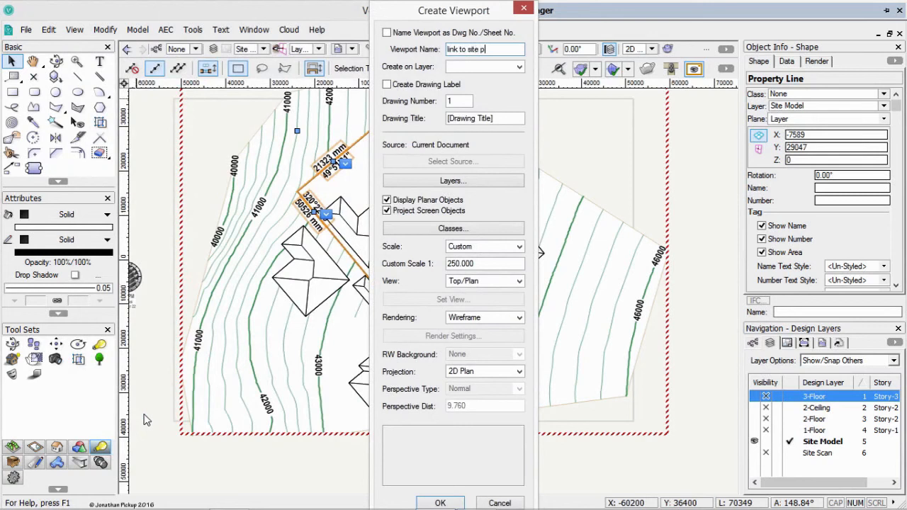
text(model)
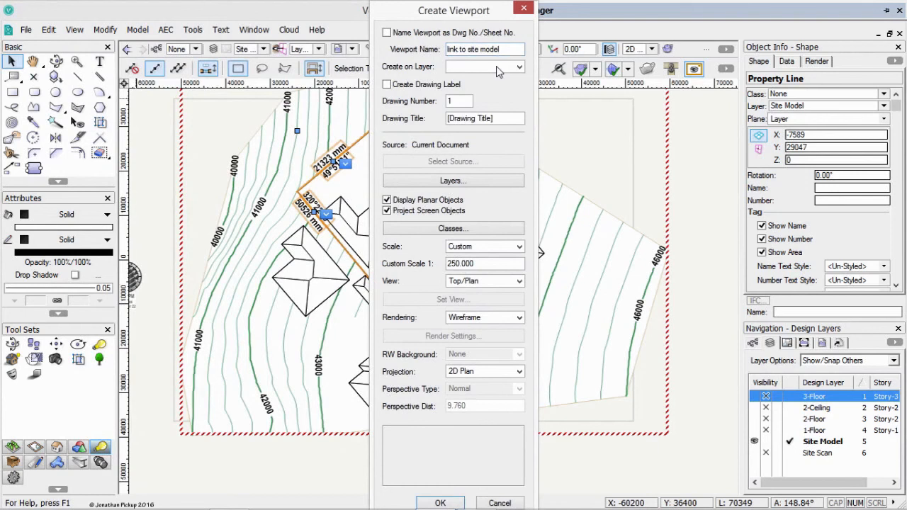
click(485, 67)
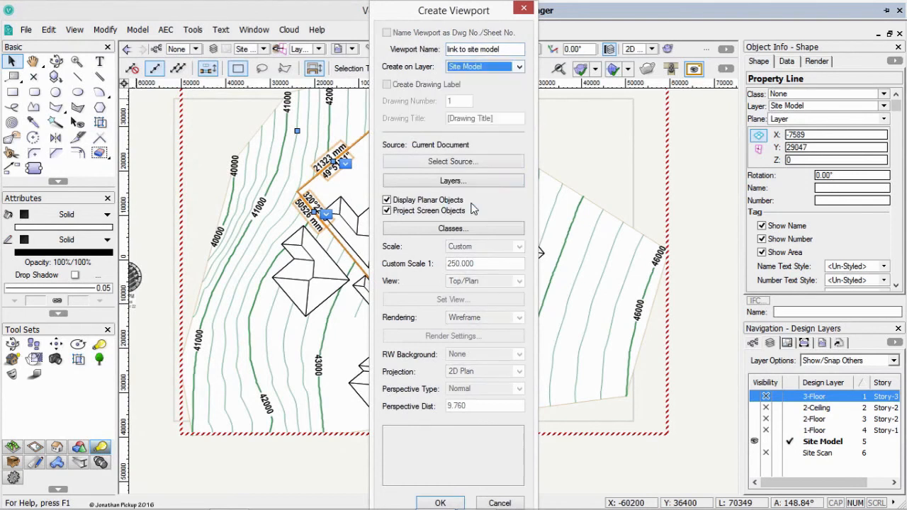
Step: Make 1-Floor and the other floor layers visible in the viewport and accept its class visibility
click(453, 181)
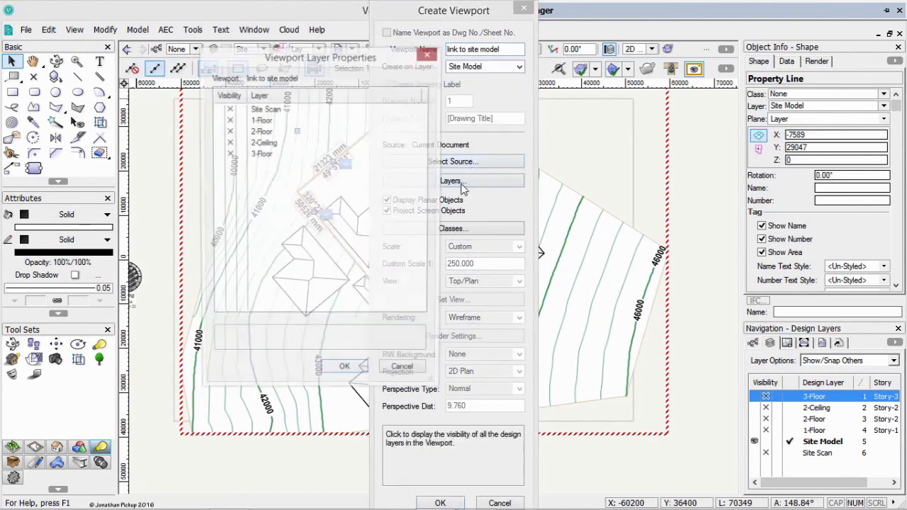
click(262, 153)
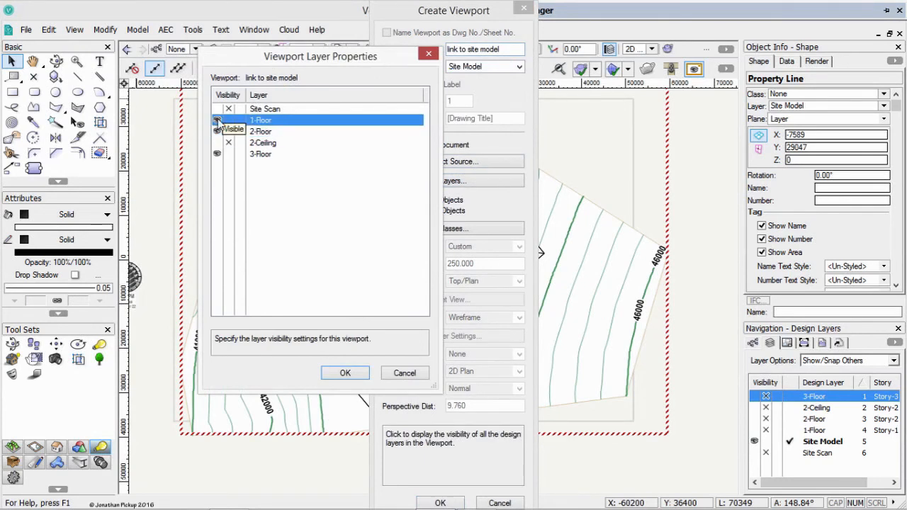
click(346, 373)
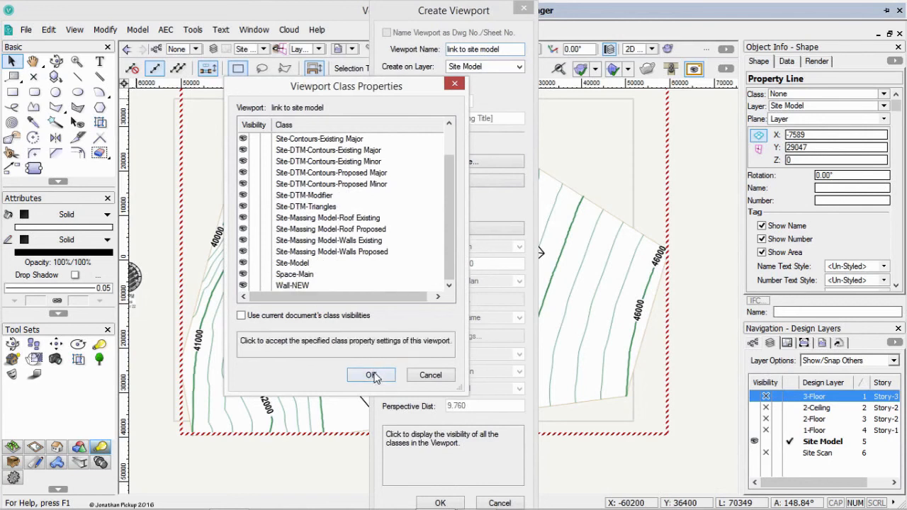
click(371, 375)
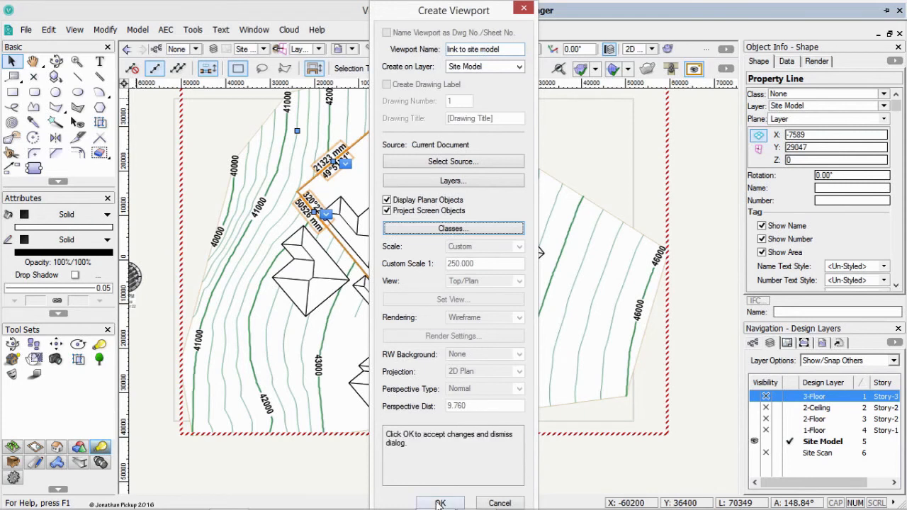
Step: Create the viewport, drag the massing onto the building platform and start rotating it into place
click(439, 502)
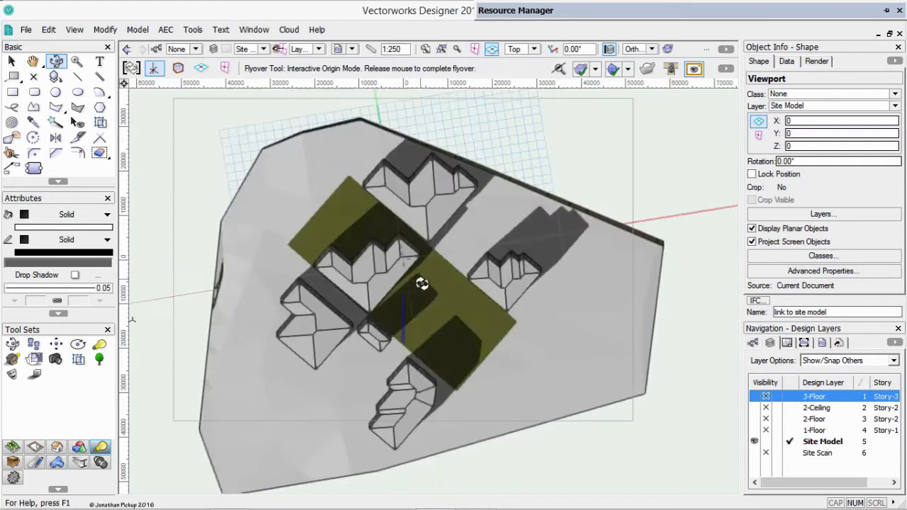
drag(422, 284, 439, 230)
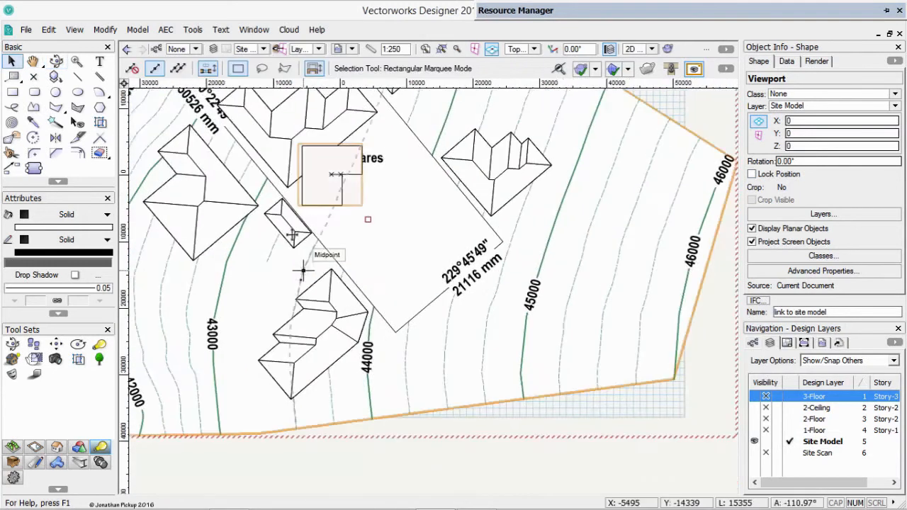
click(164, 28)
text(43453)
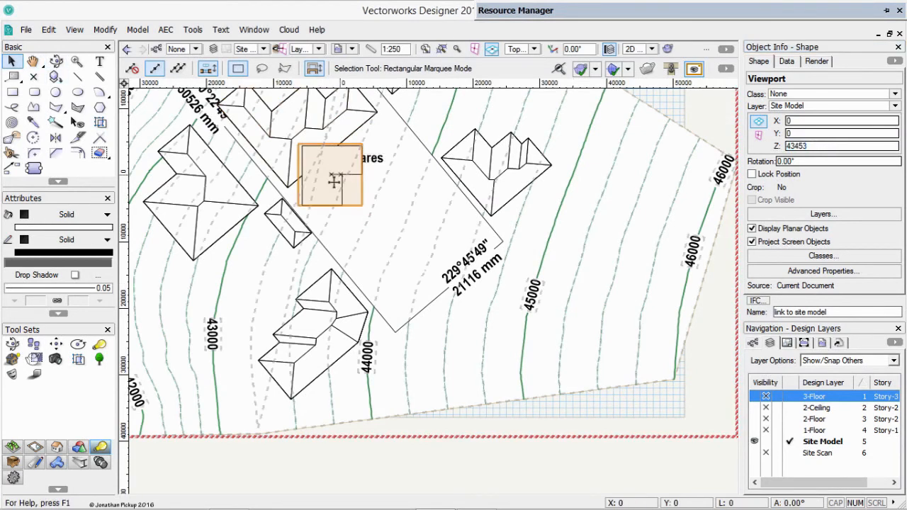
drag(333, 181, 362, 210)
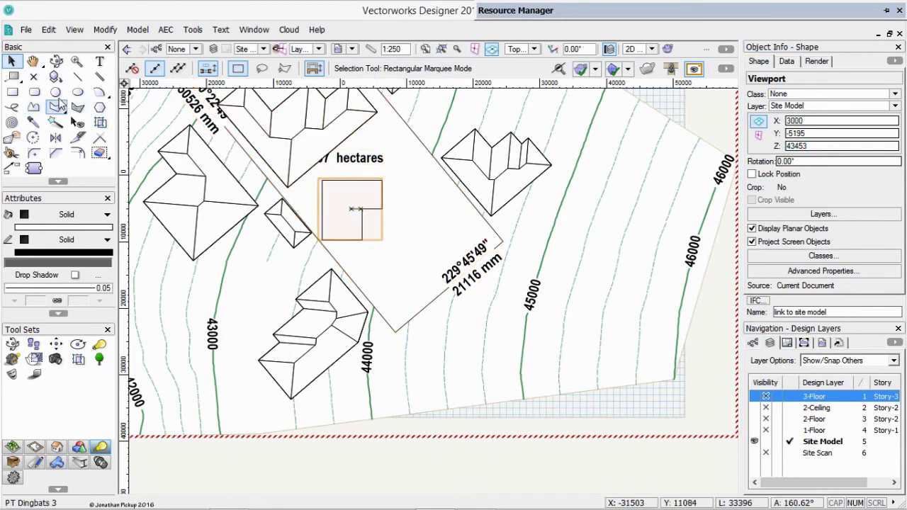
mouse_move(56, 92)
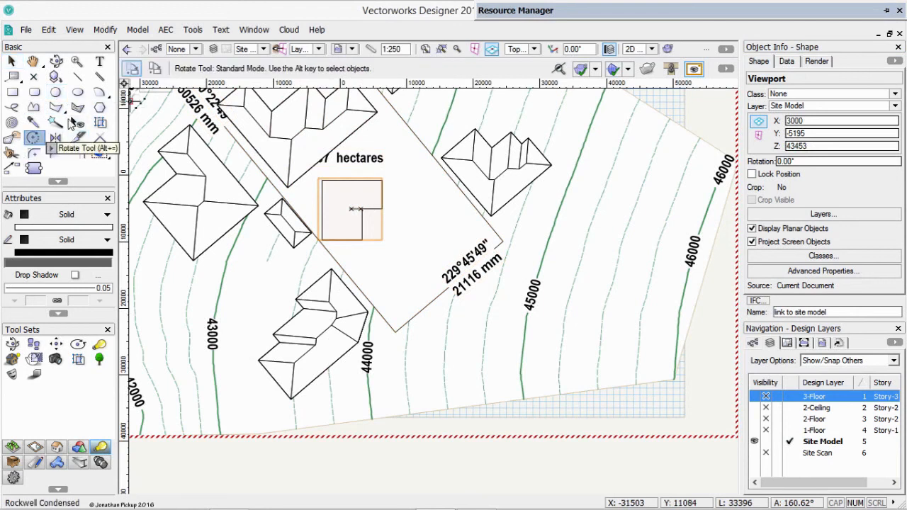
click(361, 210)
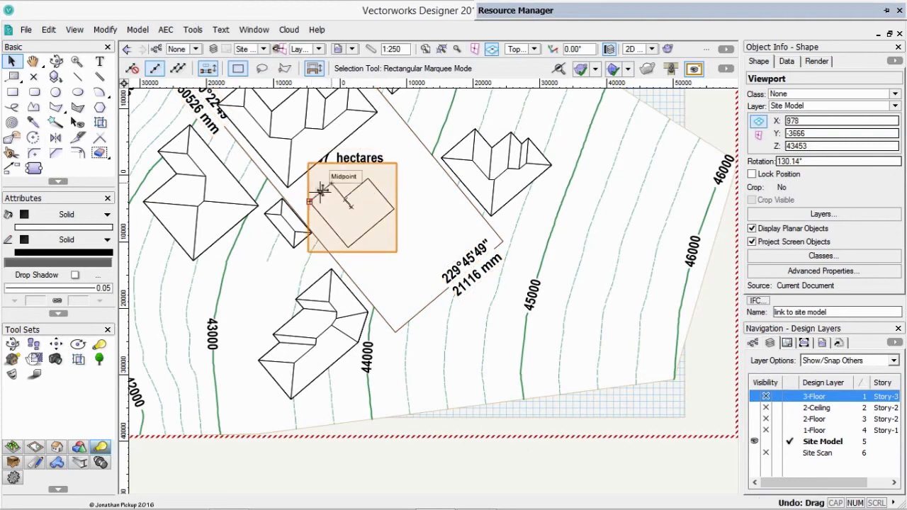
Step: Orbit the site model from plan into a 3D view of the massing blocks and shadows, then list the design layers
drag(323, 192, 368, 220)
text(43500)
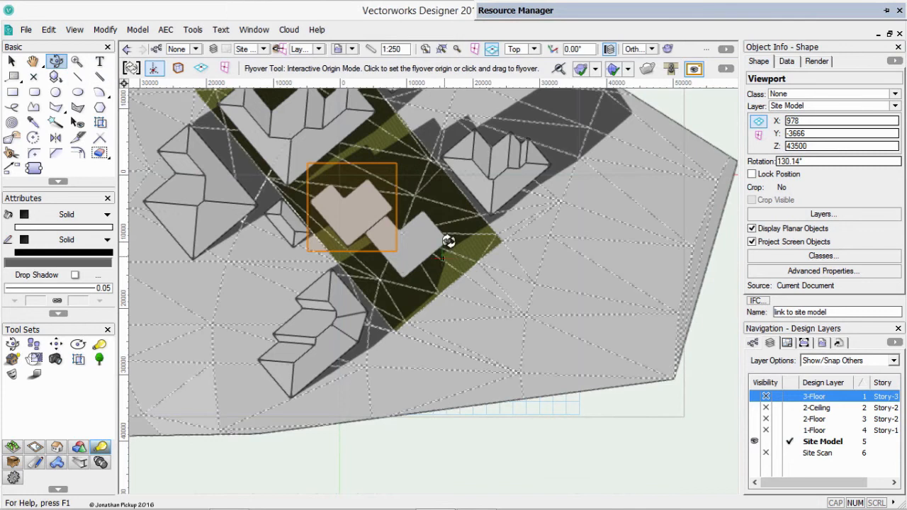
drag(448, 241, 351, 224)
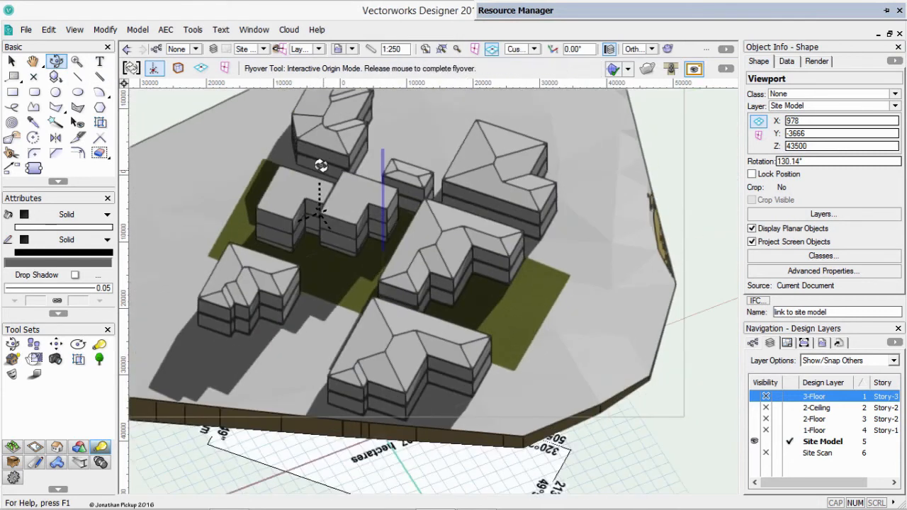
drag(320, 165, 333, 154)
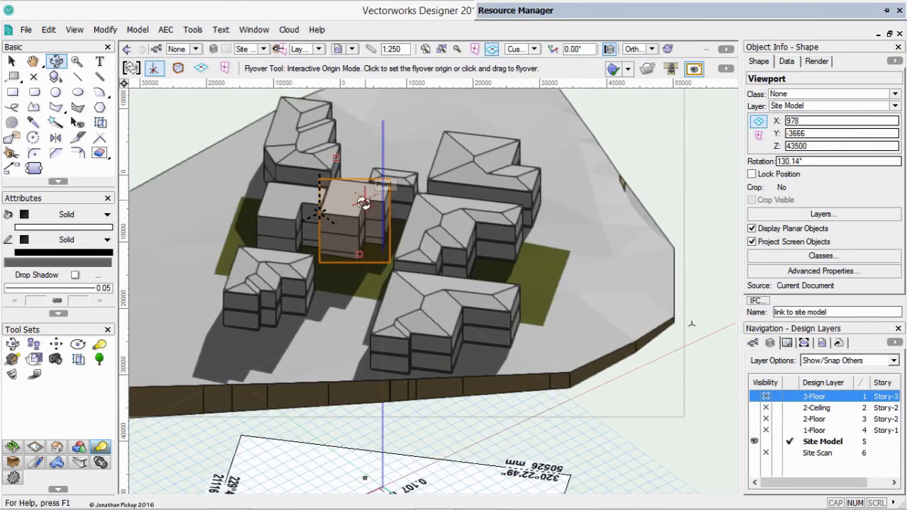
click(261, 49)
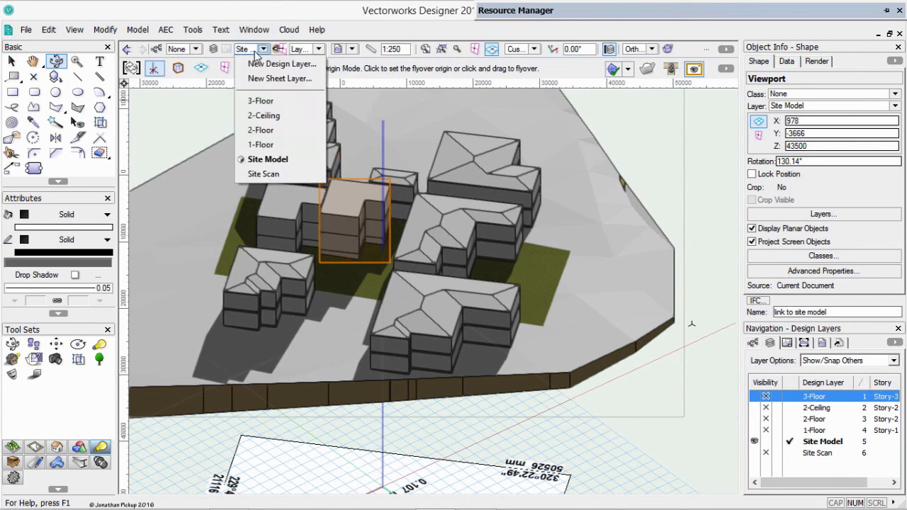
Step: Switch to the 3-Floor layer and enter the custom space name 'Top' before returning to the site model
click(261, 99)
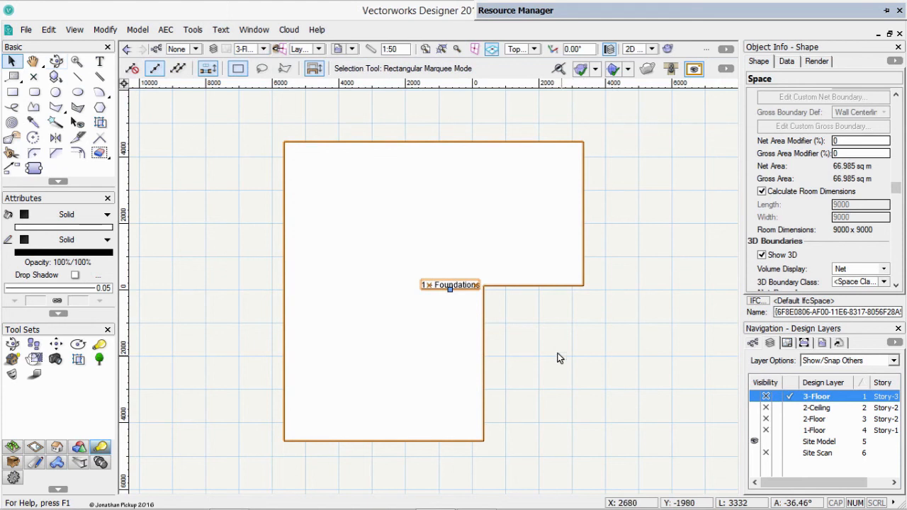
mouse_move(428, 285)
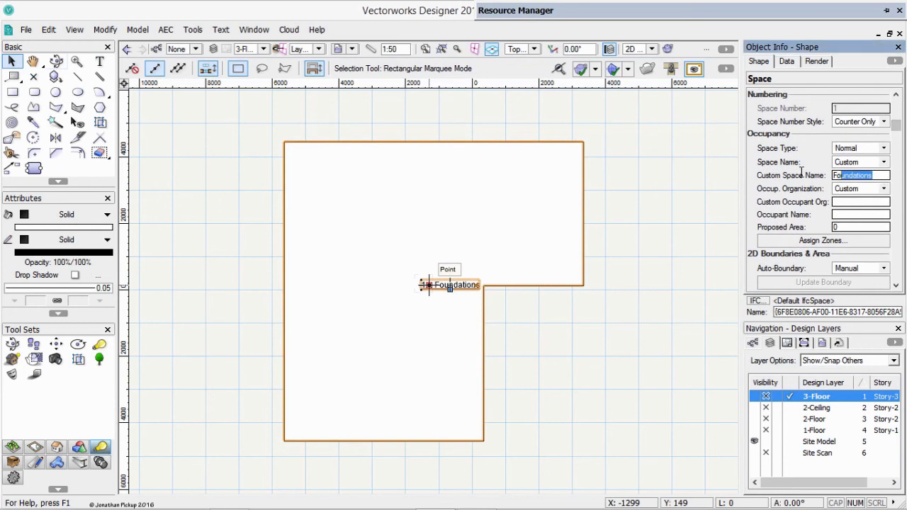
text(Top)
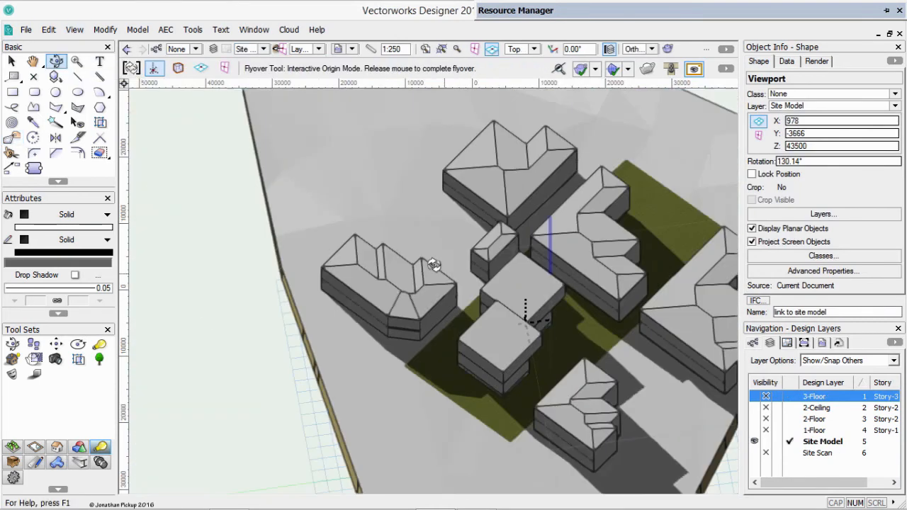
Step: Orbit the site through several angles to study the massing blocks and their shadows from above
drag(433, 266, 493, 355)
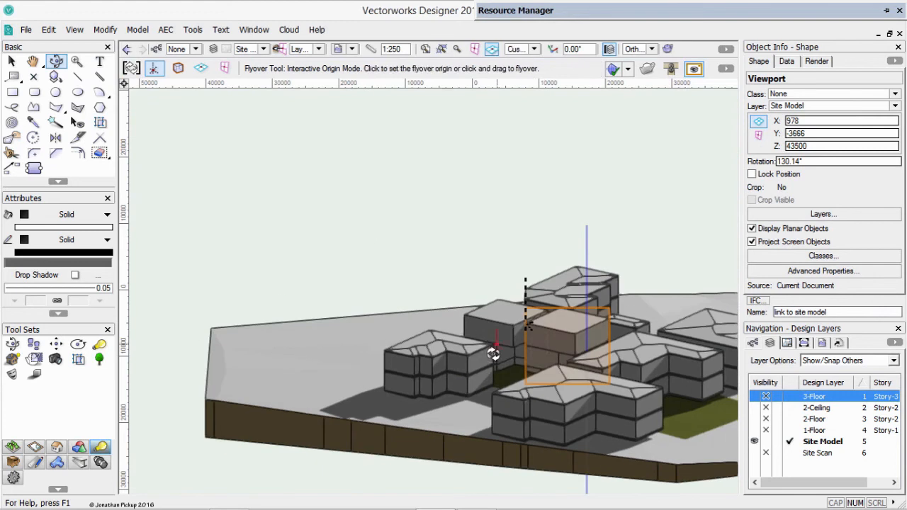
drag(493, 354, 573, 351)
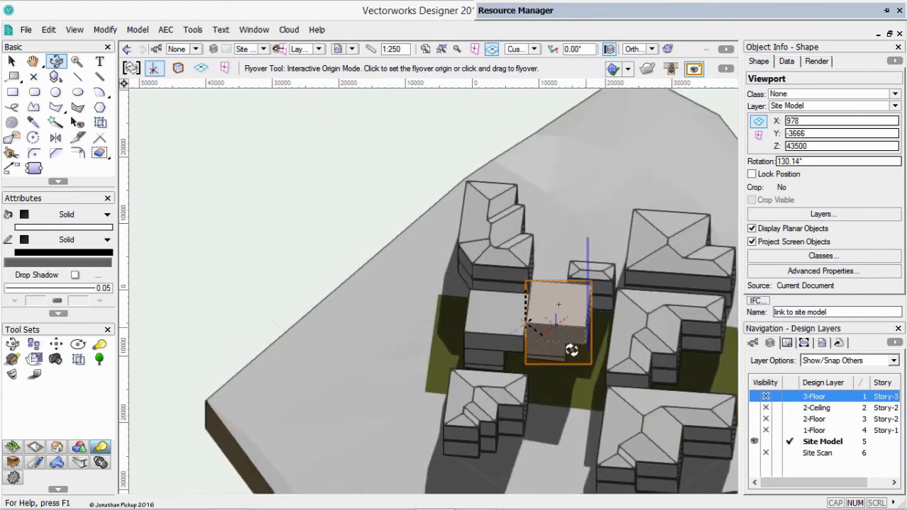
drag(573, 350, 578, 368)
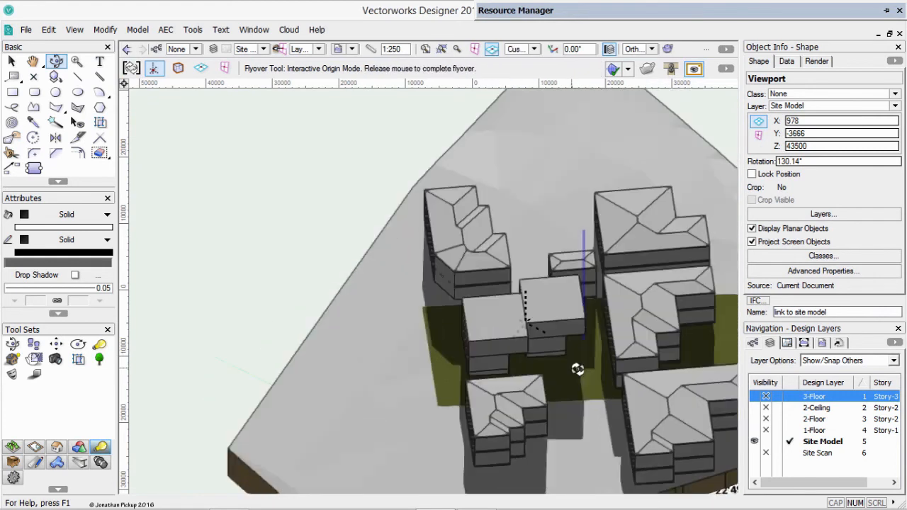
drag(578, 369, 702, 362)
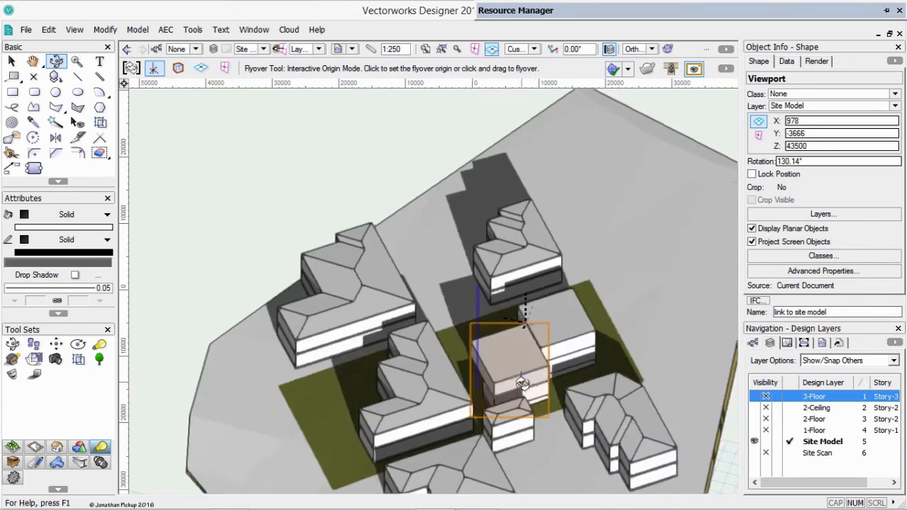
drag(523, 385, 547, 349)
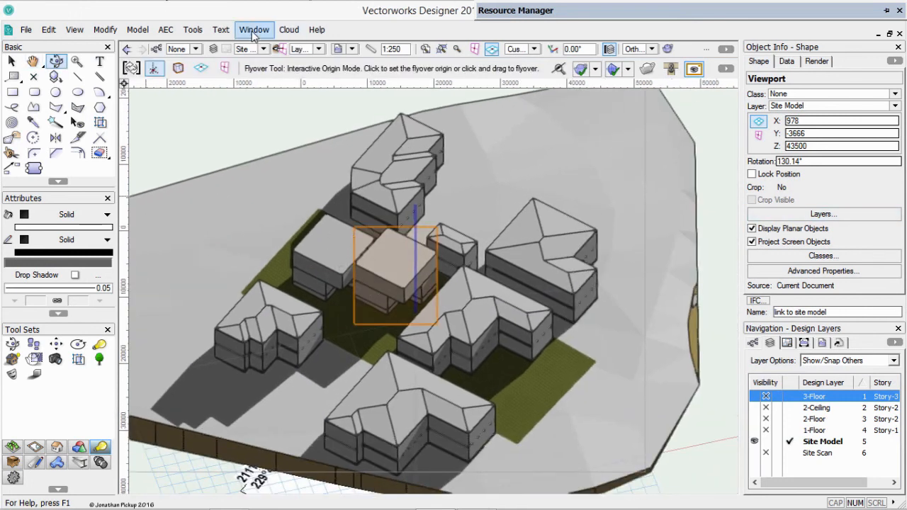
Step: Show the Visualization palette and reach the Chennai heliodon's Solar Animation setting in Object Info
click(254, 29)
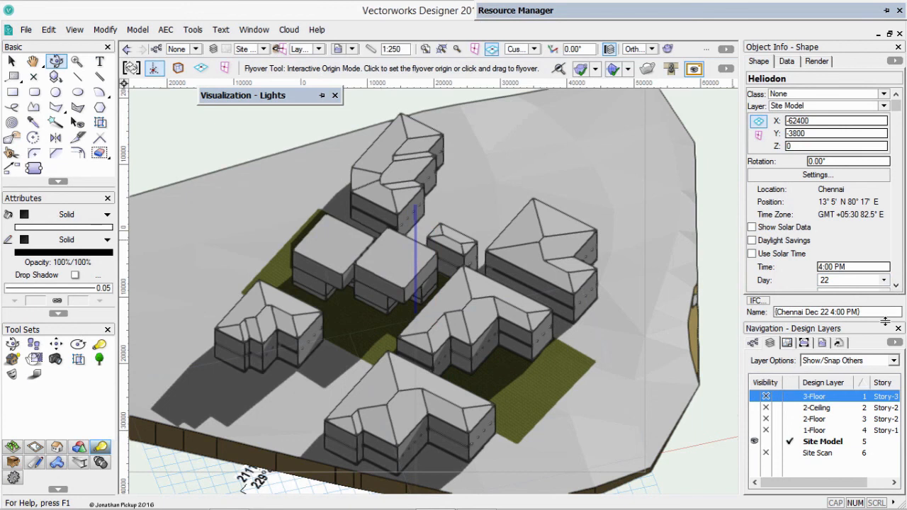
scroll(down, 3)
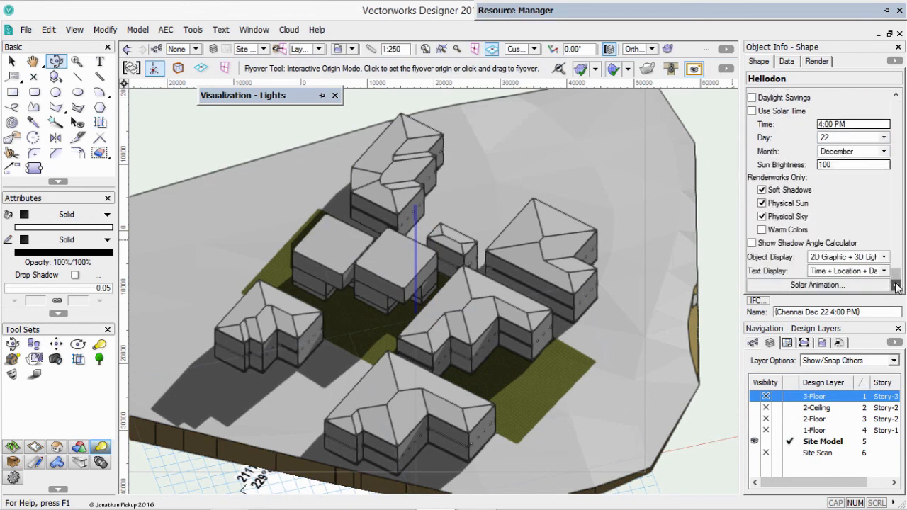
Step: Set up the solar animation for movie export and accept the time-text placement notice
click(819, 284)
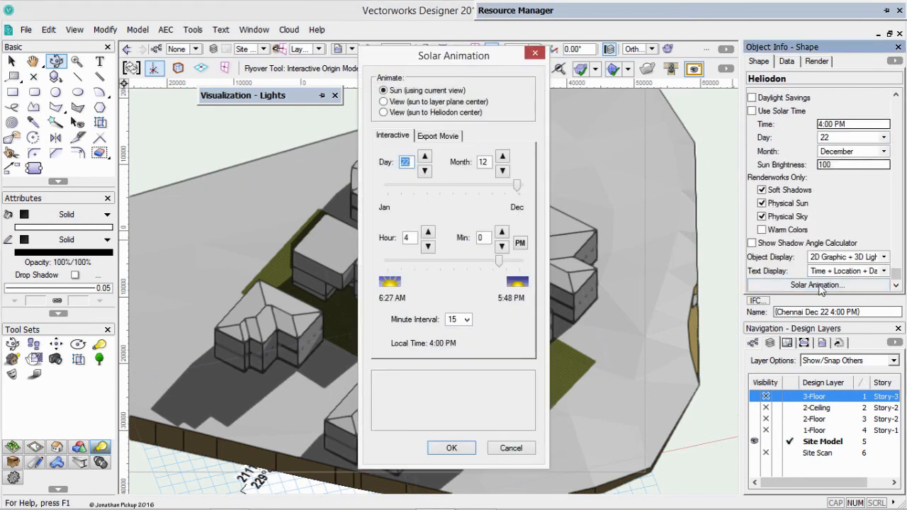
click(438, 136)
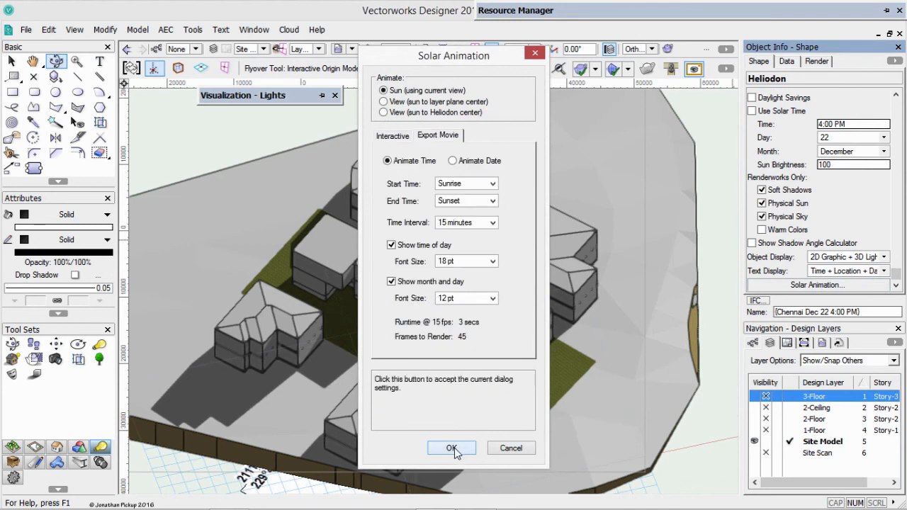
click(451, 447)
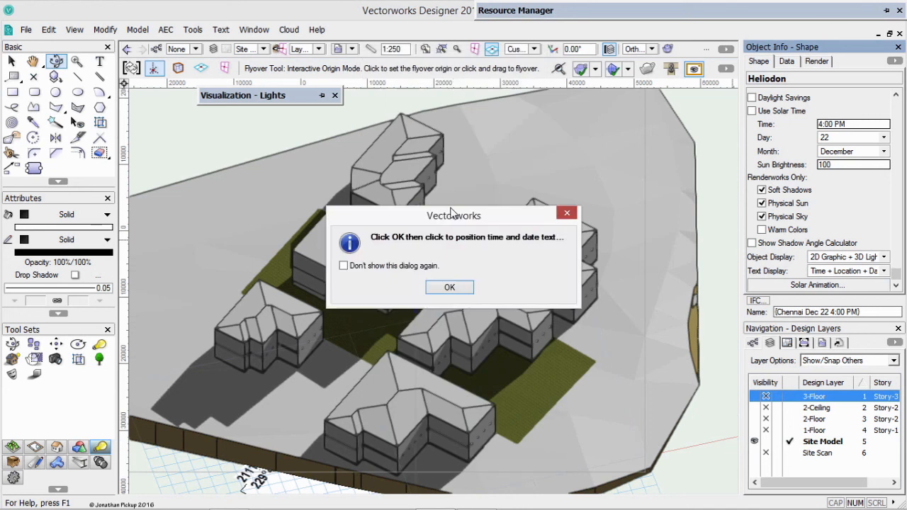
click(448, 286)
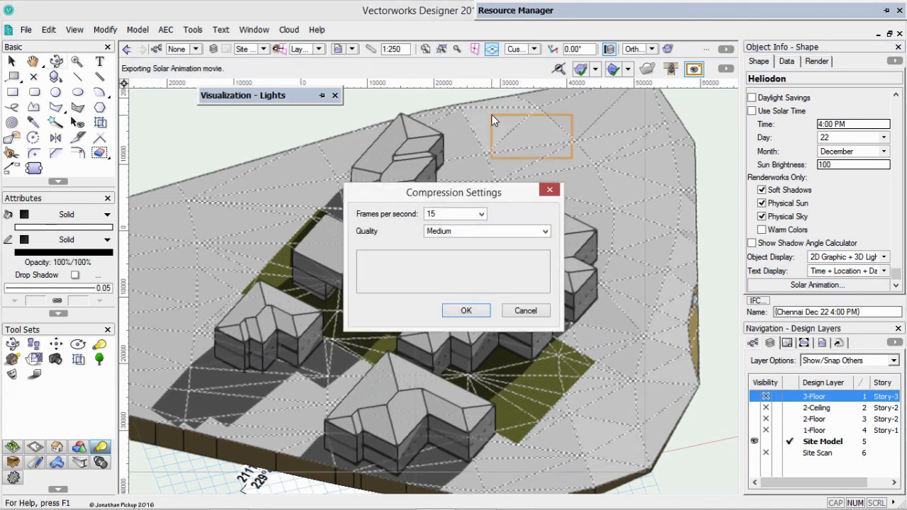
Step: Export at Very High quality as 'Chennai December 22.mov' in the Completed Exercises folder
click(486, 231)
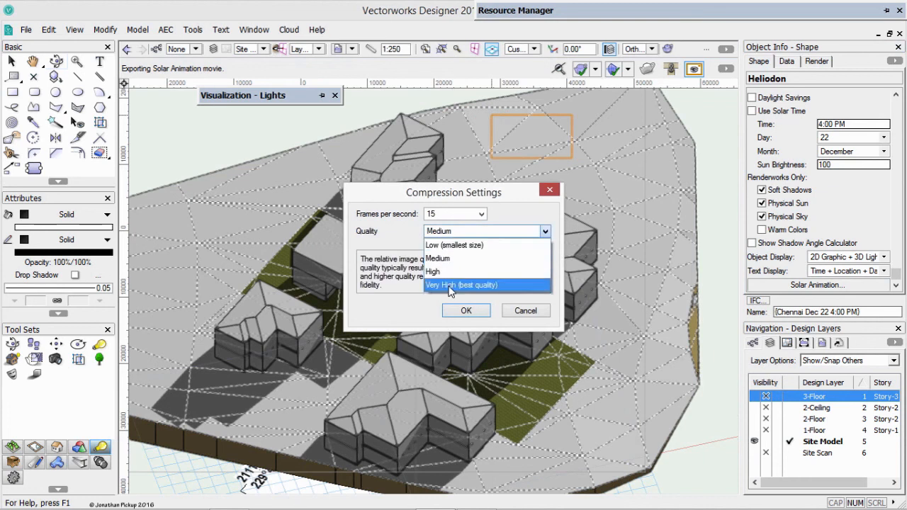
click(460, 285)
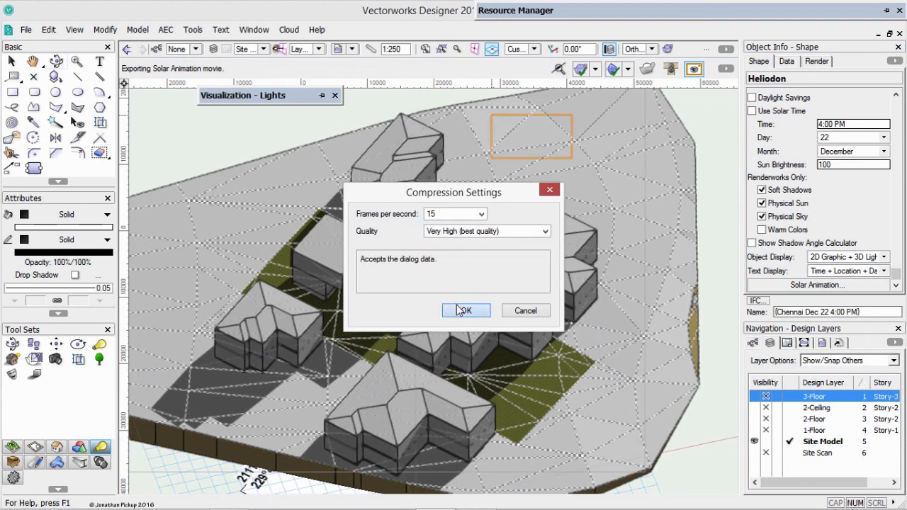
click(465, 311)
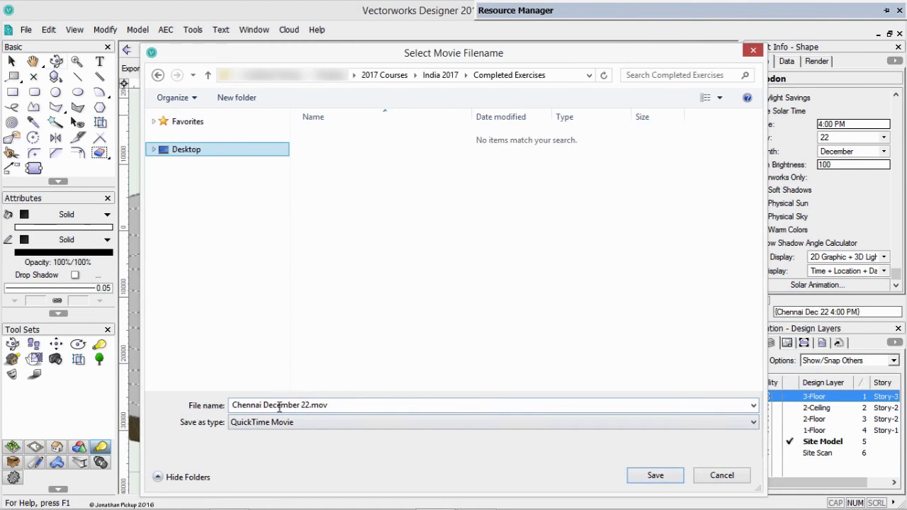
click(654, 476)
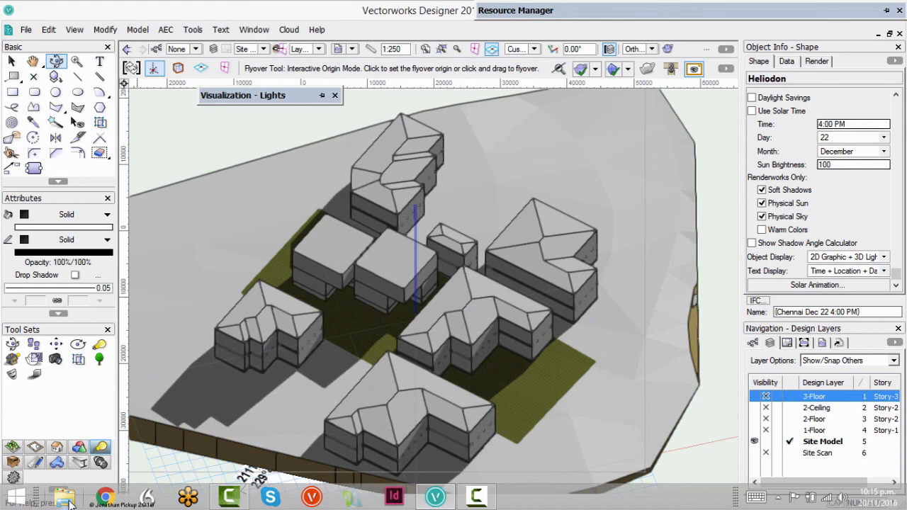
Step: Play Chennai December 22.mov in QuickTime and scrub the shadows from 6:27 AM to 4:27 PM
click(62, 496)
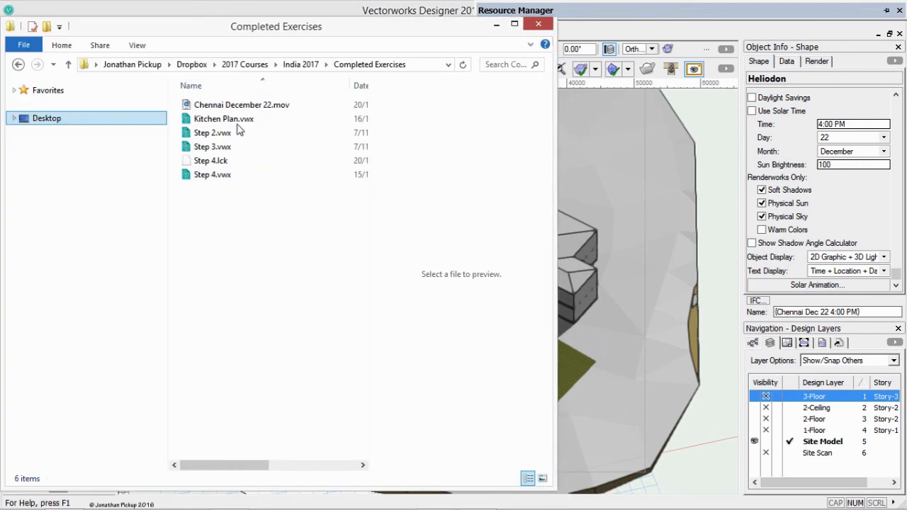
click(241, 105)
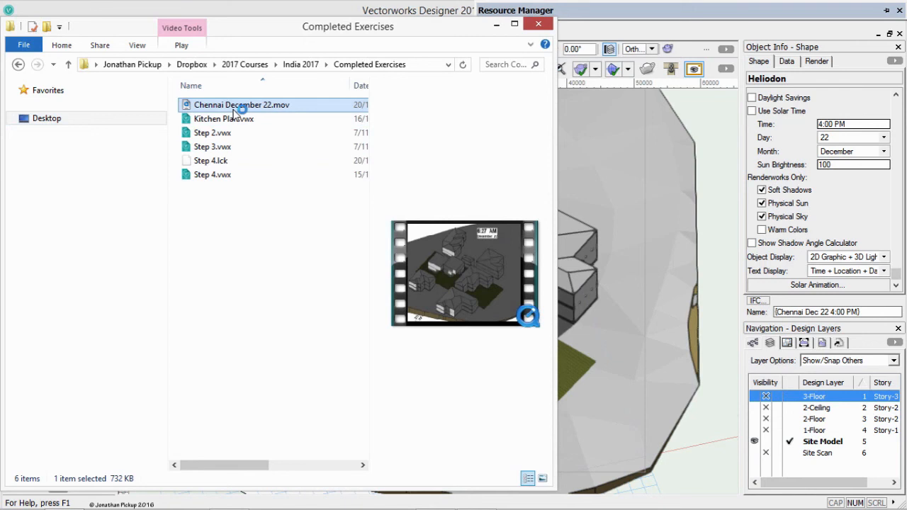
double_click(241, 105)
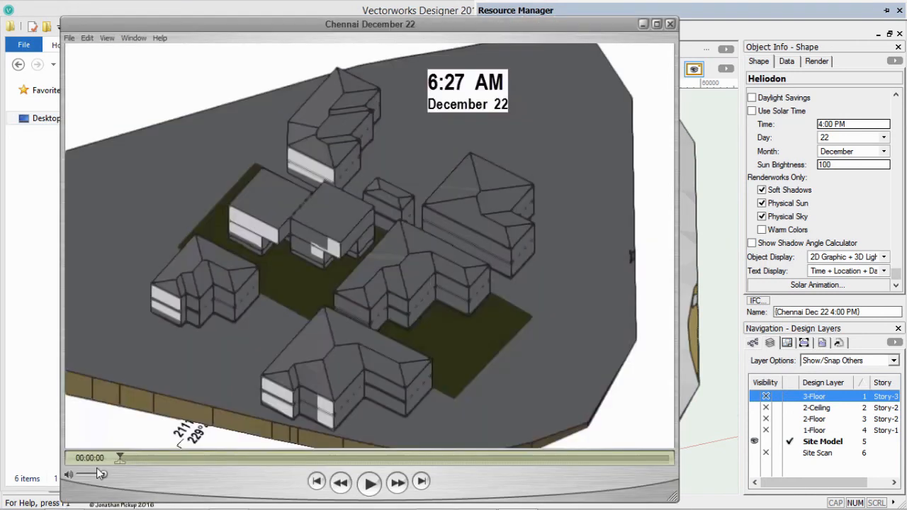
mouse_move(420, 107)
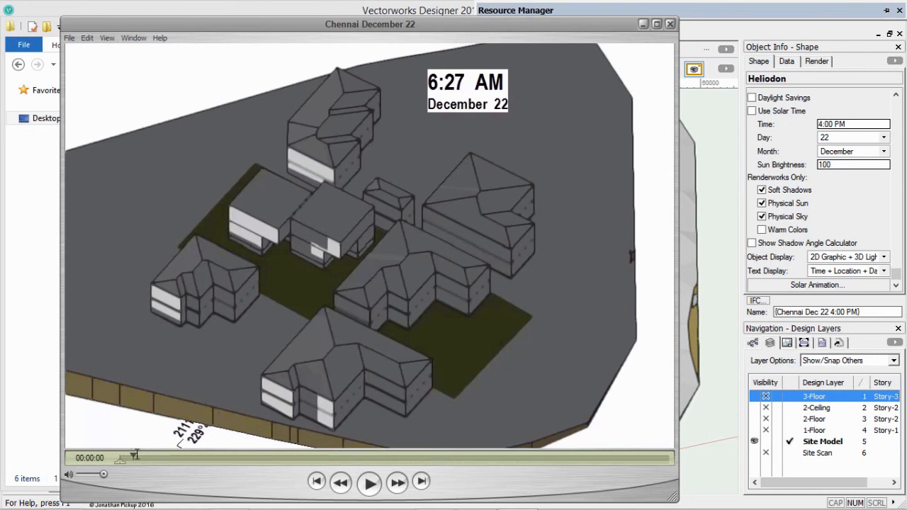
drag(134, 456, 229, 456)
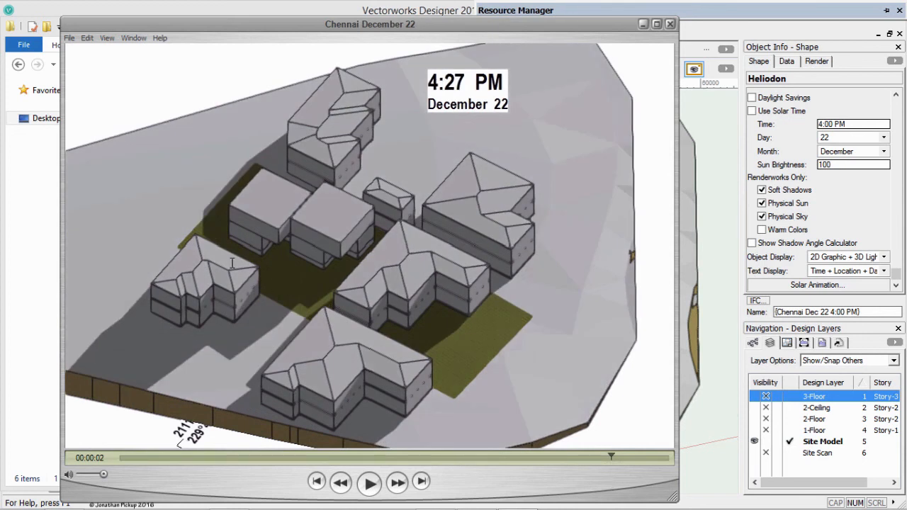
mouse_move(659, 385)
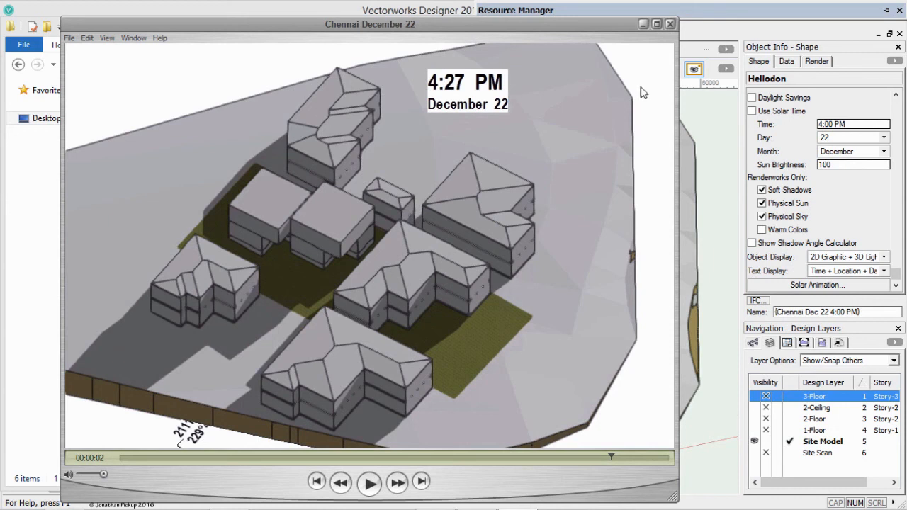
mouse_move(638, 92)
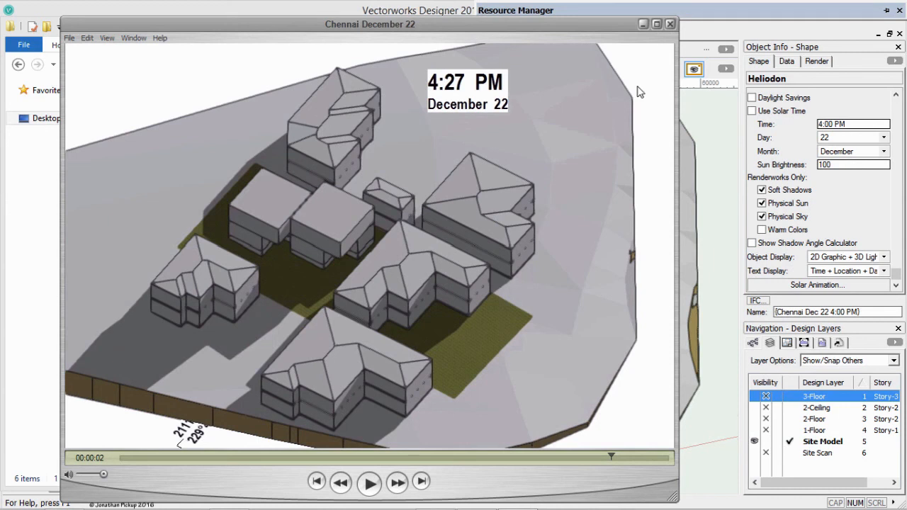